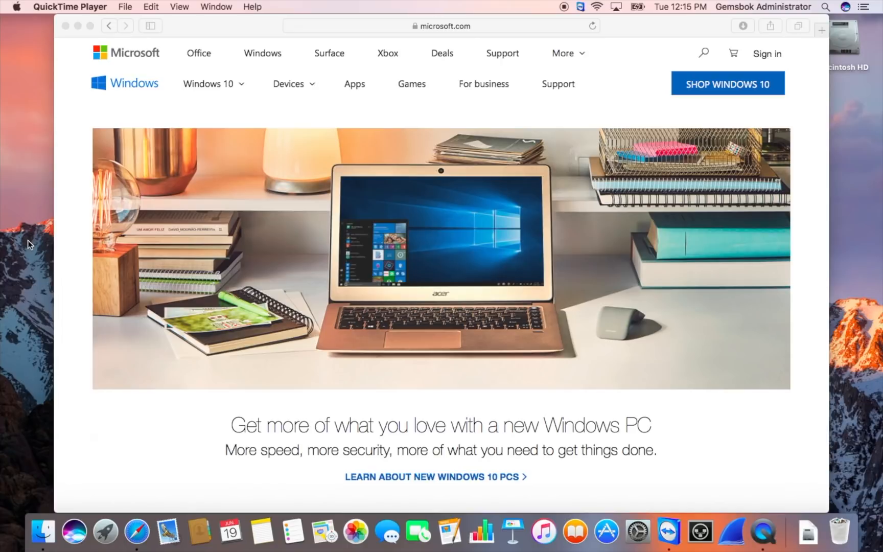
mouse_move(450, 4)
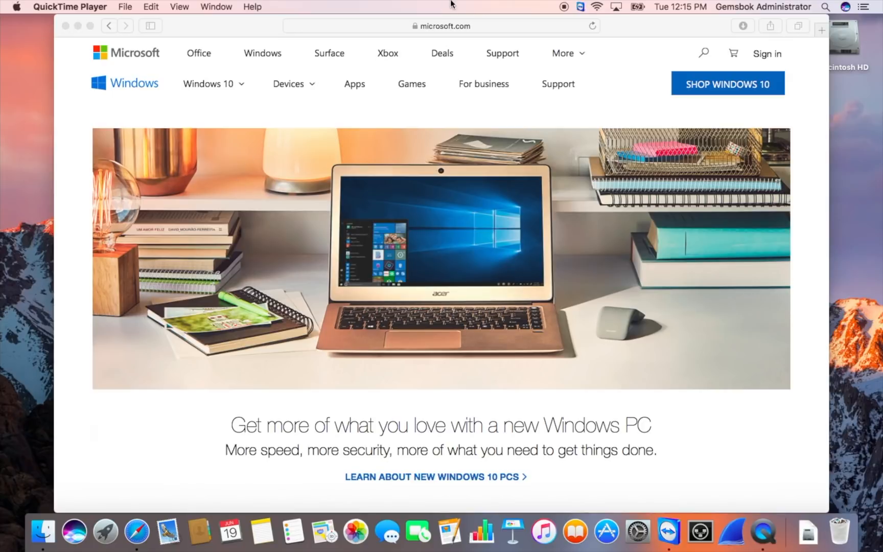
Go to Microsoft's Windows 10 Disc Image (ISO File) download page
left_click(441, 26)
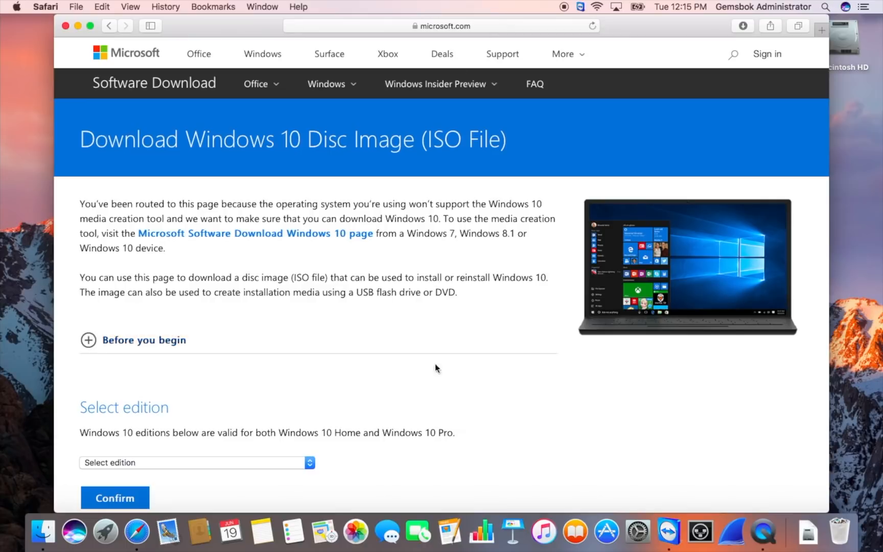
Confirm the Windows 10 edition and English International product language
scroll("down", 3)
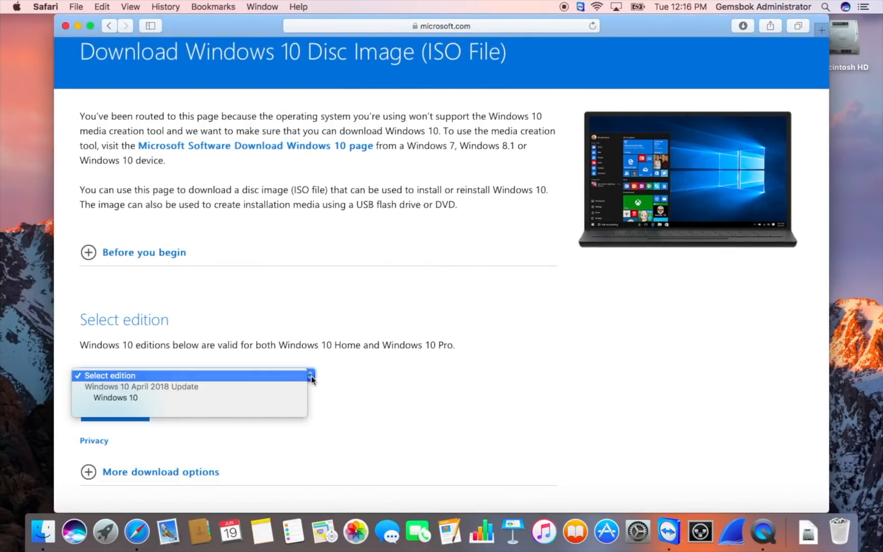
mouse_move(116, 397)
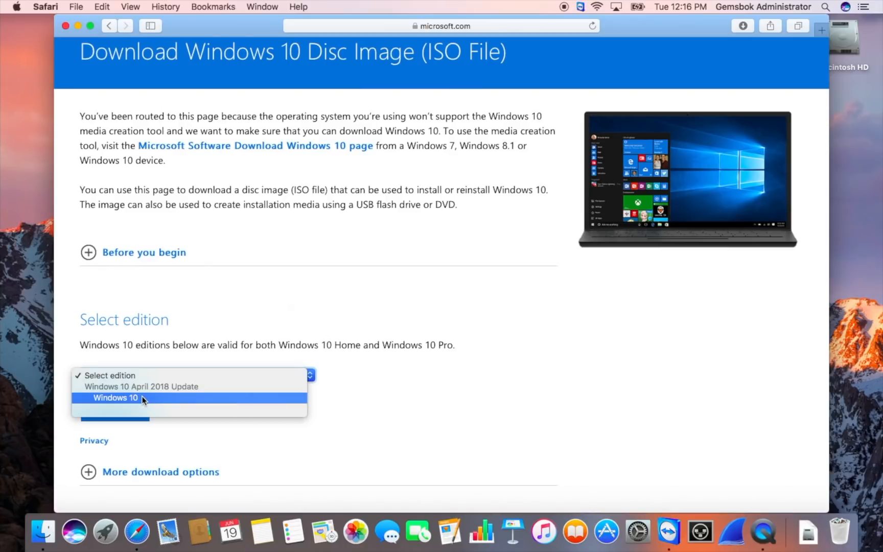
left_click(115, 397)
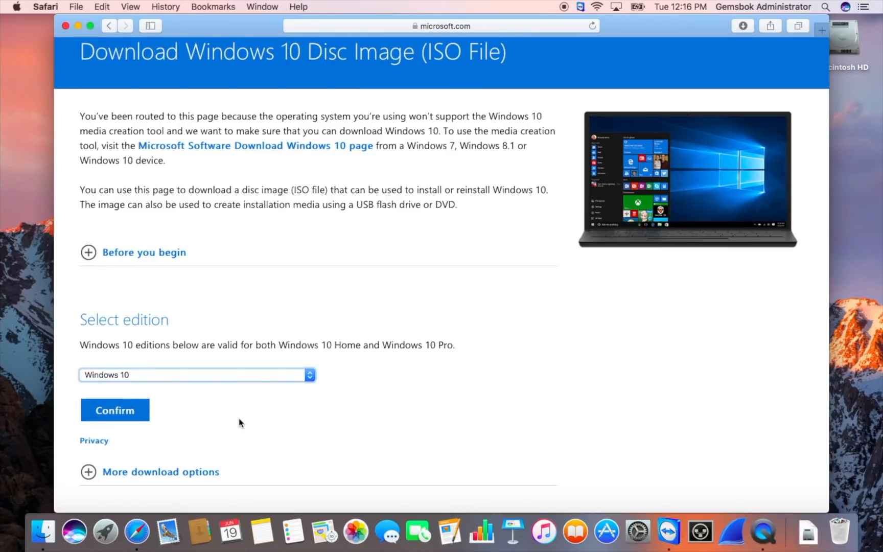
left_click(114, 409)
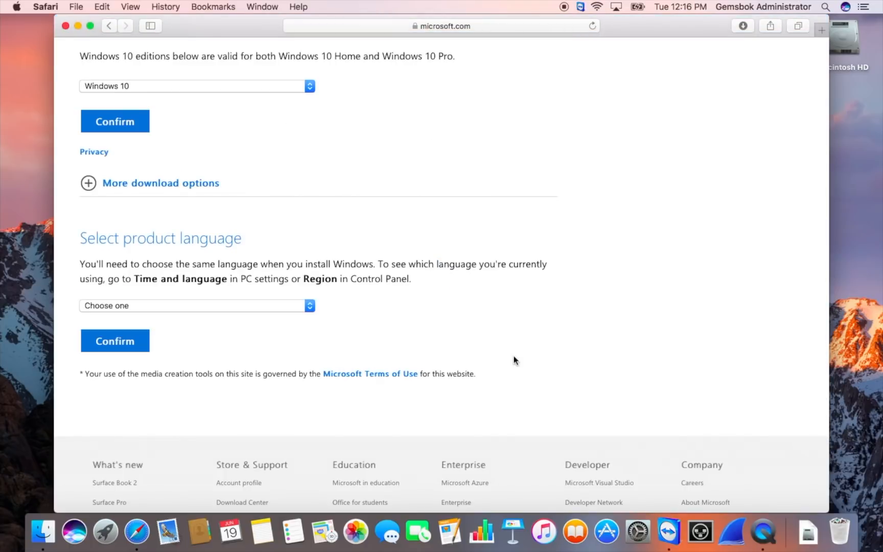
mouse_move(306, 310)
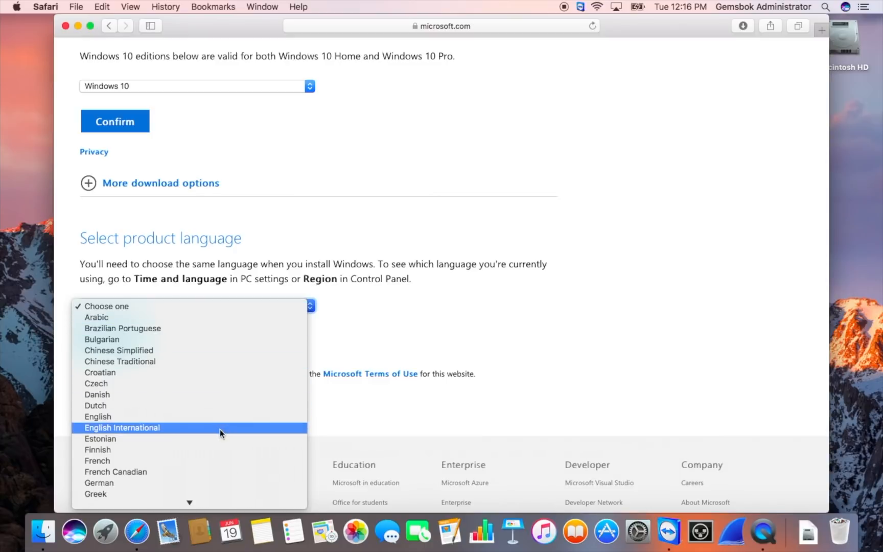
mouse_move(165, 432)
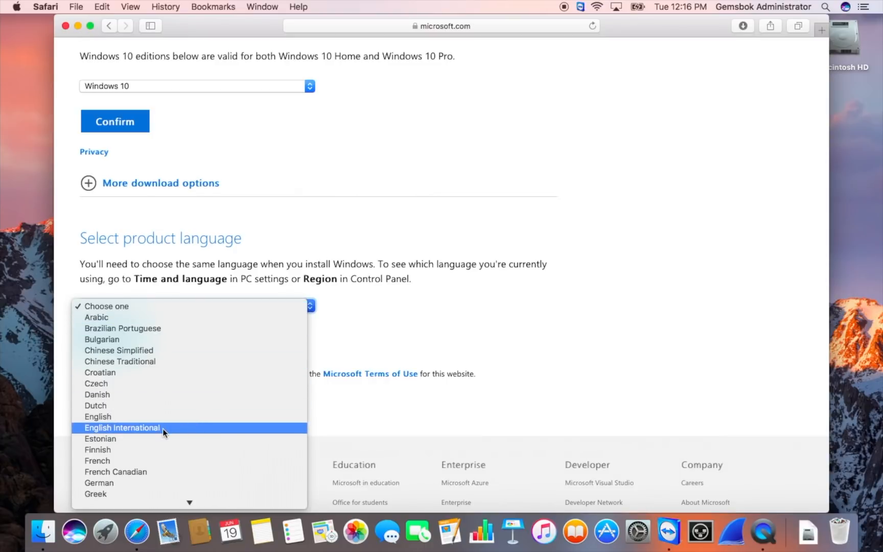
left_click(122, 427)
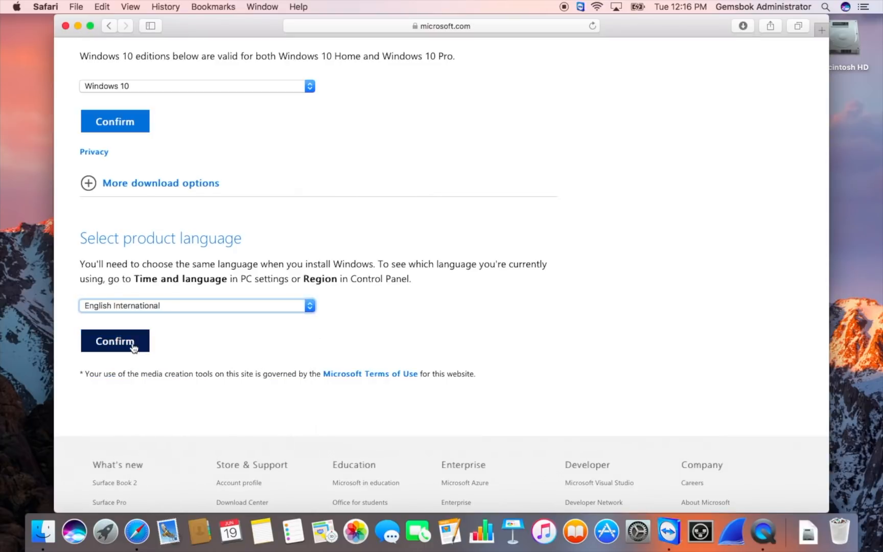
left_click(115, 341)
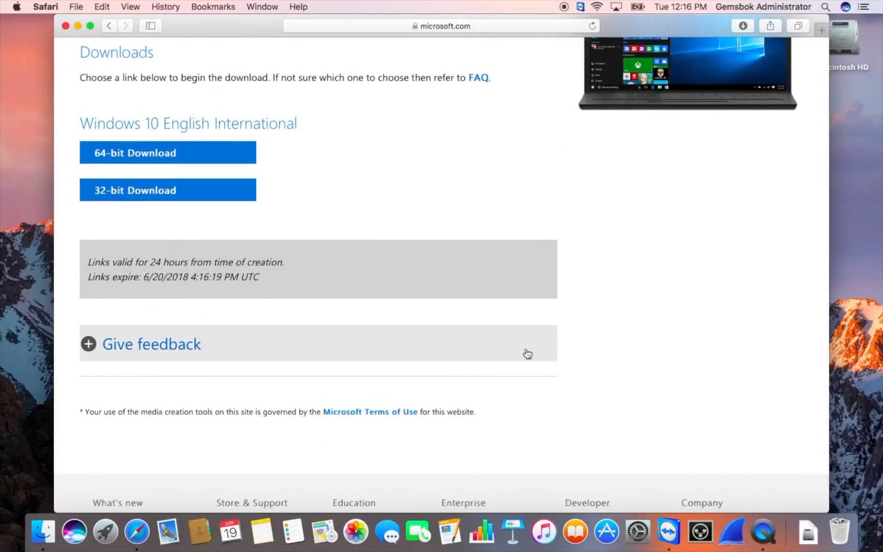
Download the 64-bit Windows 10 ISO and check its progress in Downloads
scroll("up", 3)
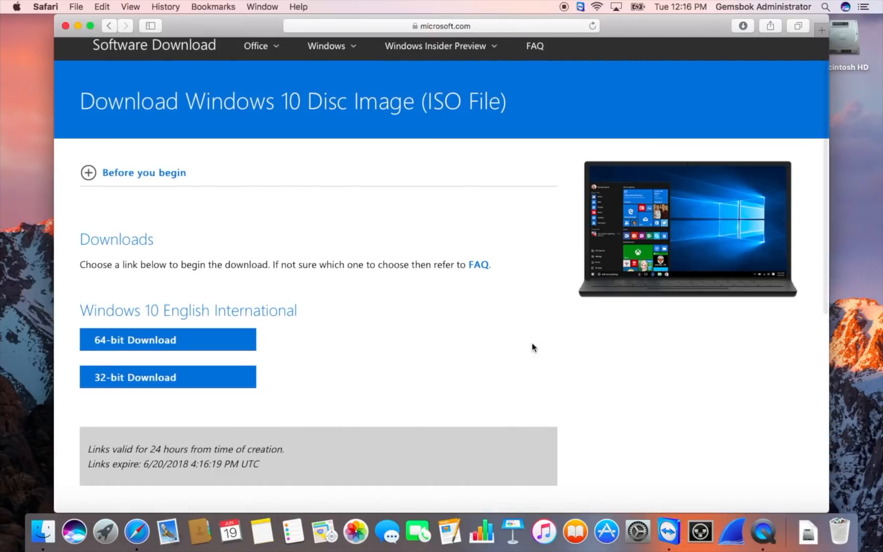
mouse_move(387, 289)
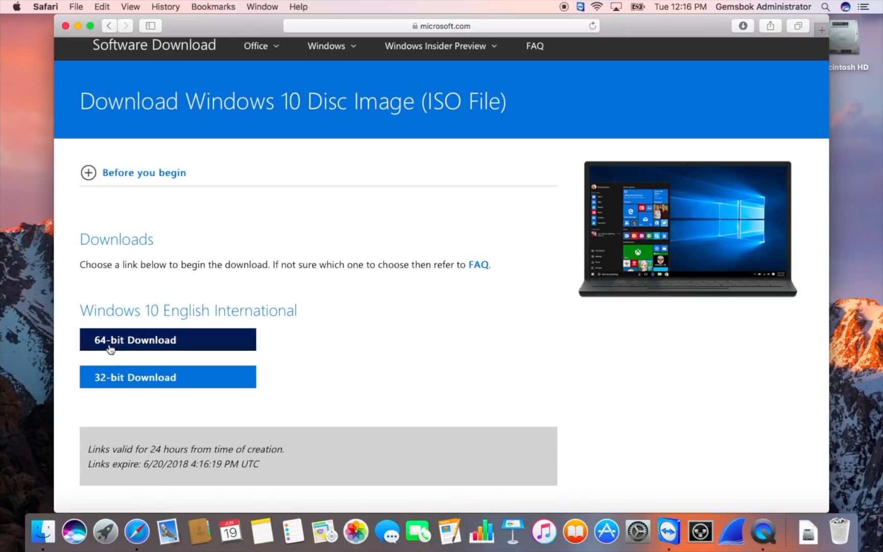
mouse_move(159, 342)
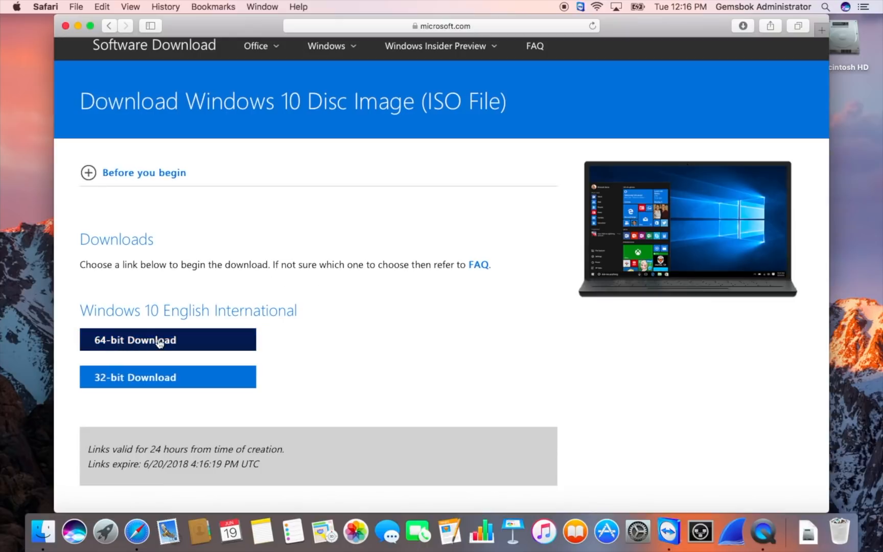
left_click(167, 340)
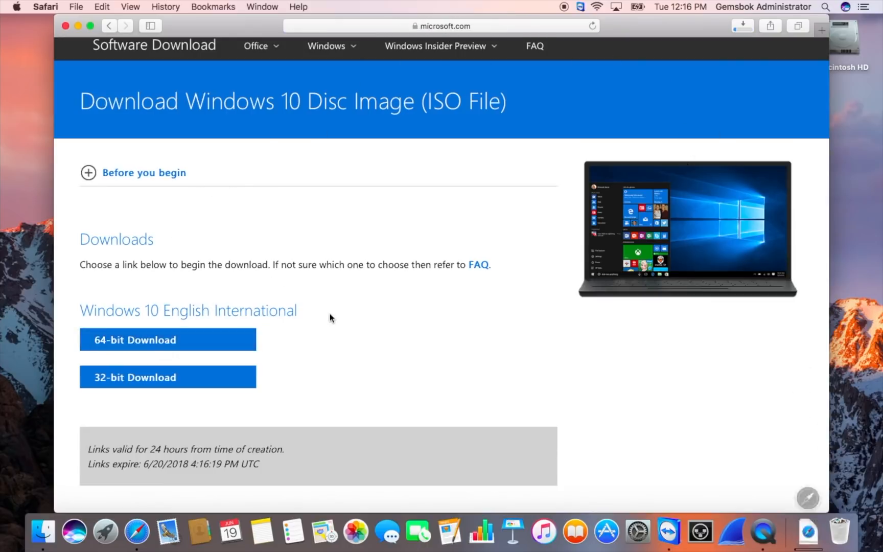
mouse_move(807, 498)
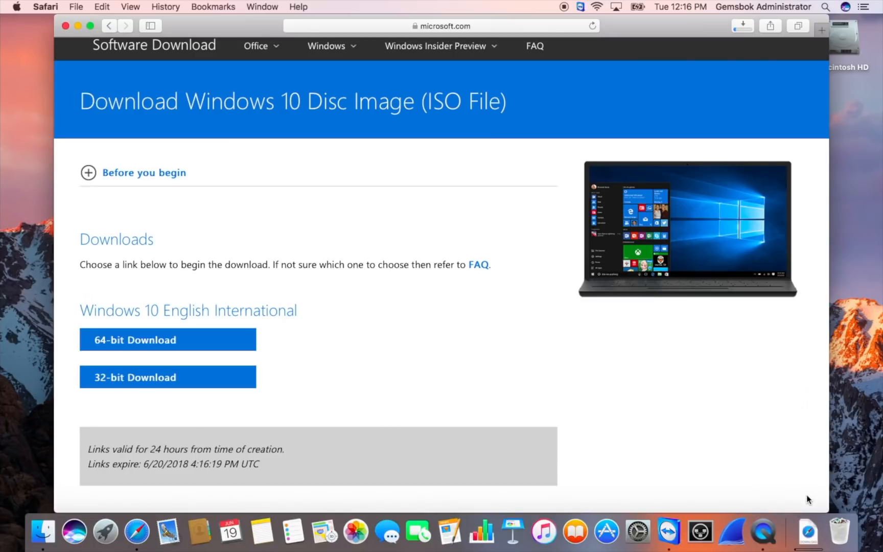
mouse_move(746, 87)
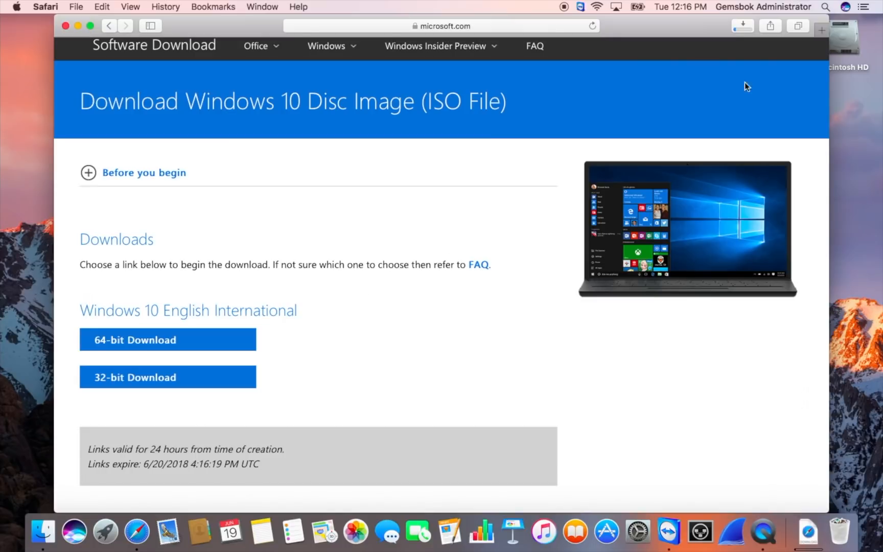
left_click(741, 26)
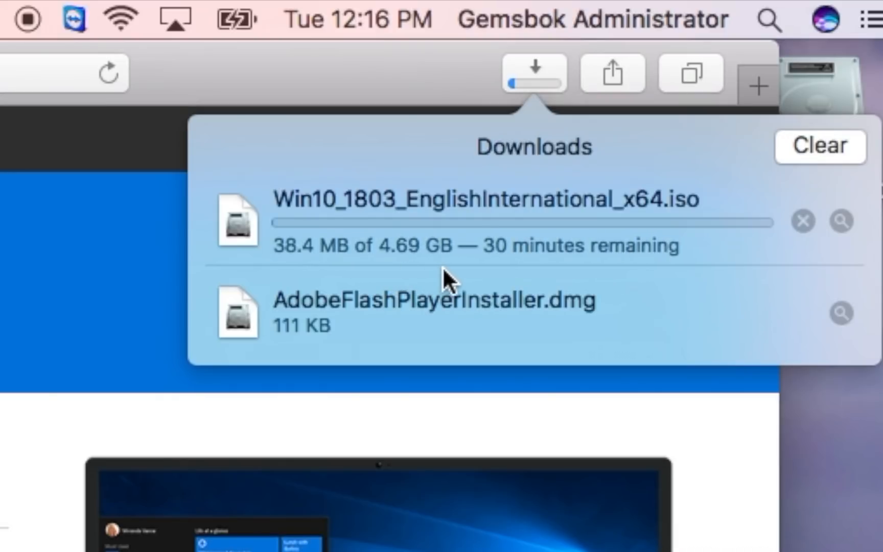
mouse_move(500, 277)
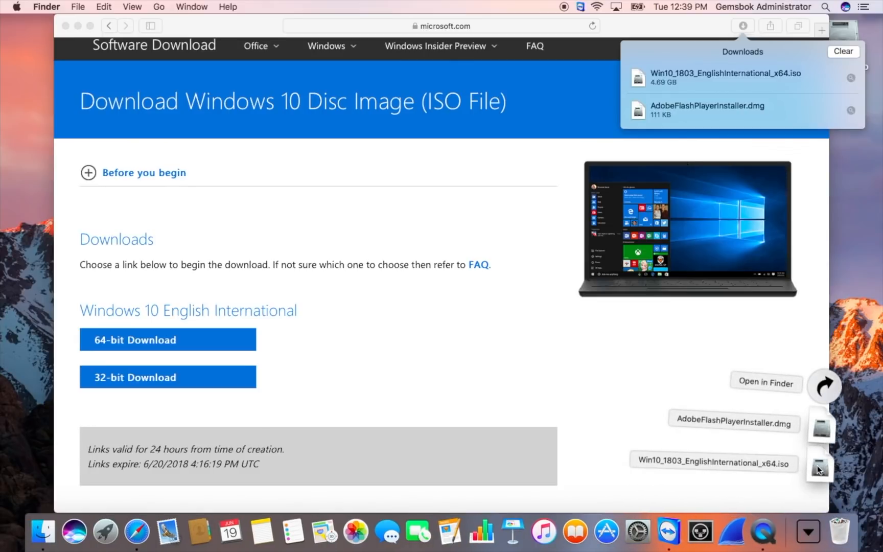
mouse_move(820, 472)
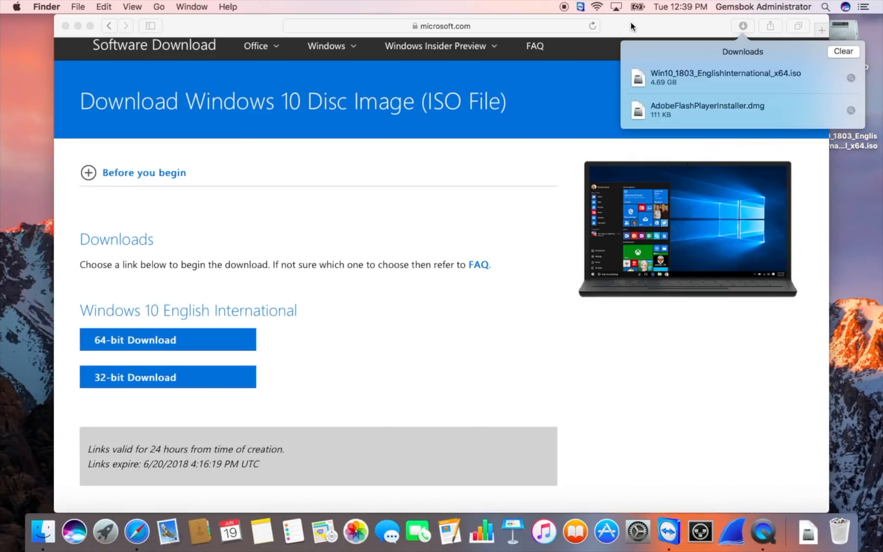
Hide Safari from its app menu to reveal the desktop with the ISO
left_click(46, 6)
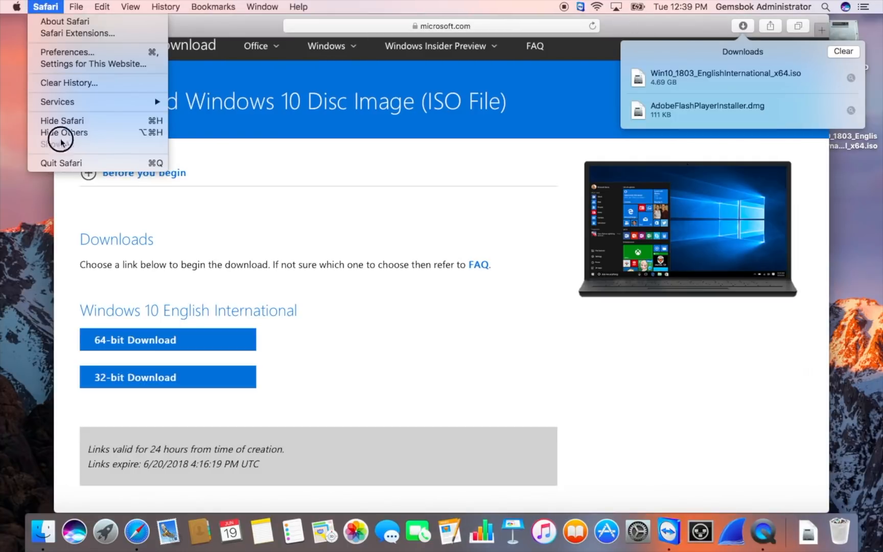
left_click(62, 163)
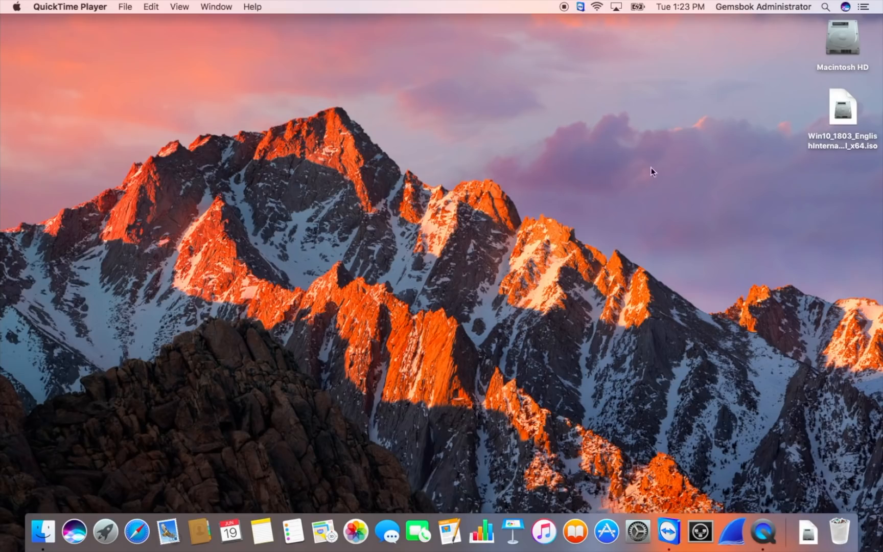
mouse_move(837, 157)
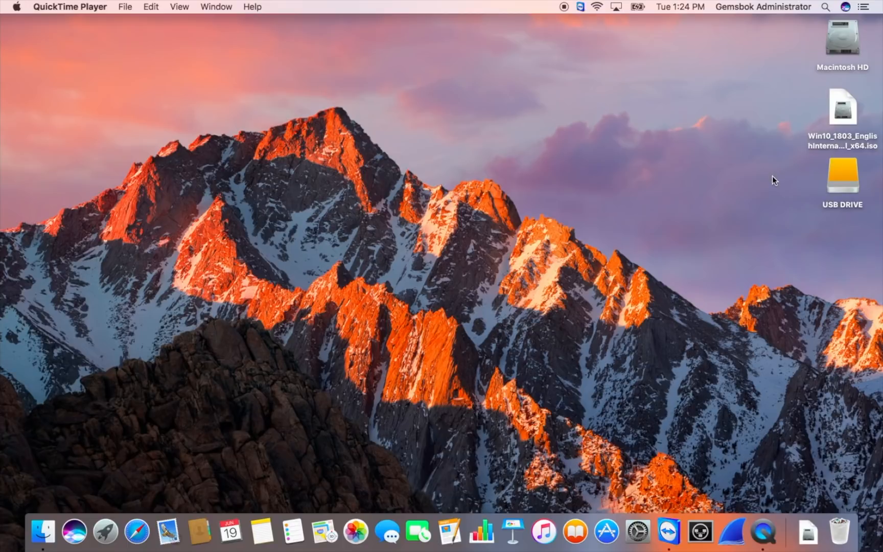
mouse_move(753, 201)
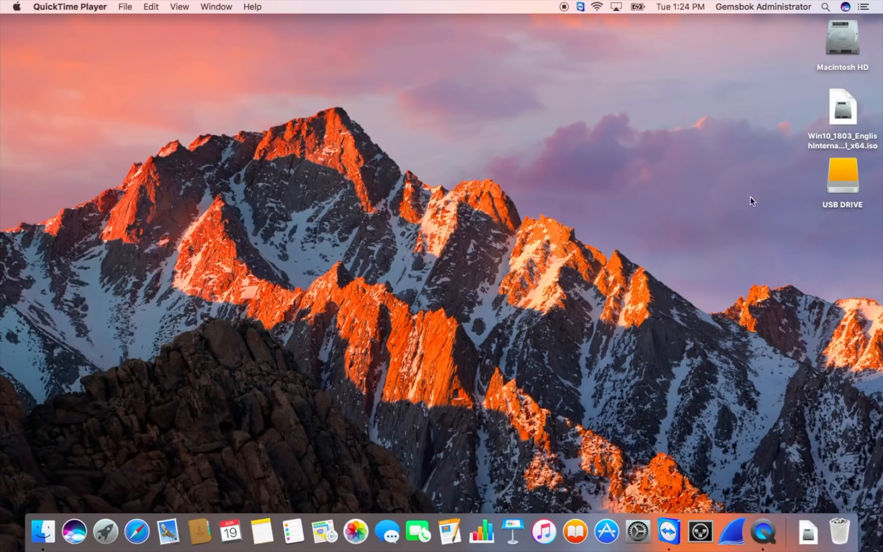
mouse_move(318, 178)
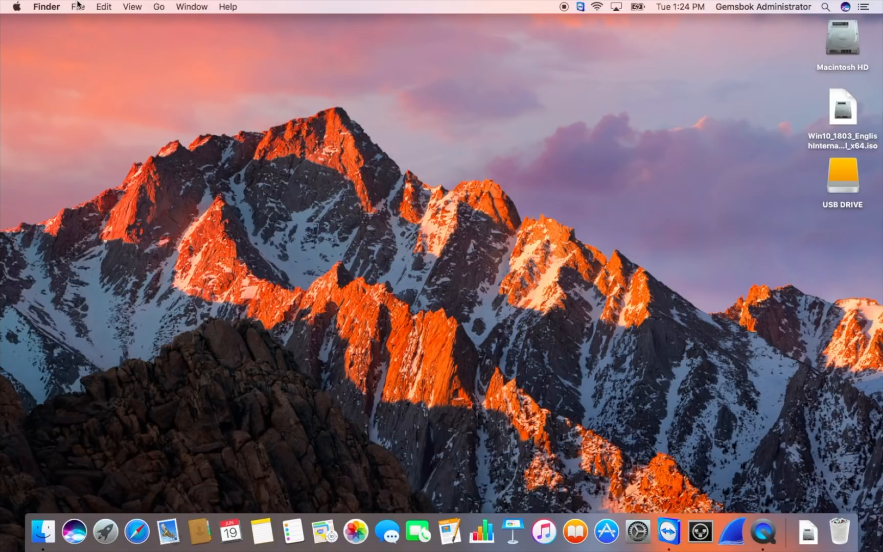
In a new Finder window, open Applications > Utilities and launch Boot Camp Assistant
left_click(78, 6)
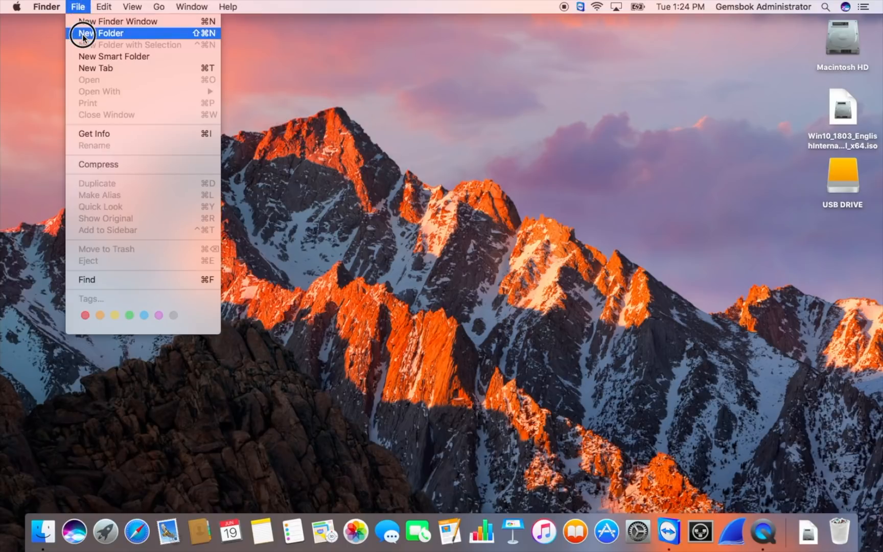
mouse_move(118, 22)
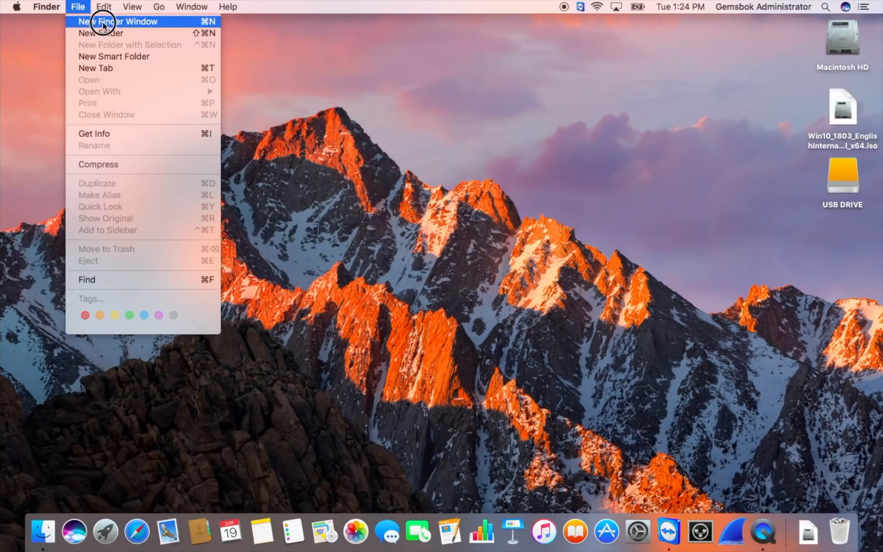
left_click(120, 21)
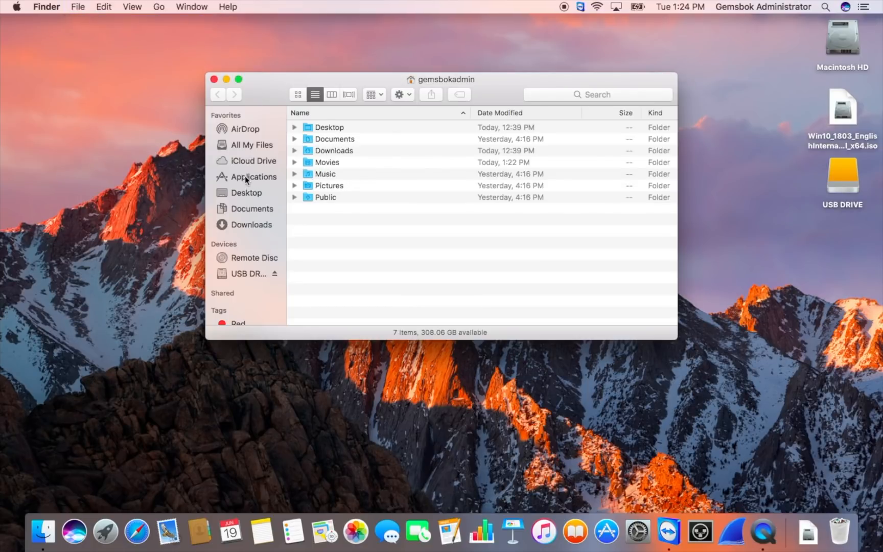
left_click(252, 176)
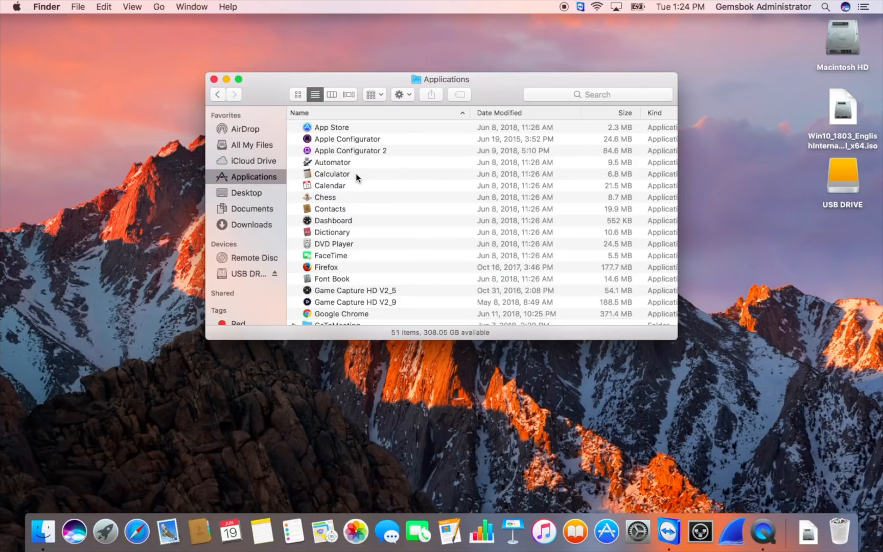
scroll("down", 3)
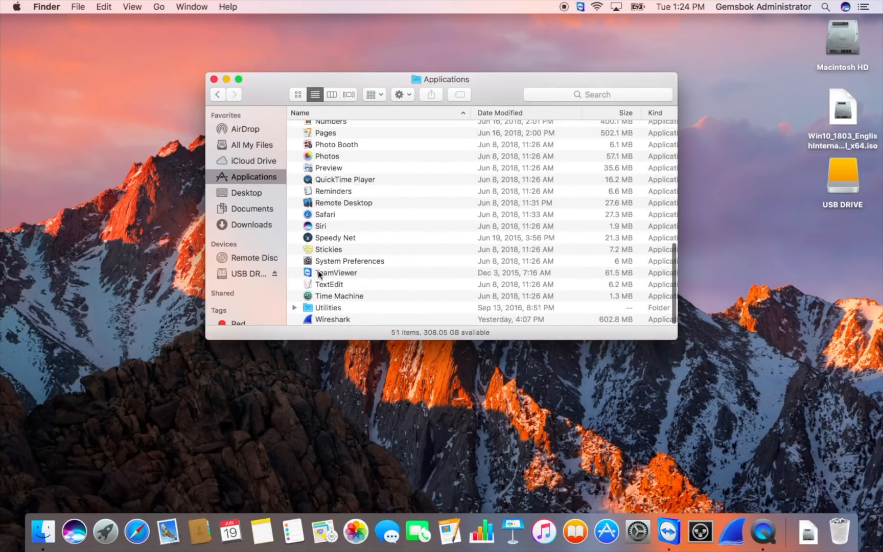
double_click(327, 307)
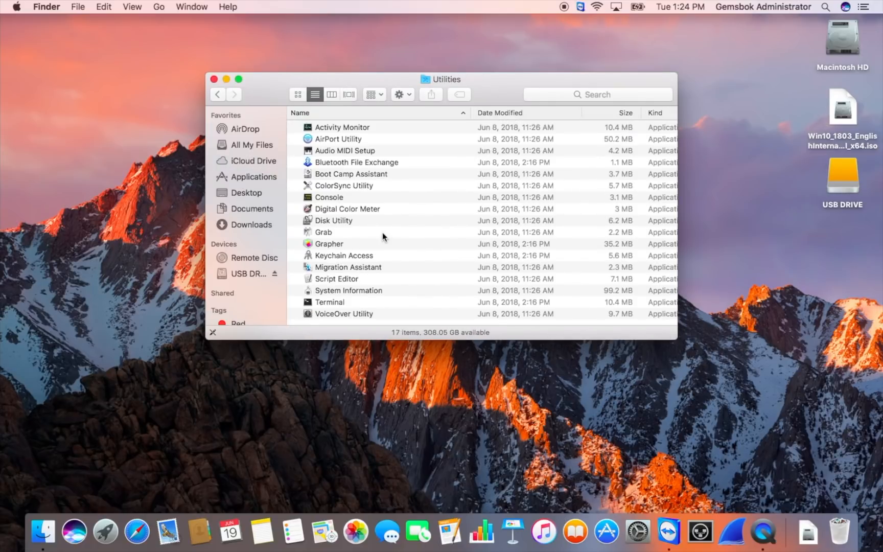
mouse_move(346, 174)
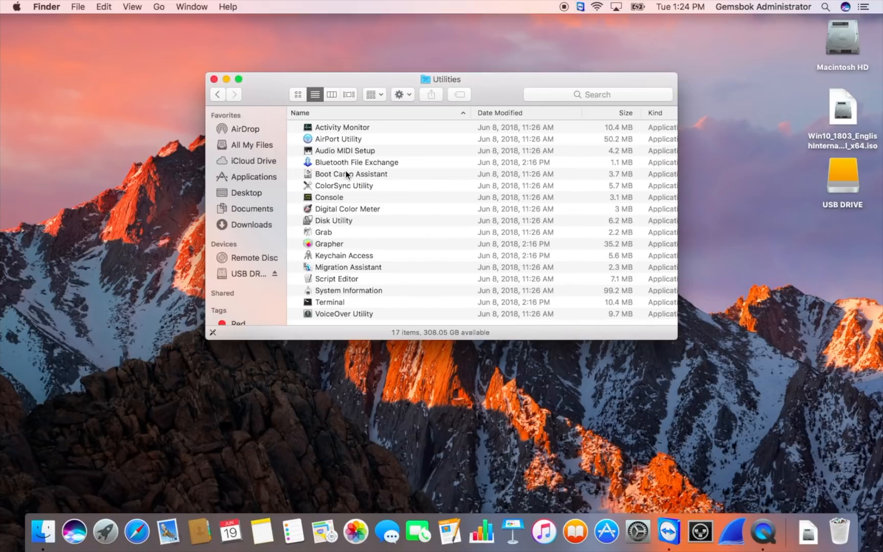
left_click(350, 173)
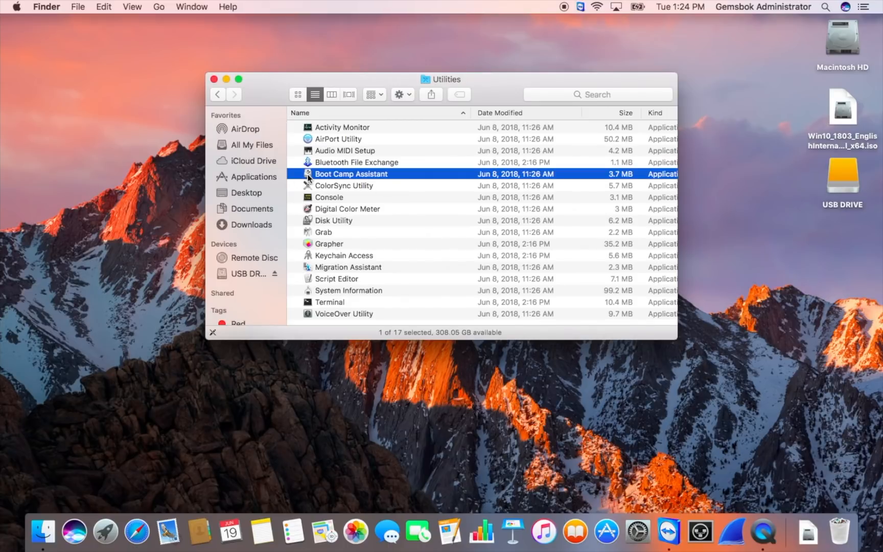
double_click(350, 173)
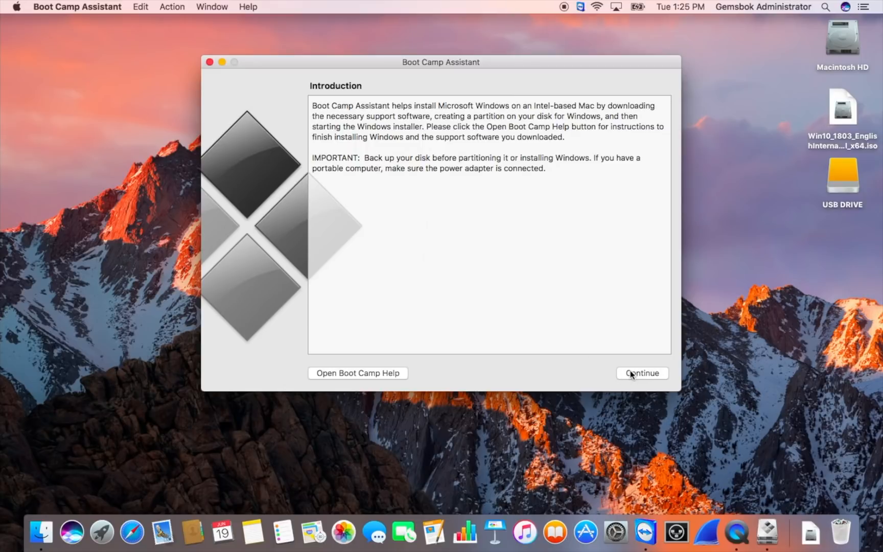
Continue past the introduction with Create install disk and Install Windows both ticked
left_click(641, 373)
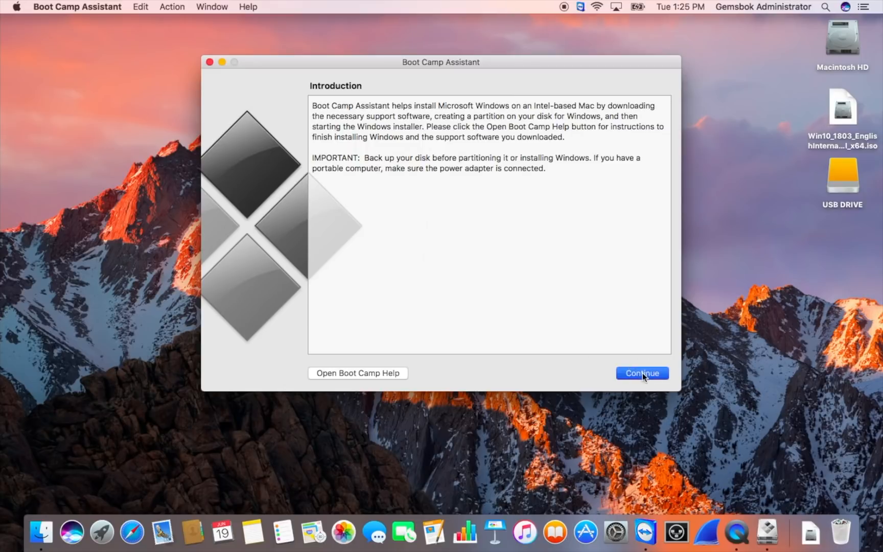
left_click(641, 373)
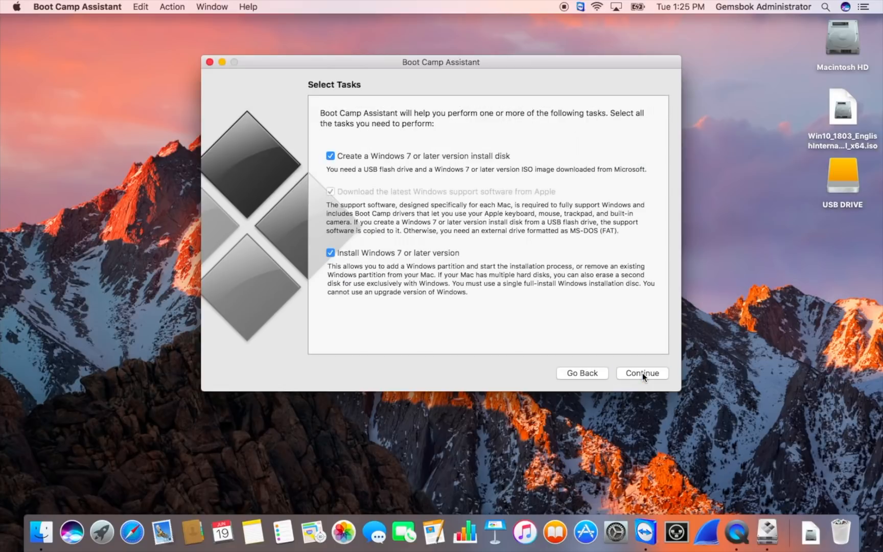
mouse_move(363, 275)
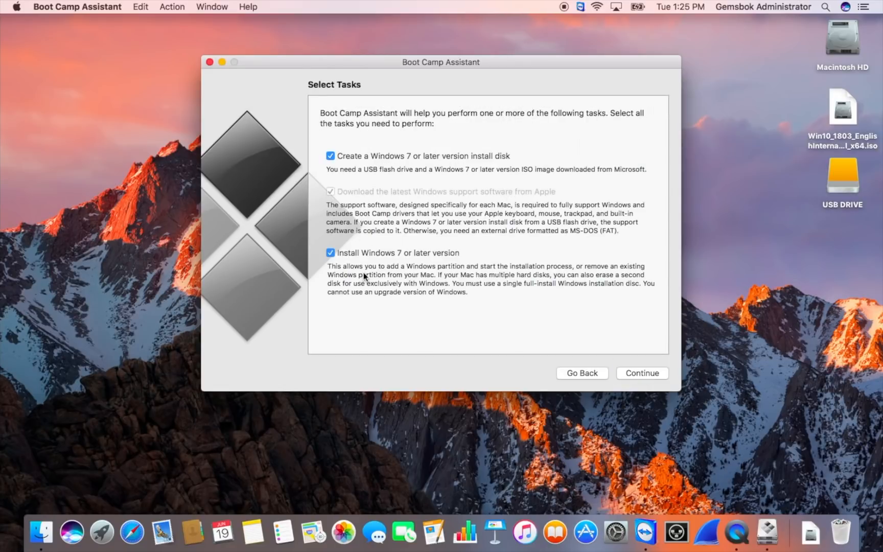
mouse_move(340, 225)
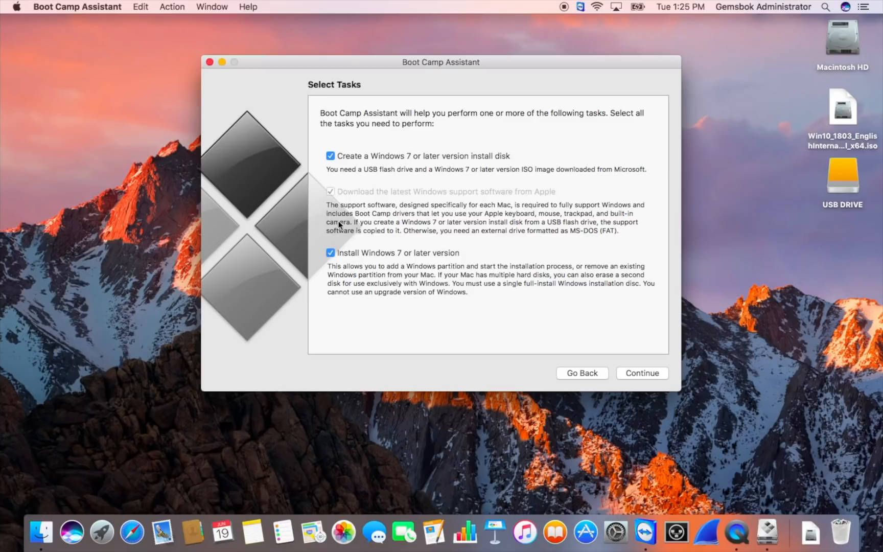
mouse_move(382, 156)
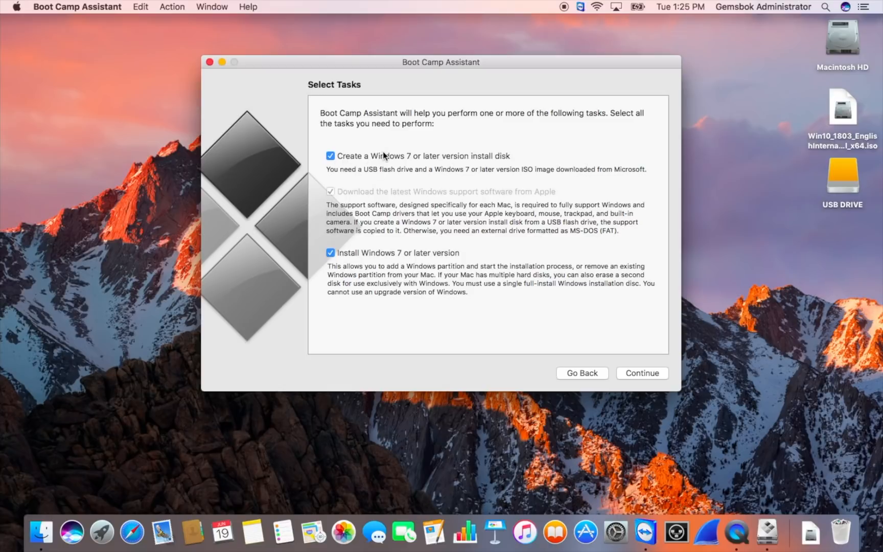
mouse_move(848, 171)
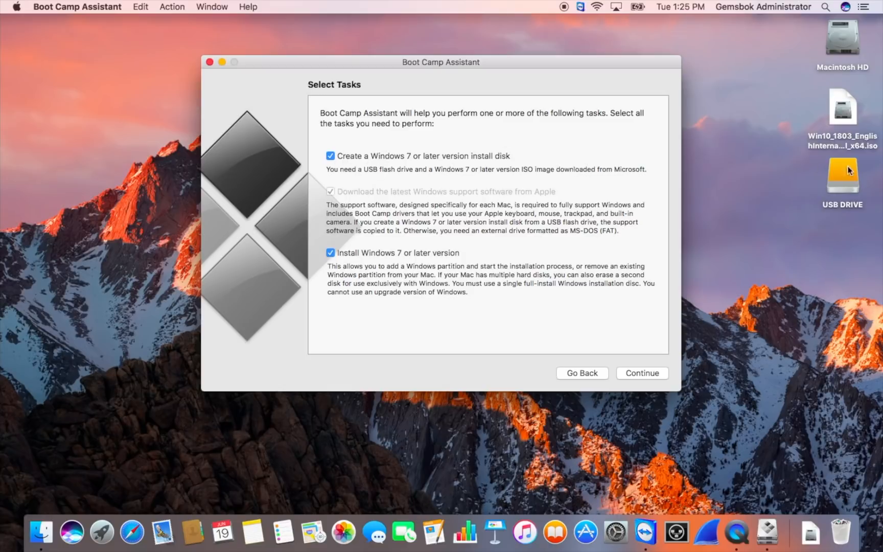
mouse_move(337, 201)
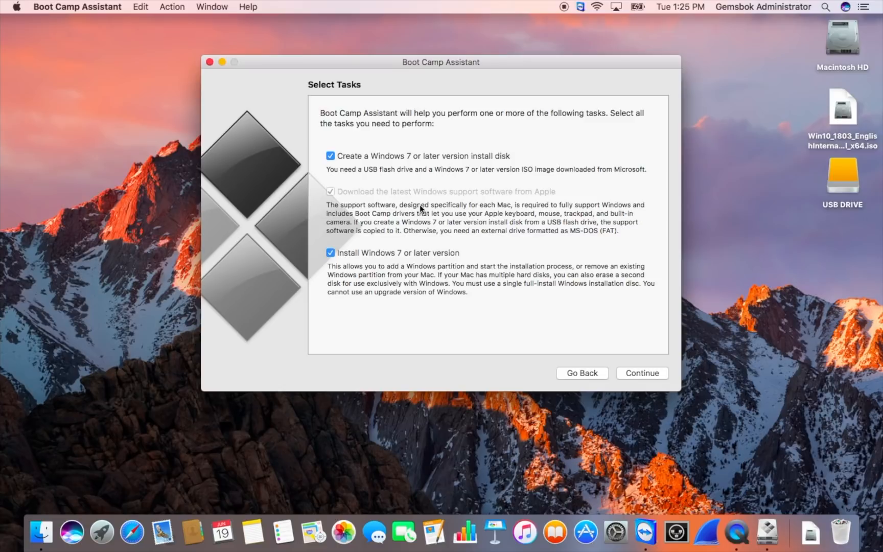
mouse_move(401, 258)
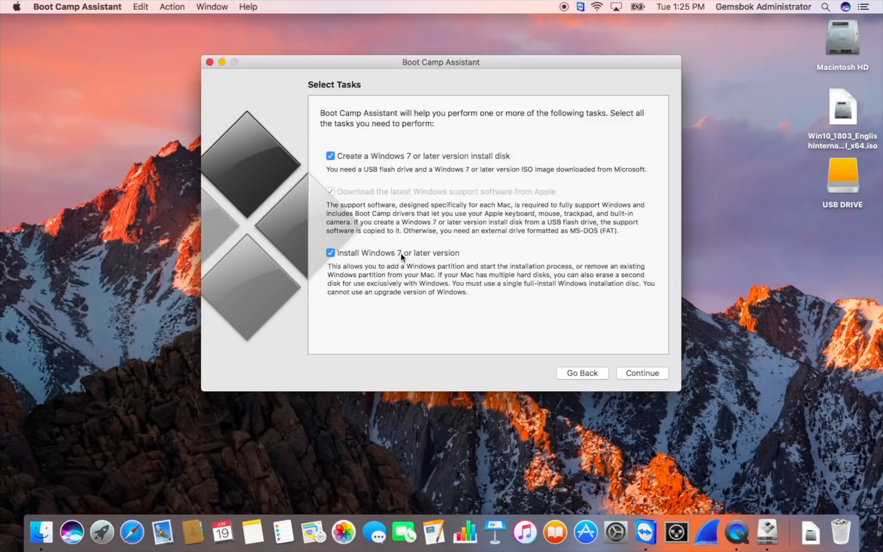
mouse_move(447, 293)
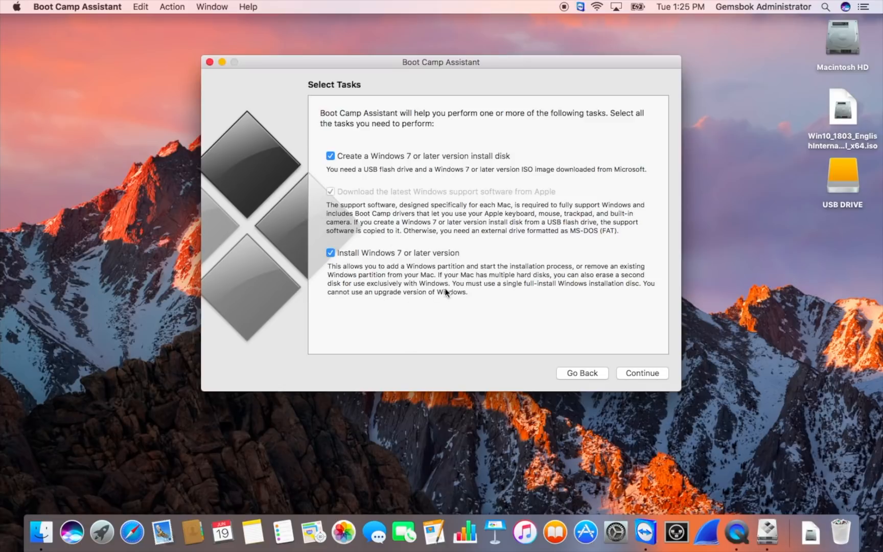
mouse_move(524, 276)
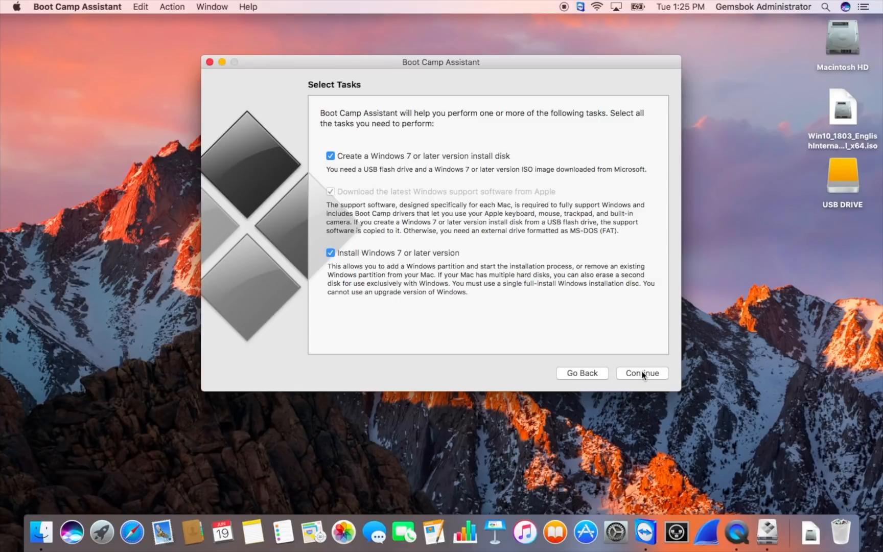
left_click(641, 373)
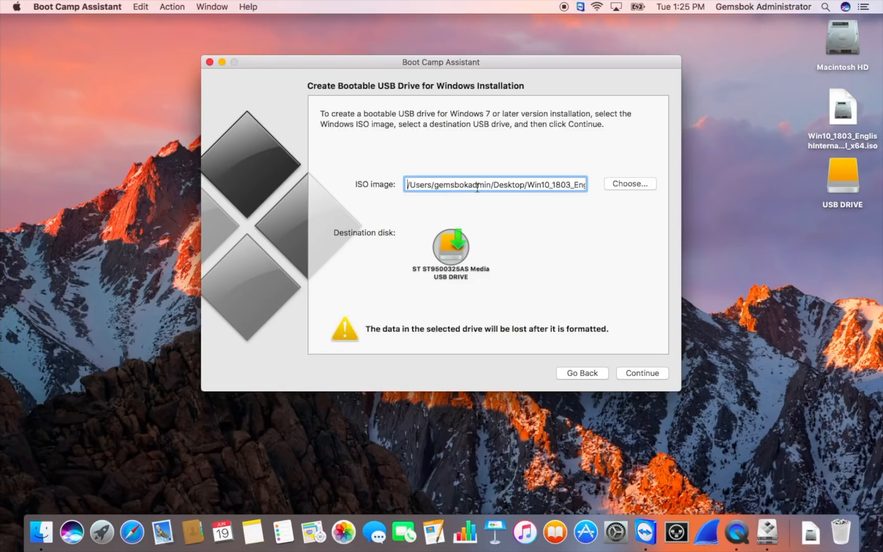
mouse_move(853, 112)
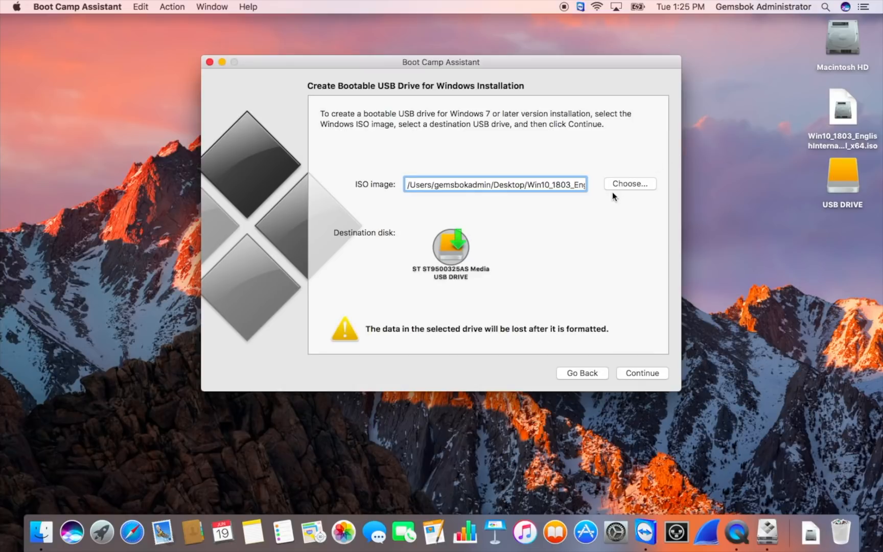
mouse_move(817, 106)
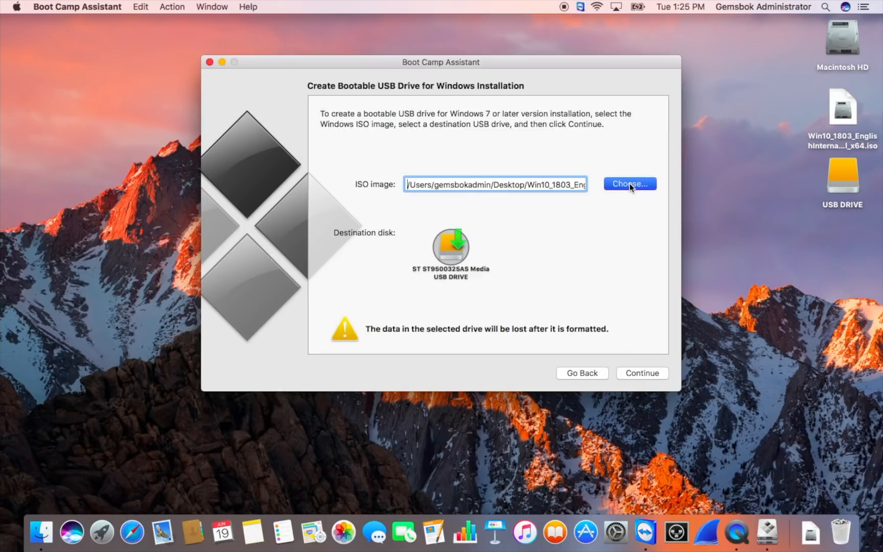
Choose Win10_1803_EnglishInternational_x64.iso from the Desktop, with USB DRIVE as destination
left_click(629, 183)
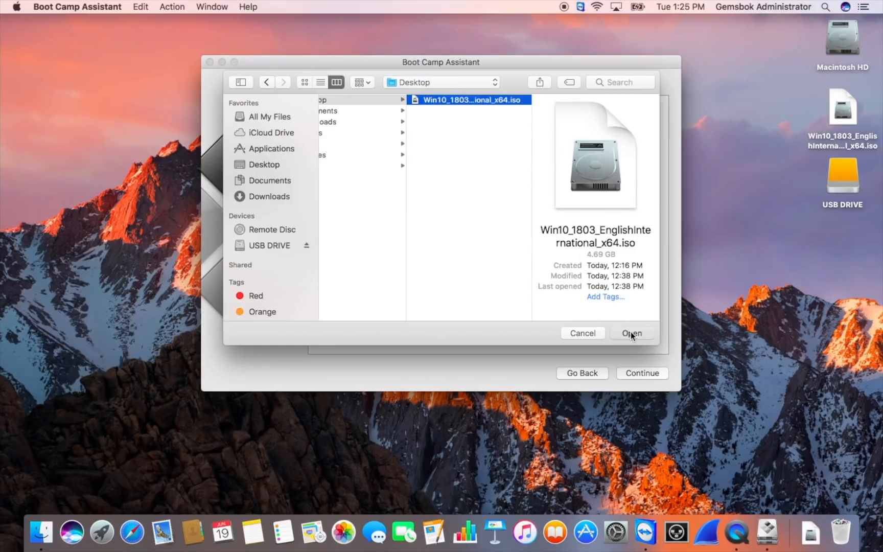
left_click(631, 333)
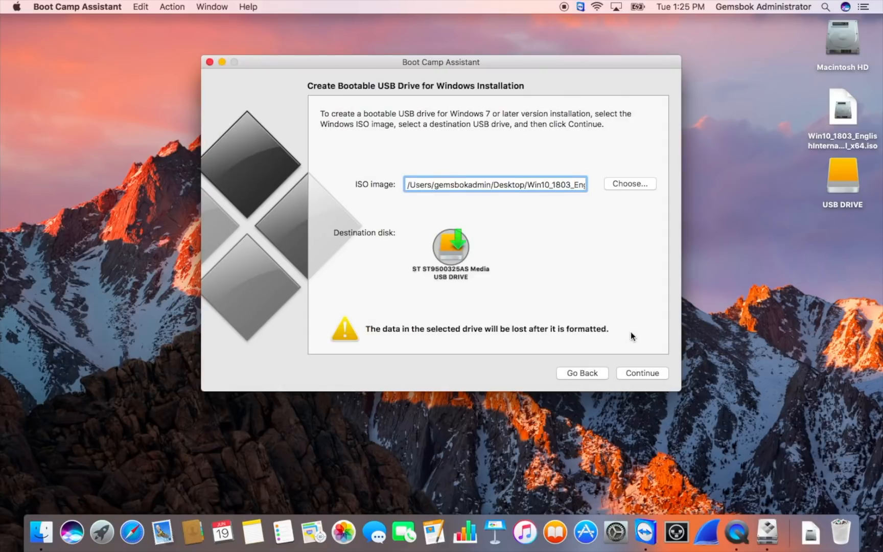
mouse_move(584, 265)
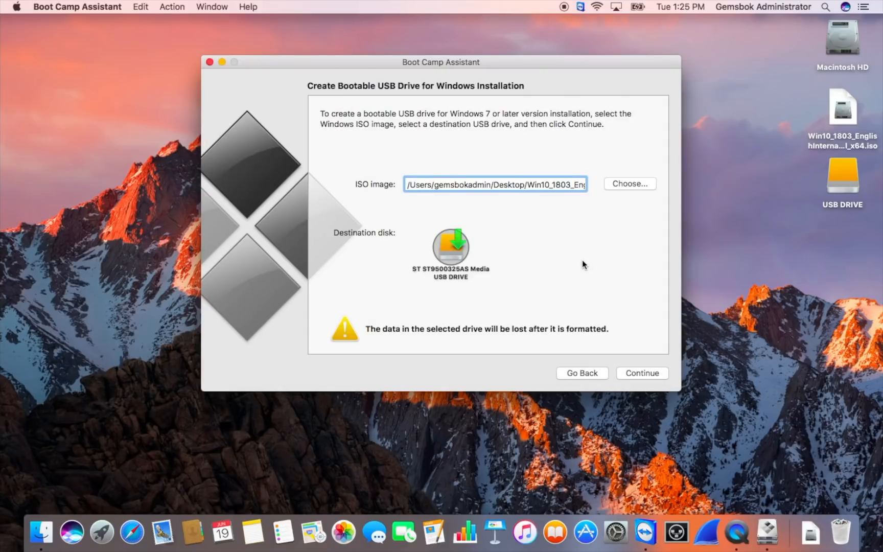
mouse_move(462, 255)
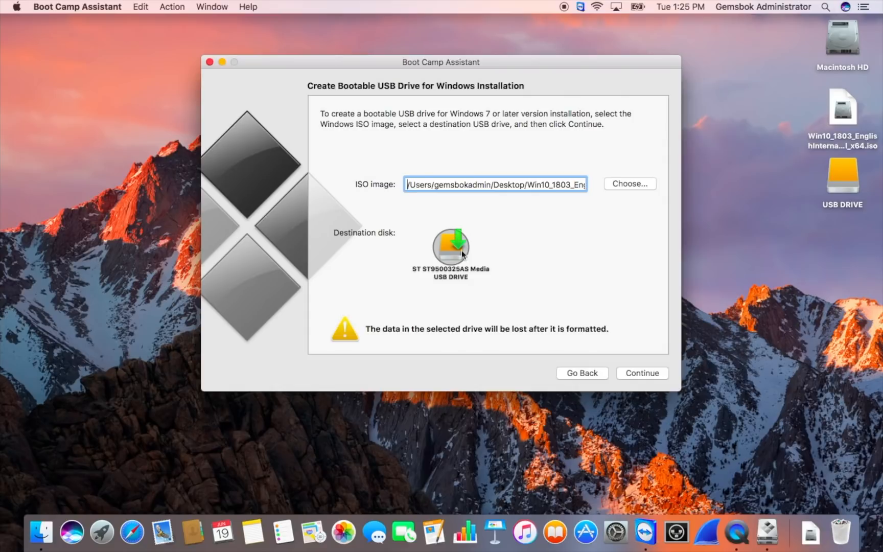
mouse_move(866, 180)
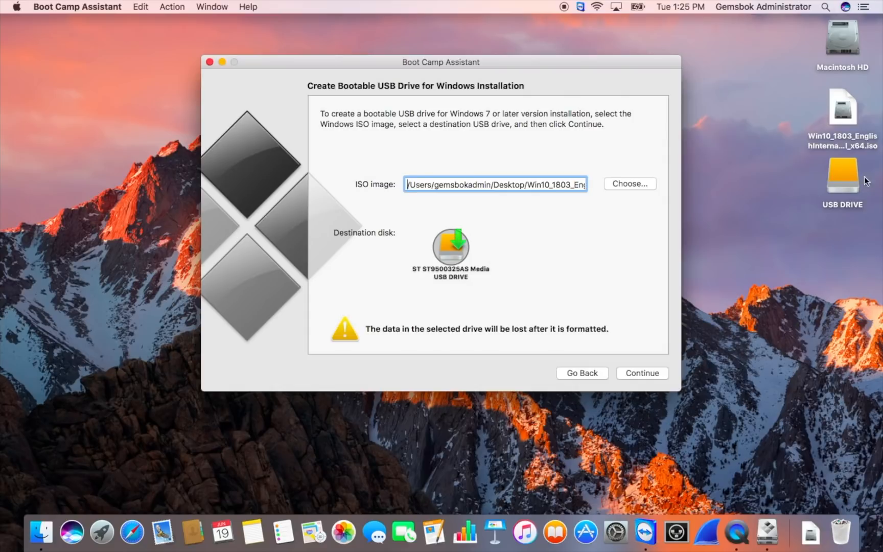
mouse_move(448, 288)
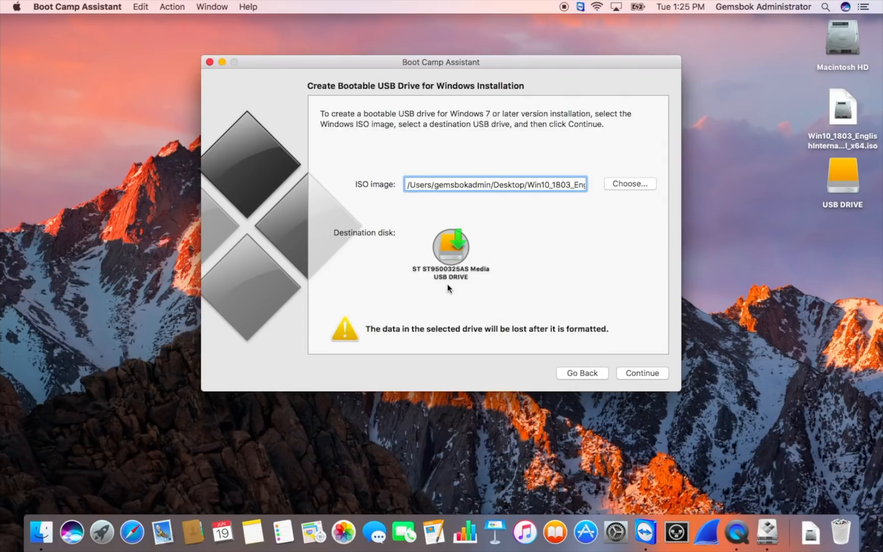
mouse_move(453, 300)
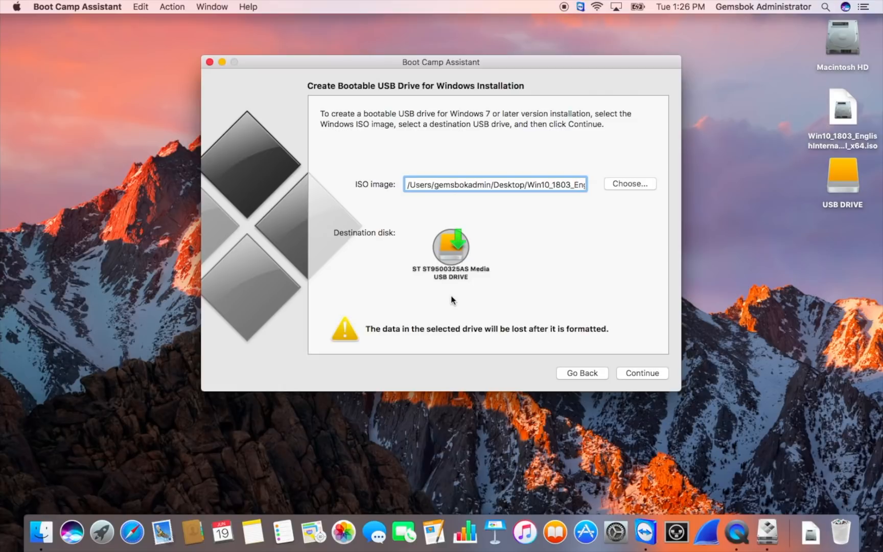
mouse_move(504, 283)
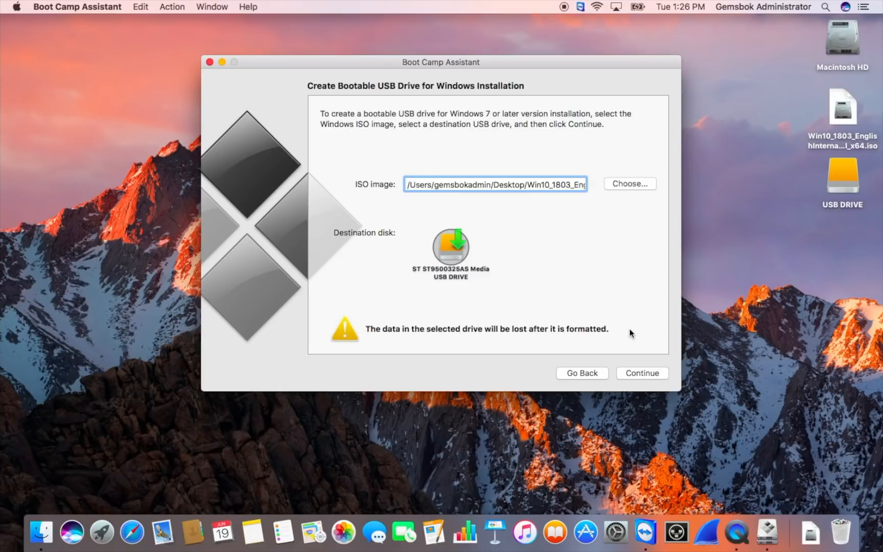
mouse_move(638, 366)
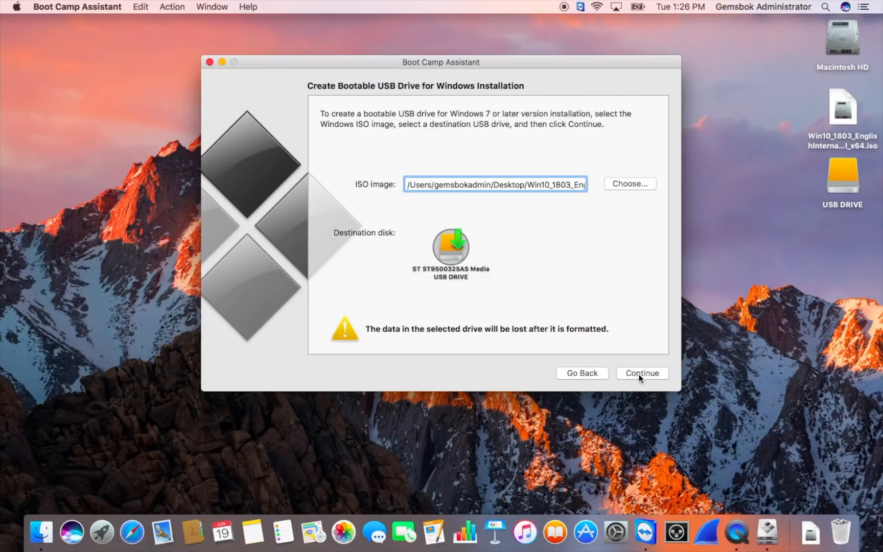
Start building the bootable USB and agree to erase the USB drive
left_click(641, 373)
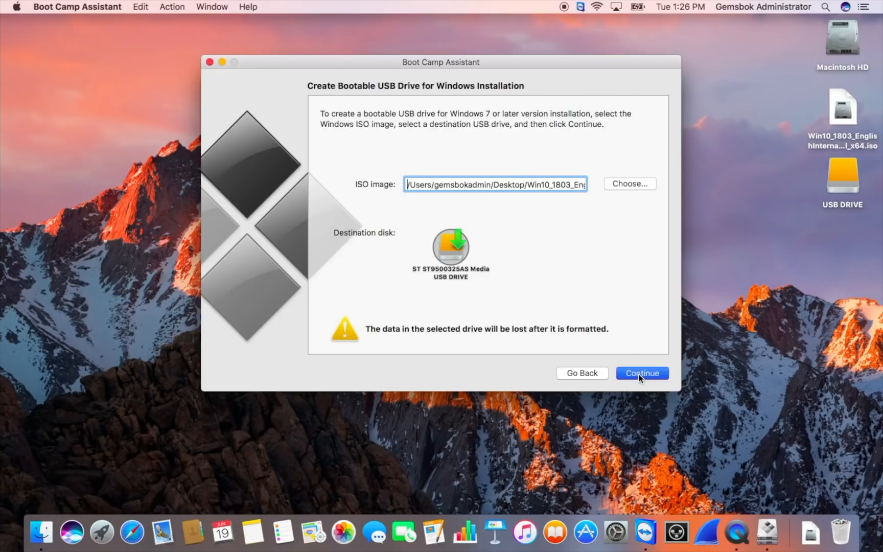
left_click(641, 373)
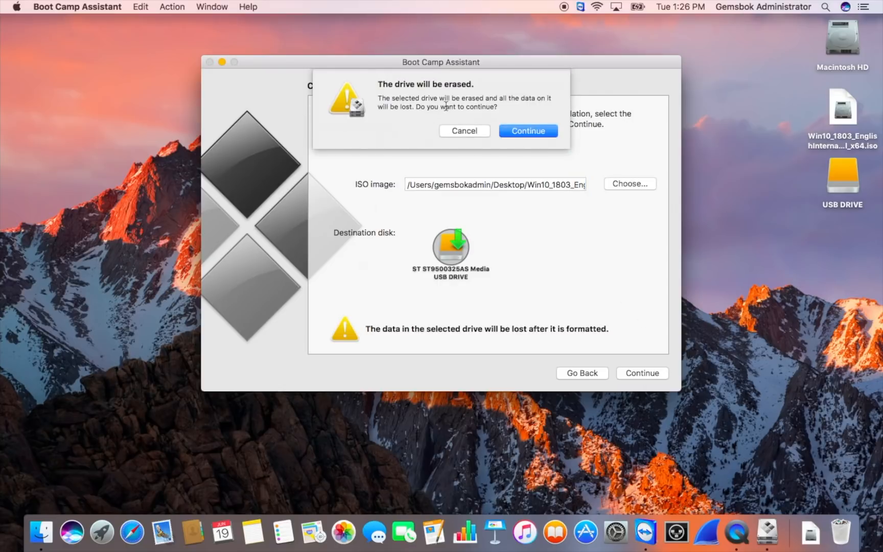
left_click(527, 131)
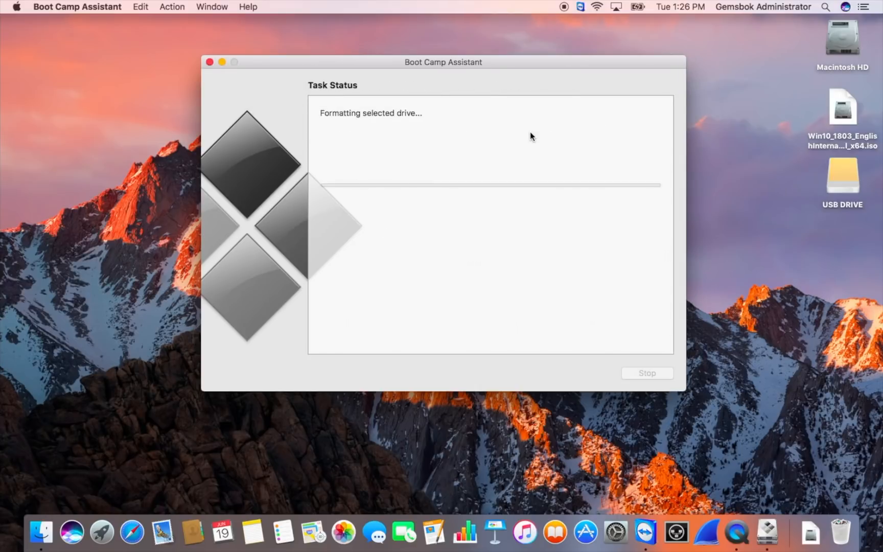
mouse_move(854, 175)
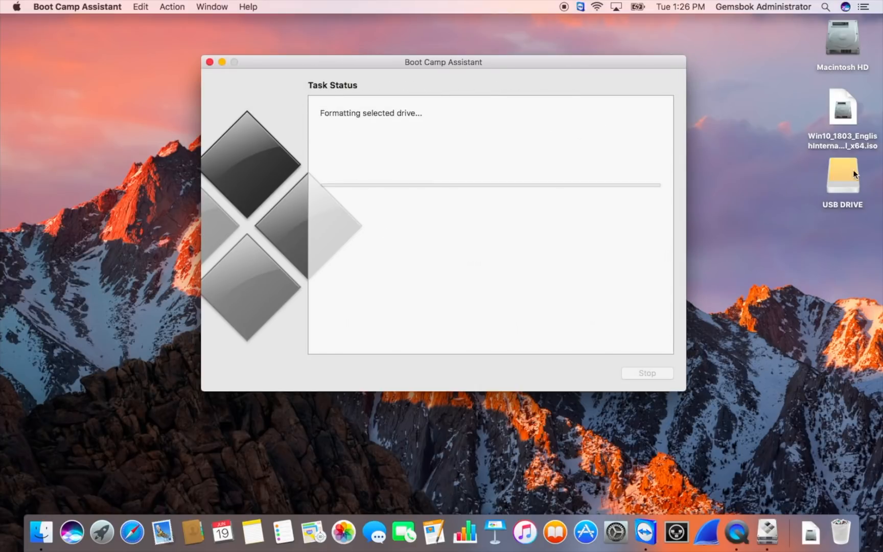
mouse_move(580, 254)
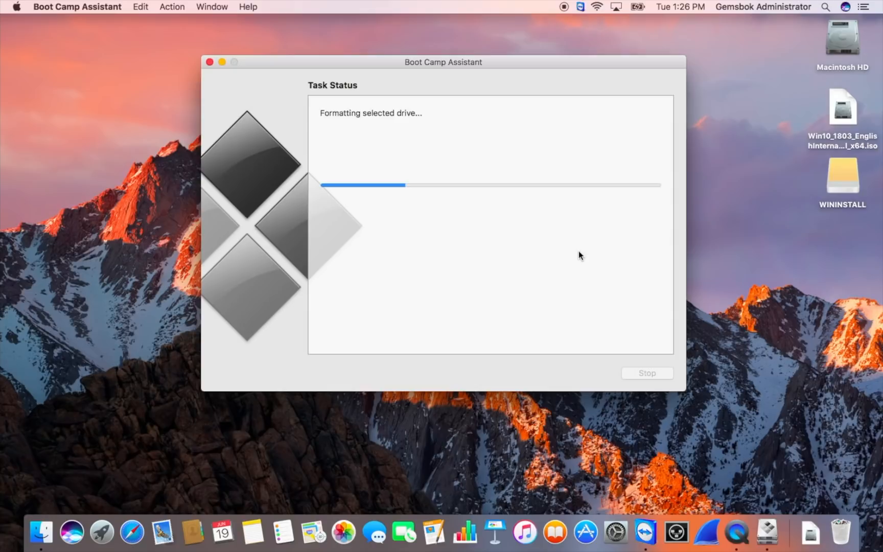
mouse_move(822, 125)
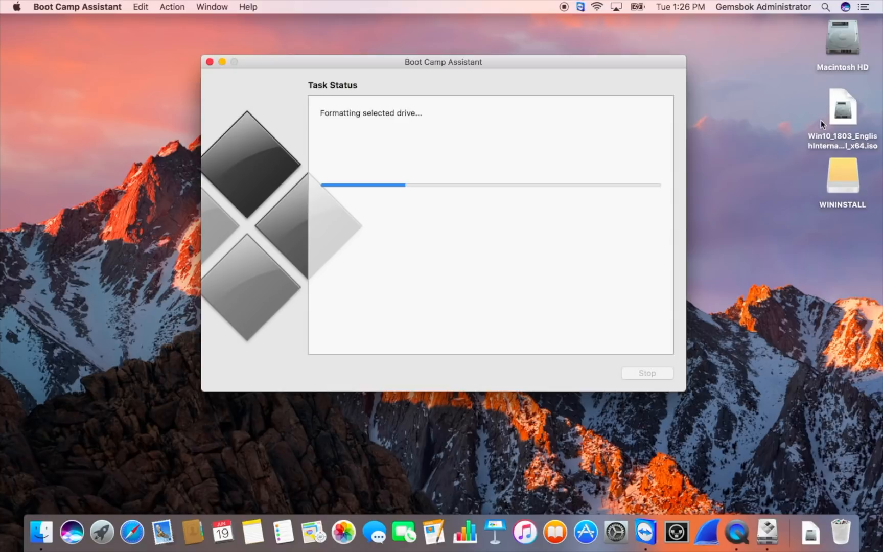
mouse_move(824, 107)
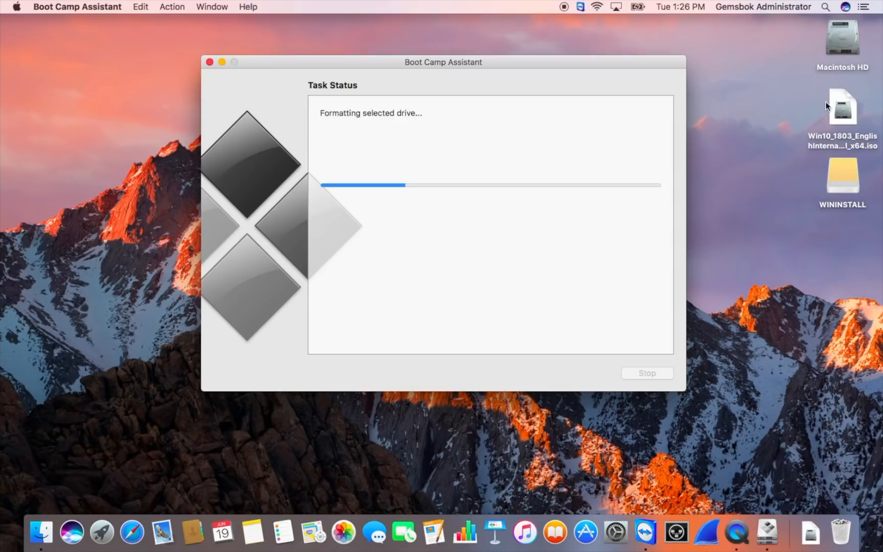
mouse_move(840, 110)
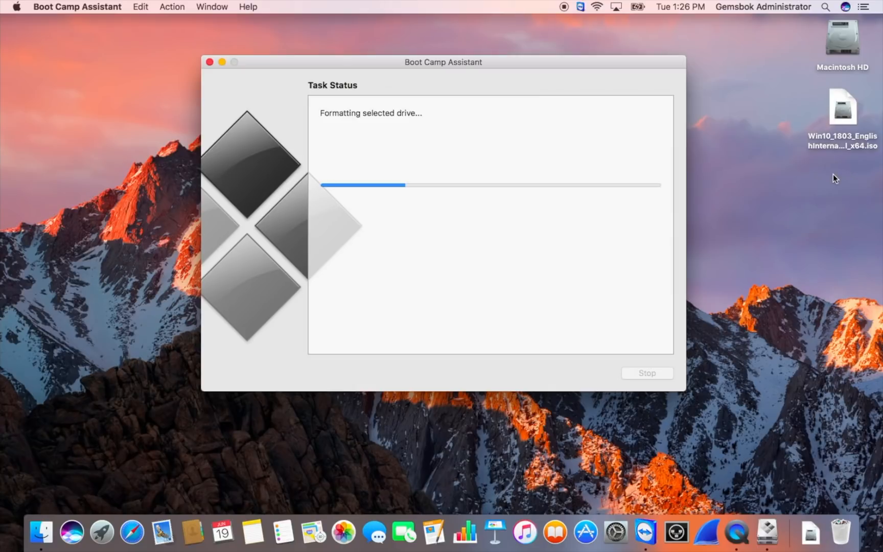
mouse_move(493, 207)
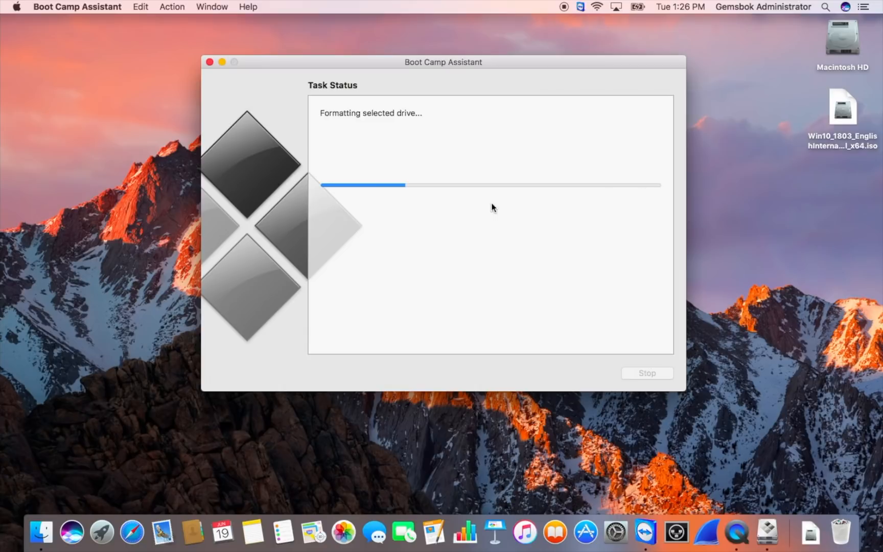
mouse_move(584, 221)
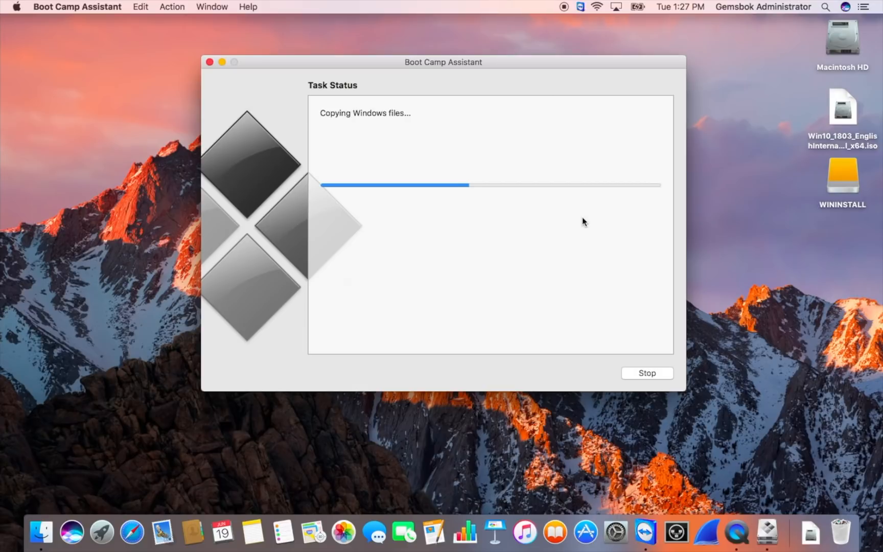
mouse_move(486, 210)
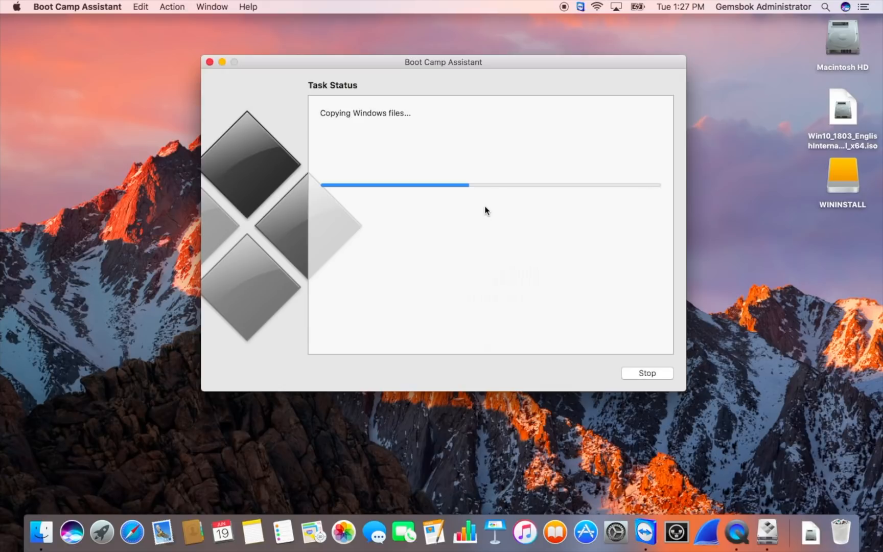
mouse_move(573, 219)
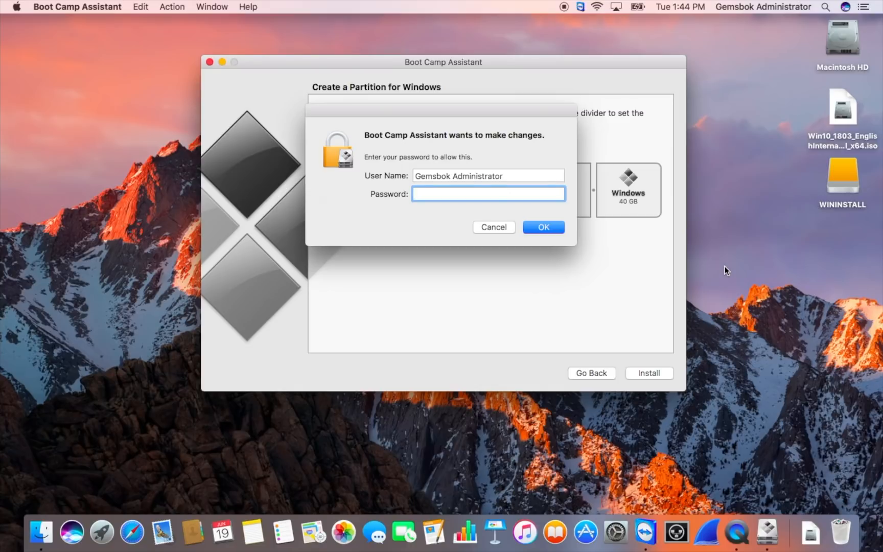
Authorise with the admin password and install with a 99 GB Windows partition
type("••")
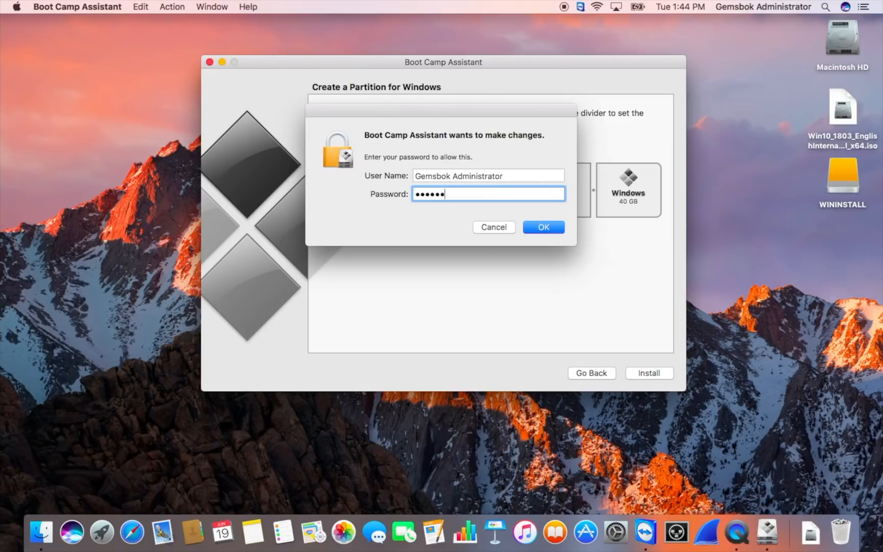
left_click(542, 227)
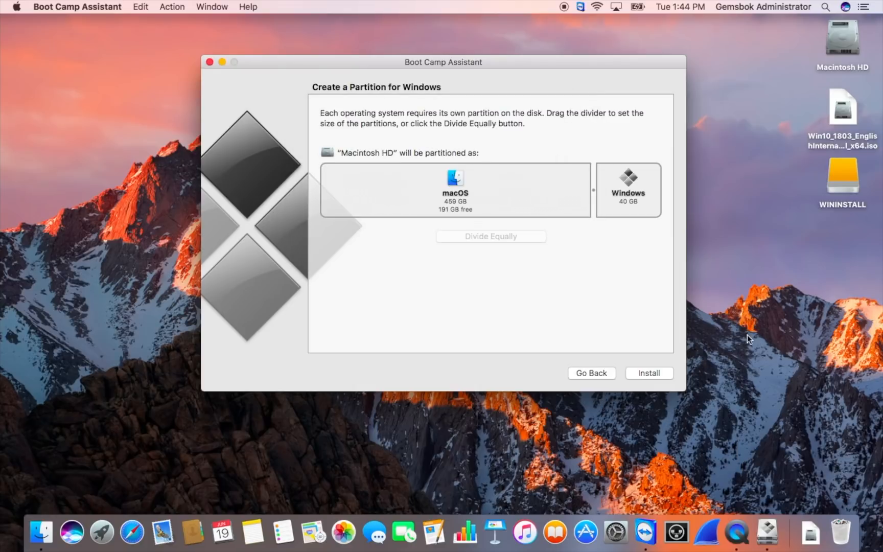
mouse_move(584, 236)
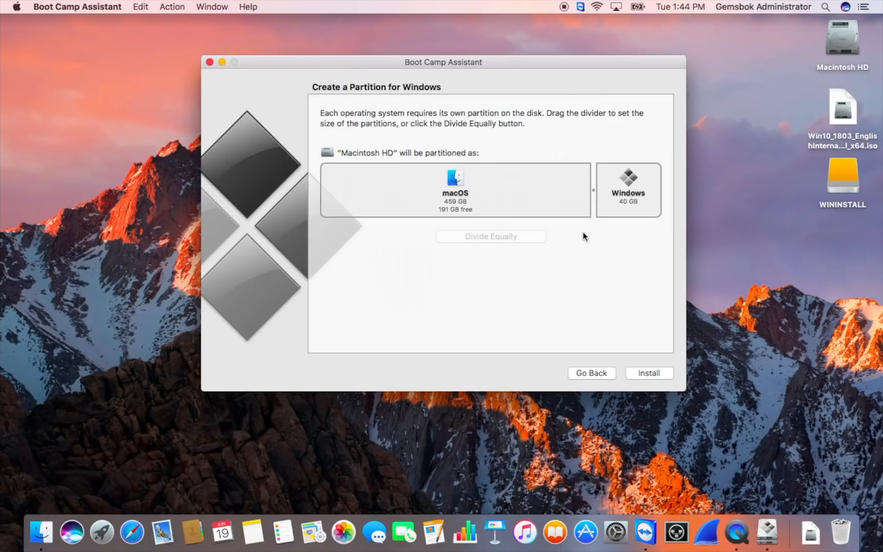
mouse_move(579, 202)
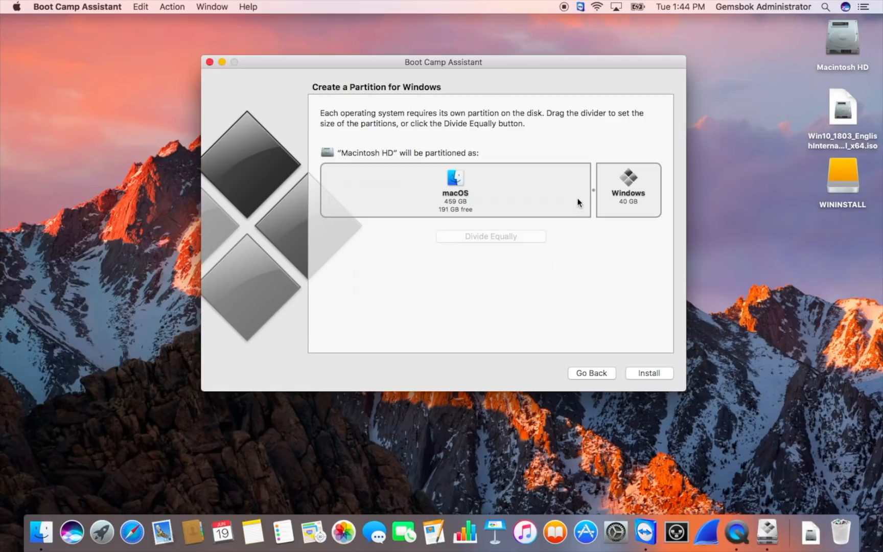
mouse_move(530, 203)
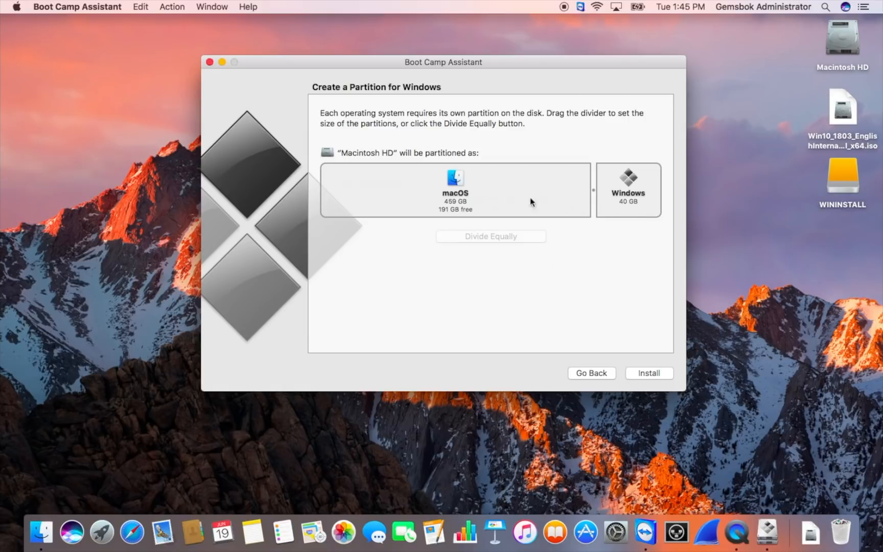
mouse_move(495, 204)
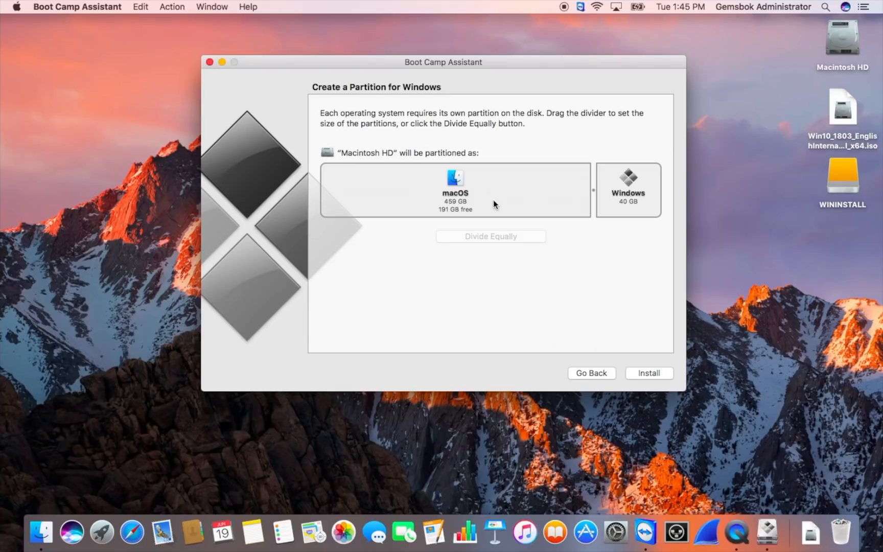
mouse_move(536, 208)
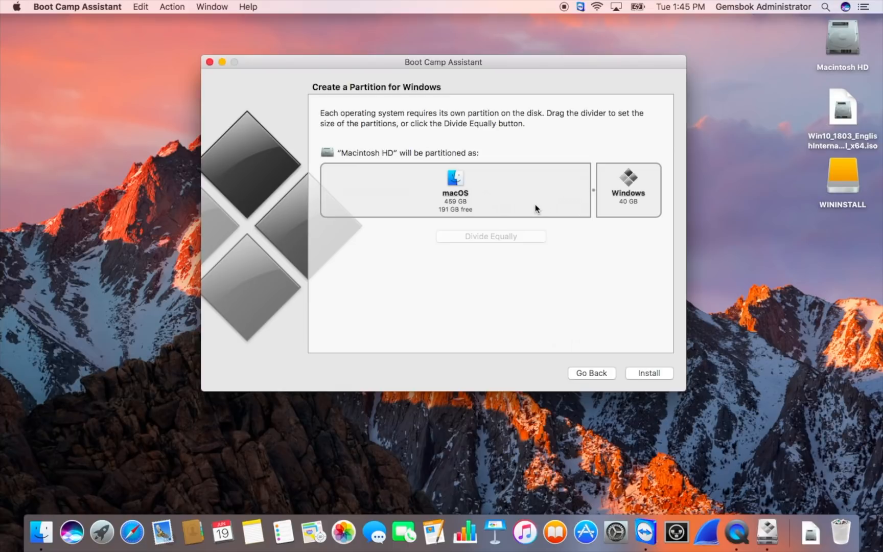
mouse_move(603, 211)
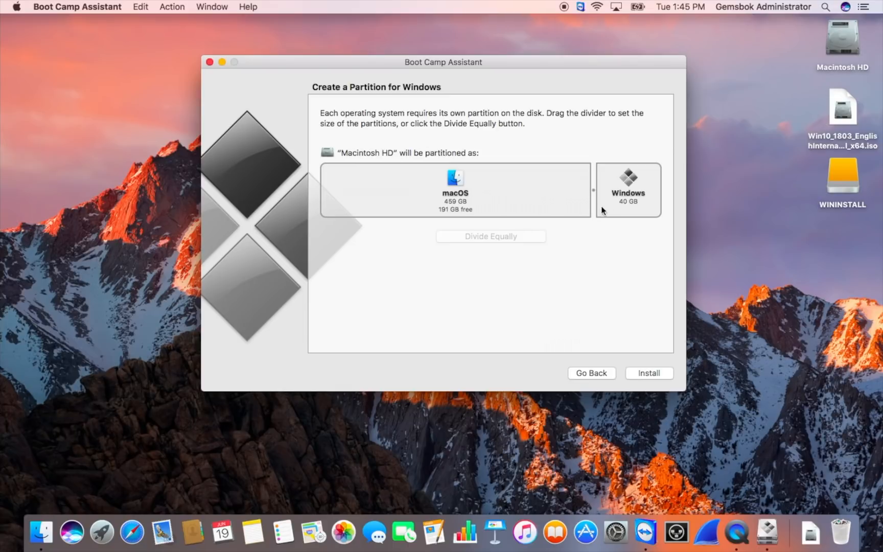
mouse_move(605, 208)
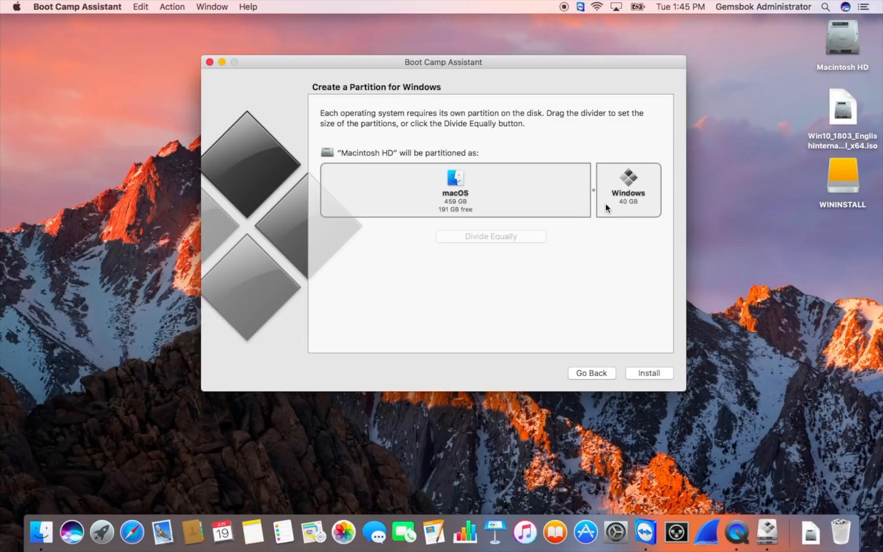
mouse_move(609, 209)
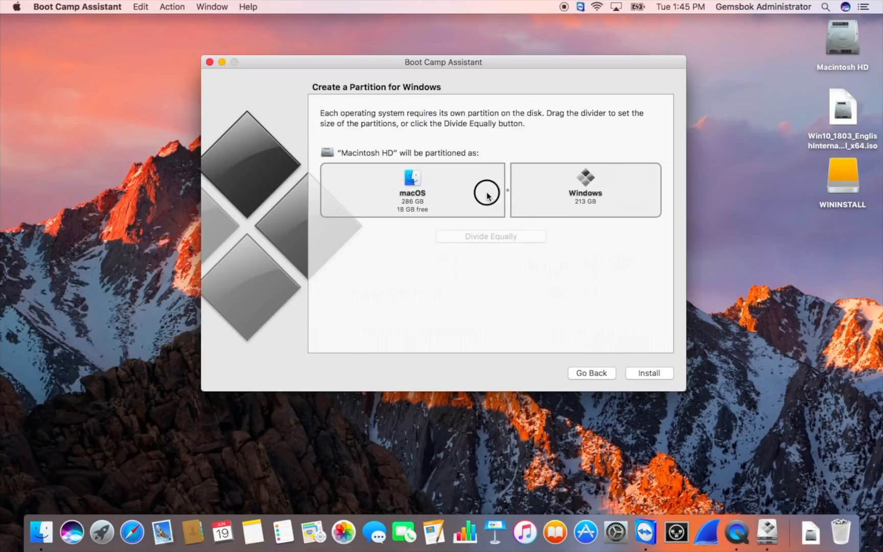
mouse_move(481, 191)
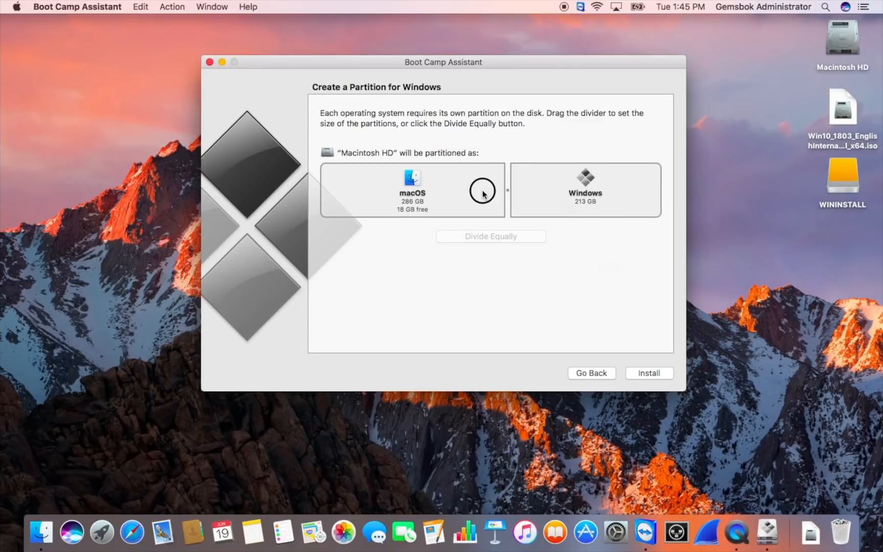
mouse_move(401, 216)
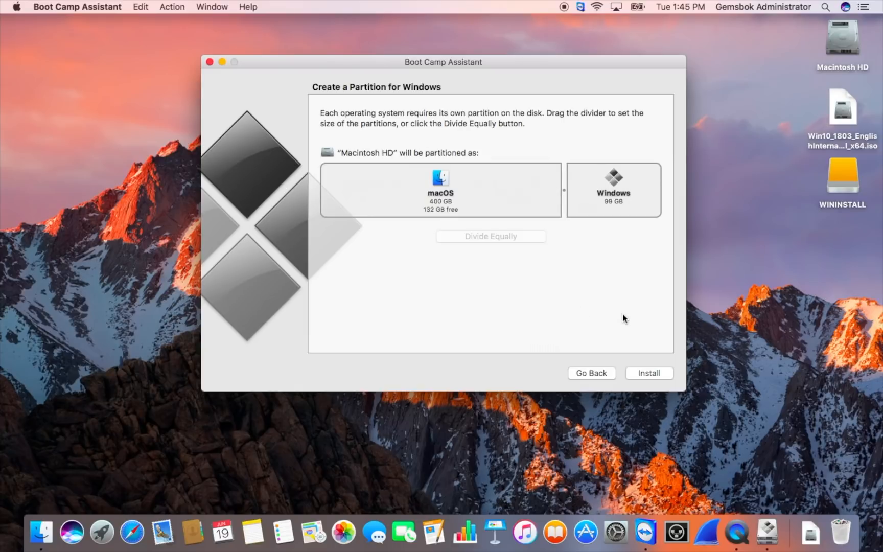
left_click(648, 373)
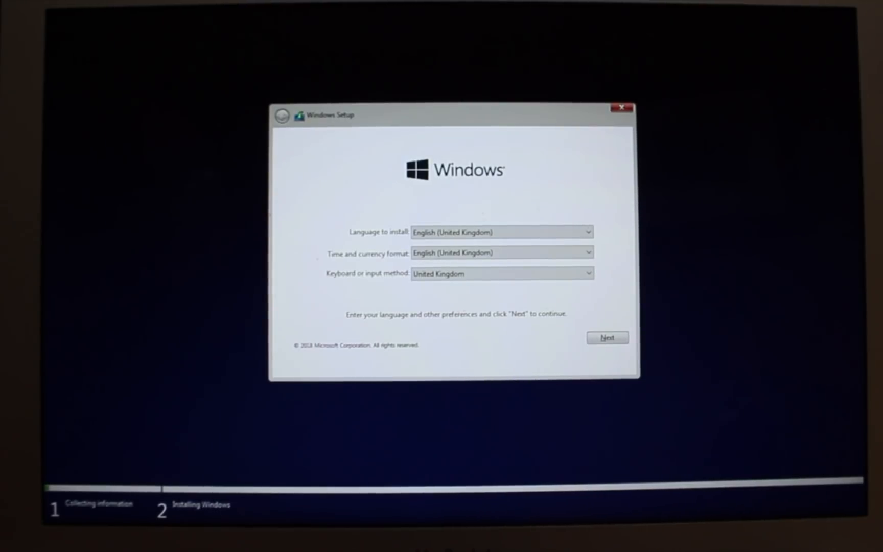
mouse_move(558, 249)
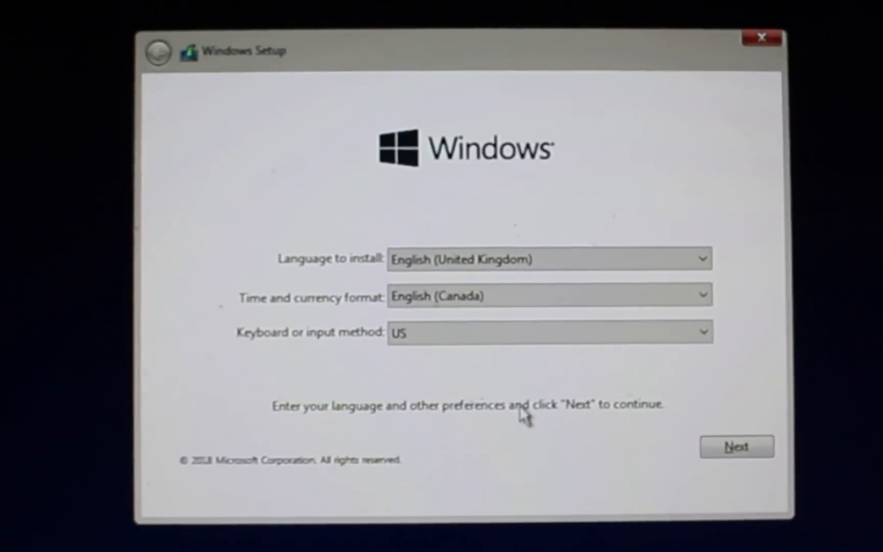
mouse_move(570, 379)
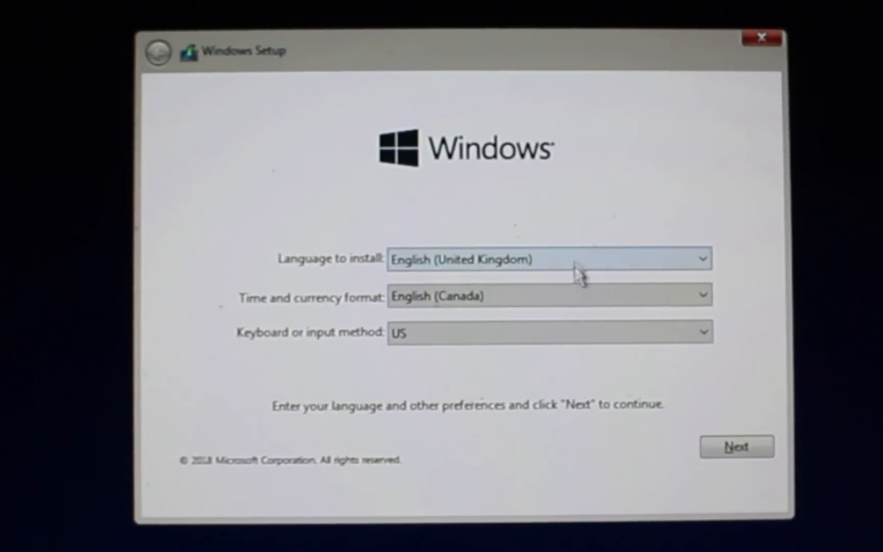
mouse_move(532, 307)
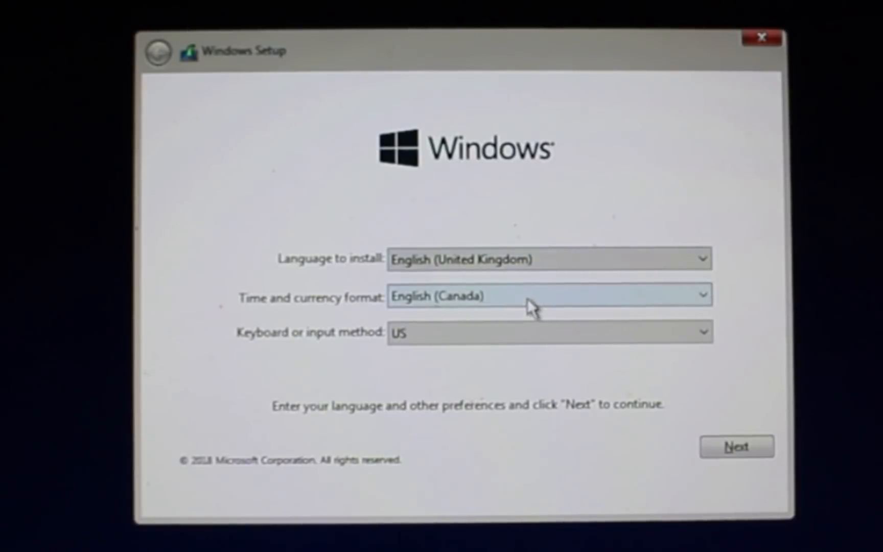
mouse_move(520, 304)
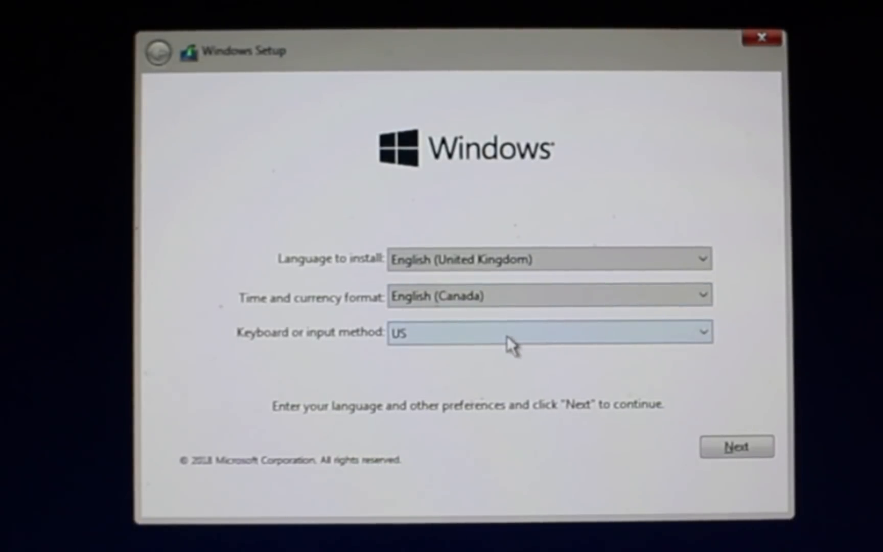
mouse_move(548, 383)
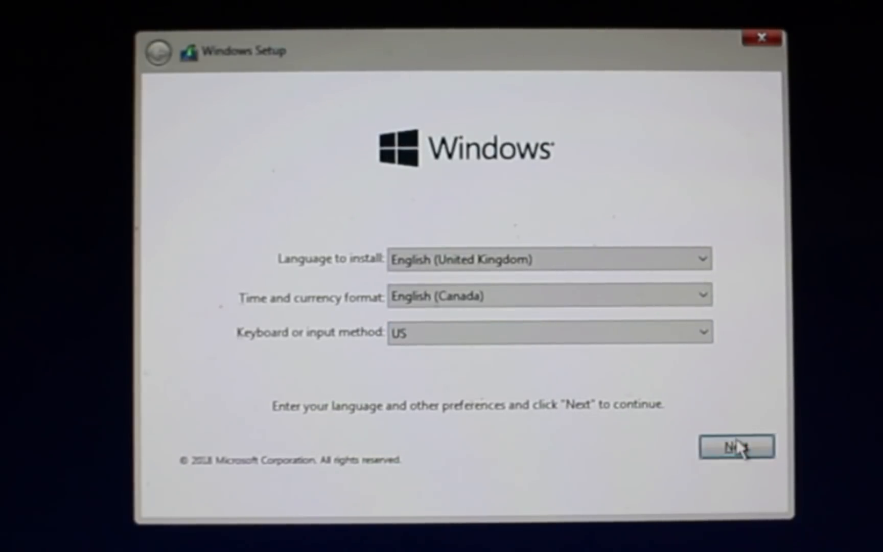
Accept English (United Kingdom), English (Canada) time format and US keyboard, and continue
left_click(736, 446)
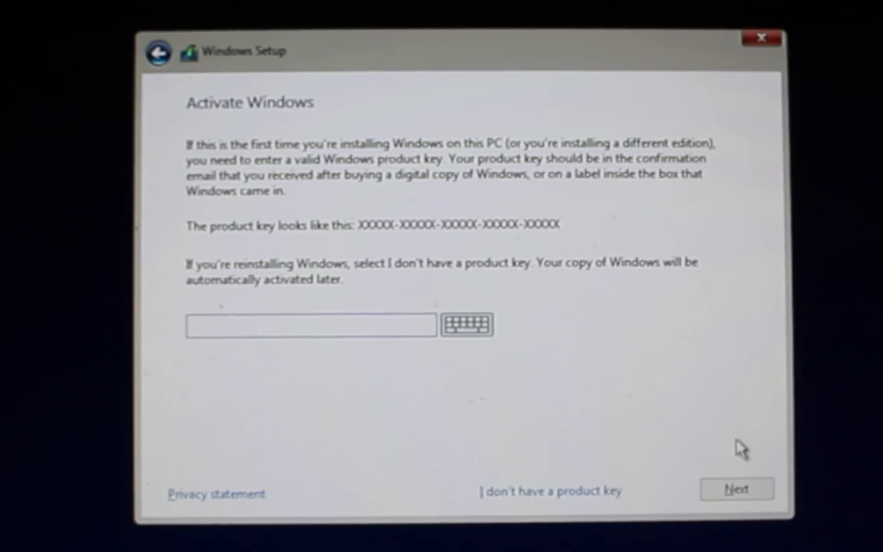
On the Activate Windows page, choose 'I don't have a product key', leaving the key field empty
left_click(310, 325)
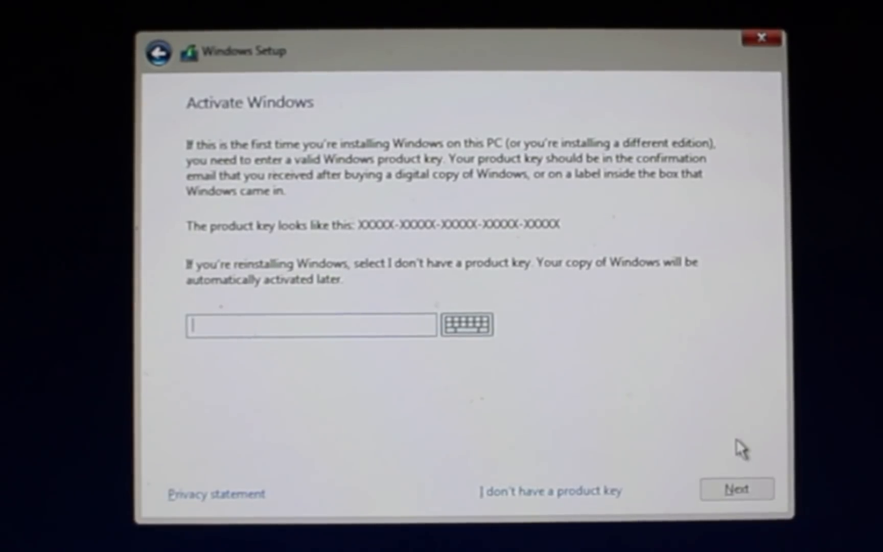
mouse_move(507, 473)
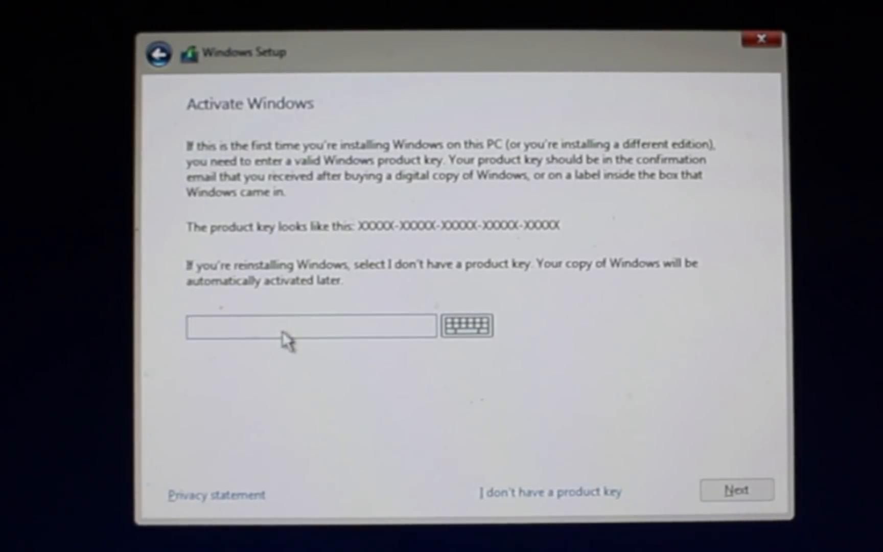
left_click(310, 326)
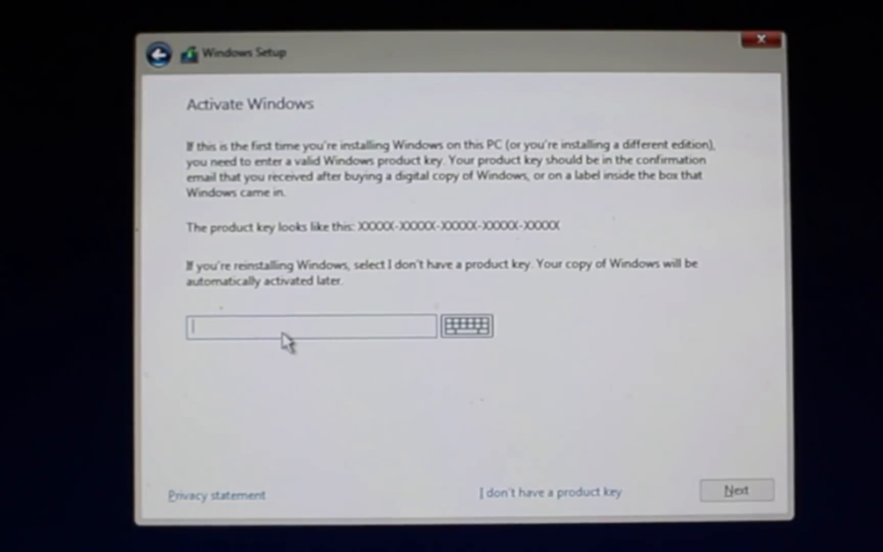
mouse_move(486, 404)
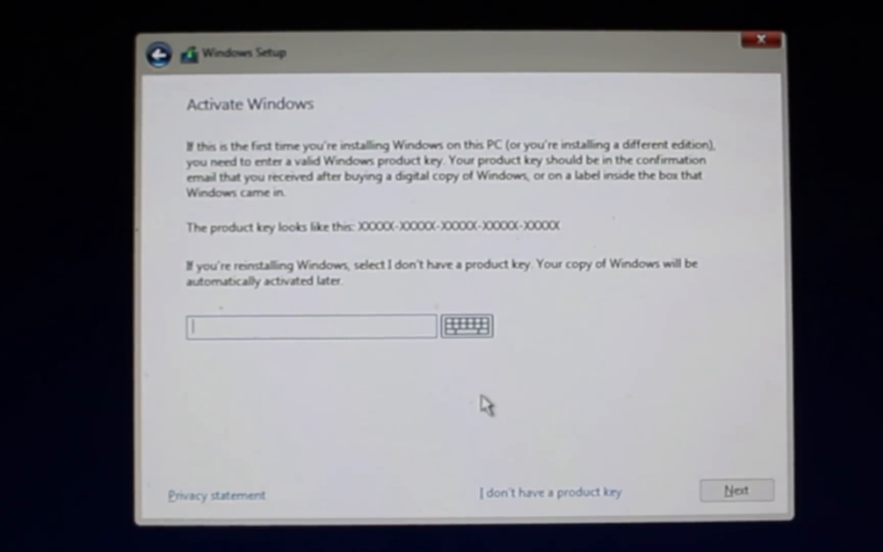
mouse_move(544, 501)
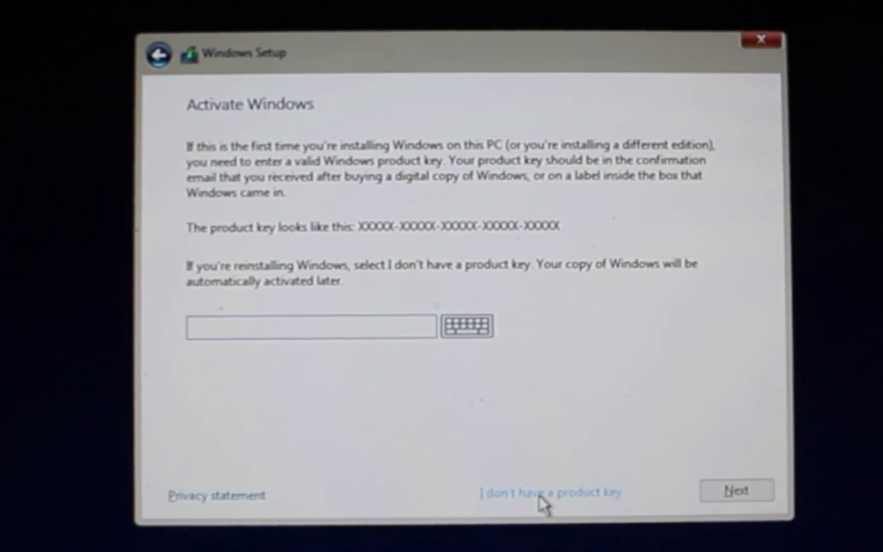
left_click(310, 325)
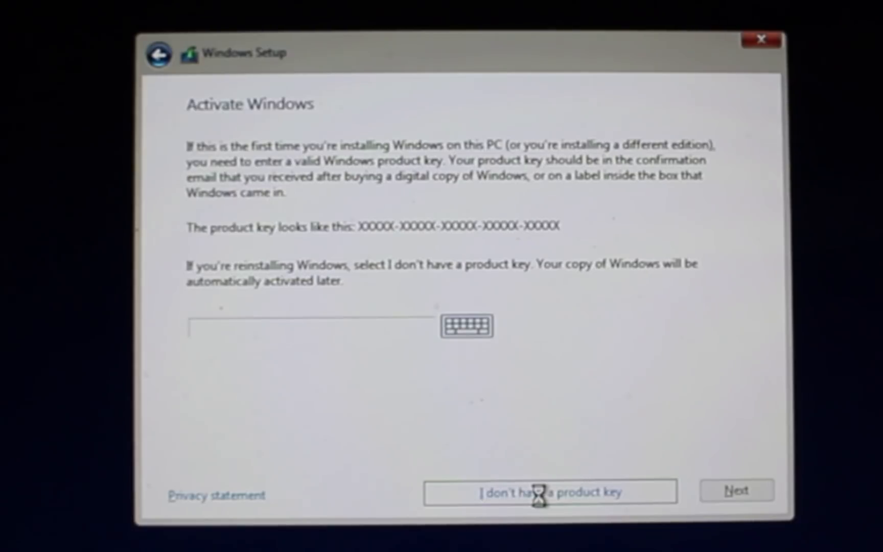
Continue without a product key and browse the Windows 10 editions list, highlighting Windows 10 Home
left_click(549, 490)
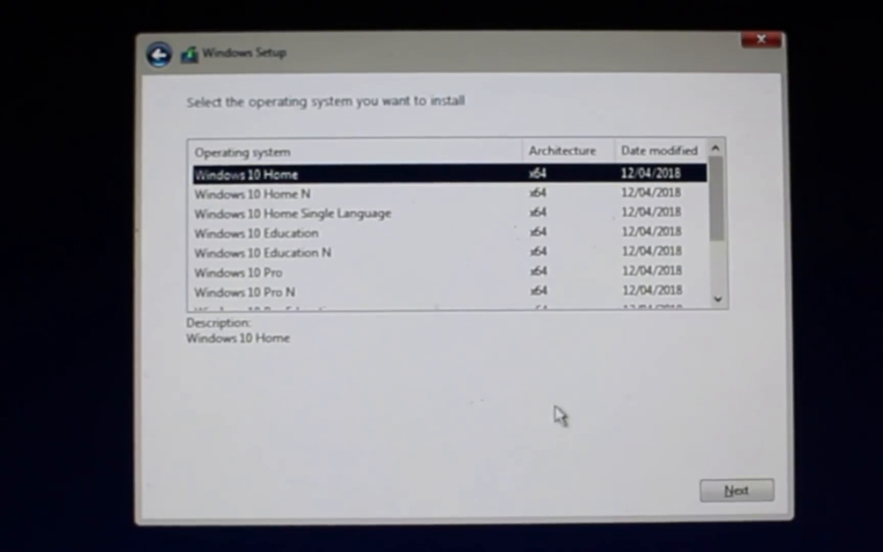
mouse_move(284, 213)
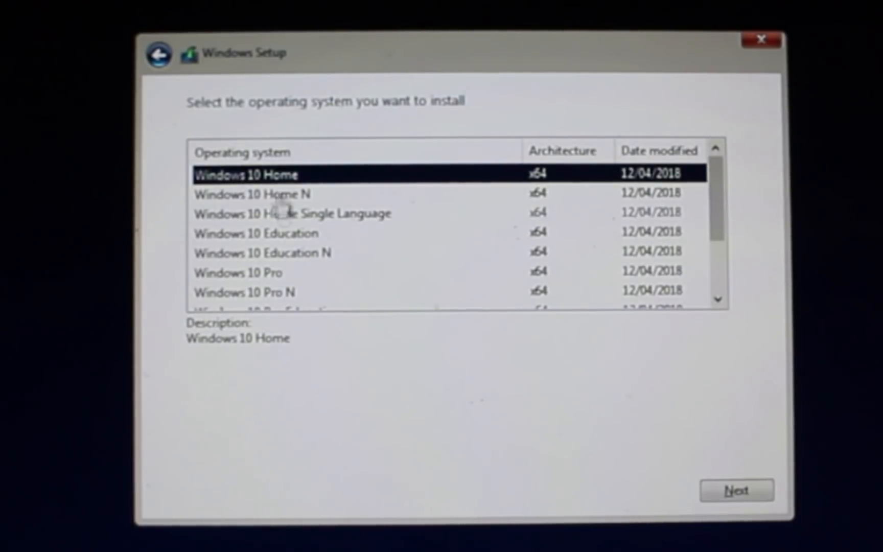
mouse_move(293, 194)
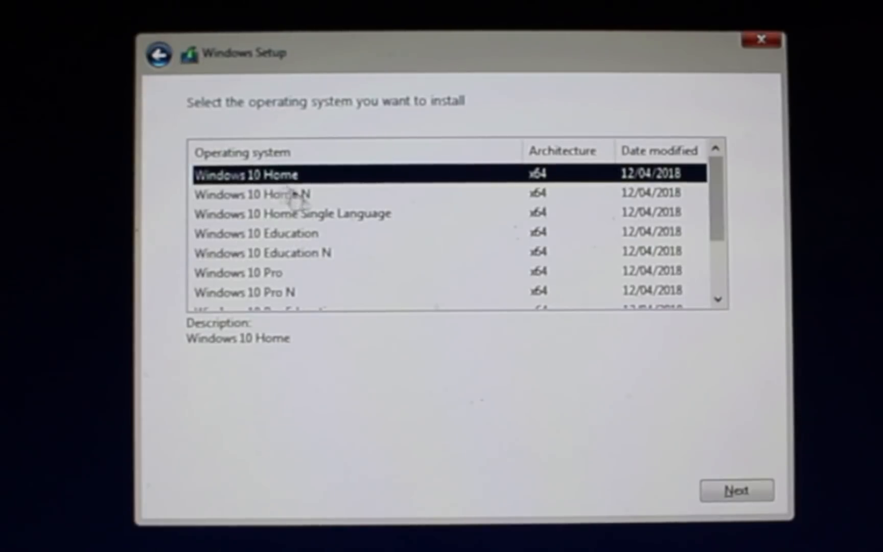
mouse_move(647, 321)
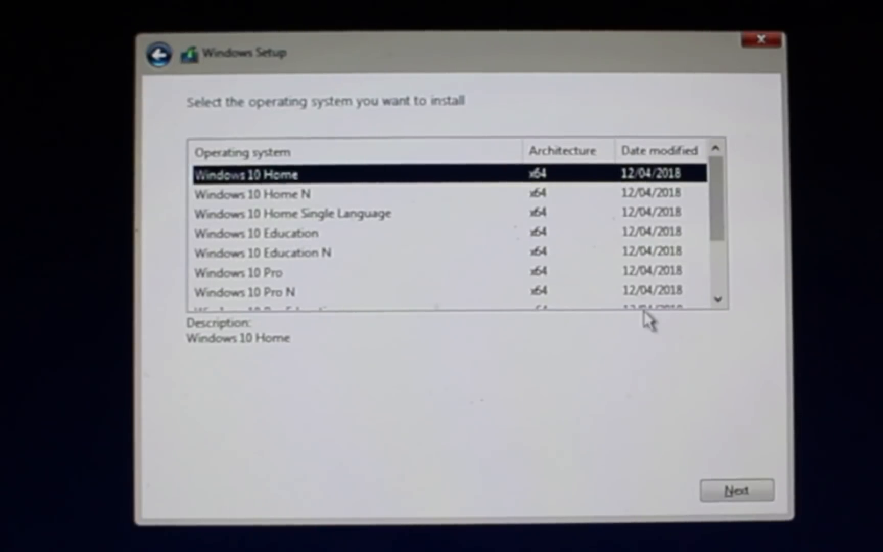
scroll("down", 3)
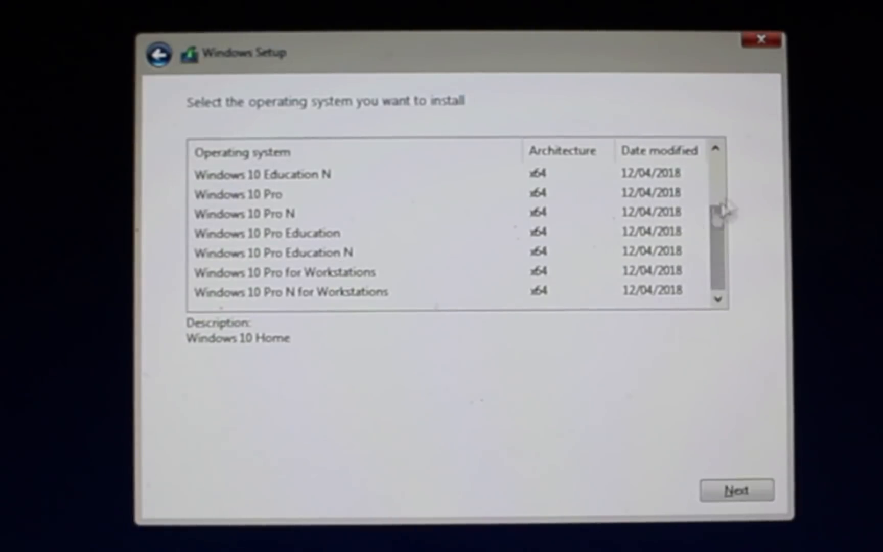
scroll("up", 3)
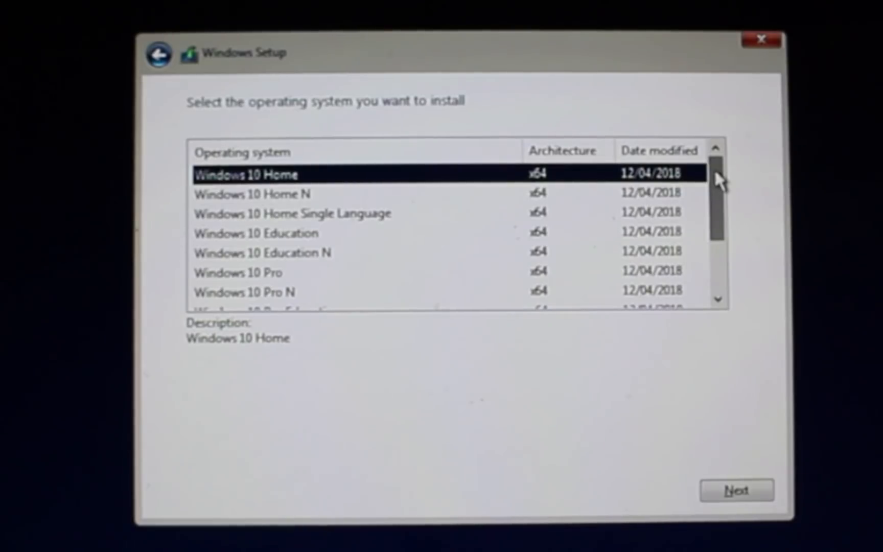
mouse_move(261, 177)
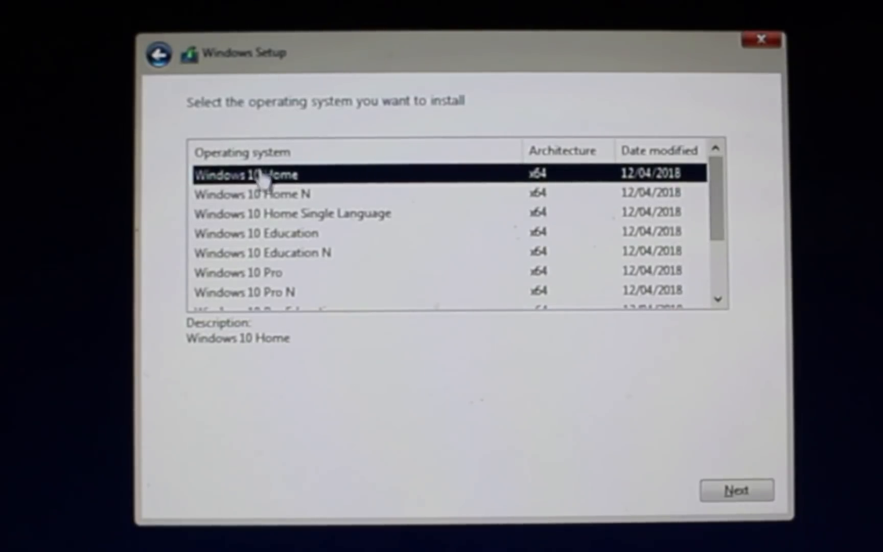
mouse_move(264, 194)
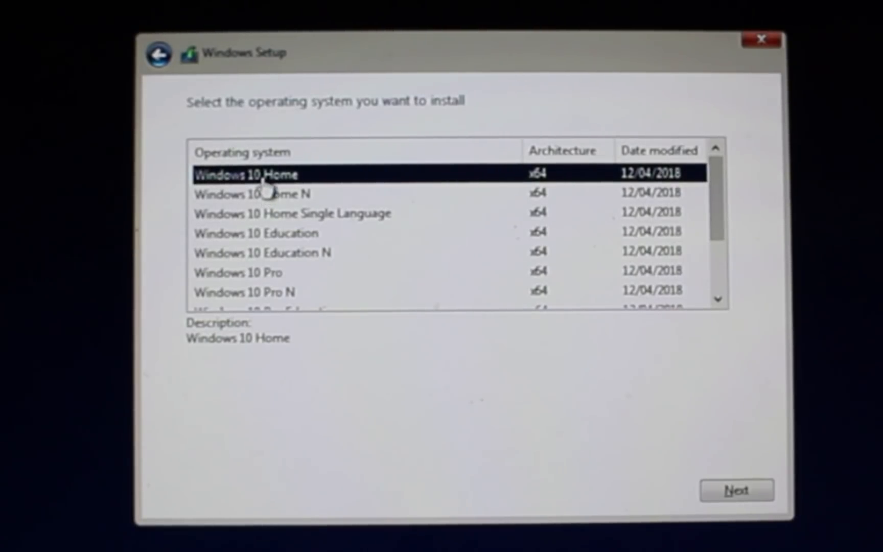
mouse_move(242, 282)
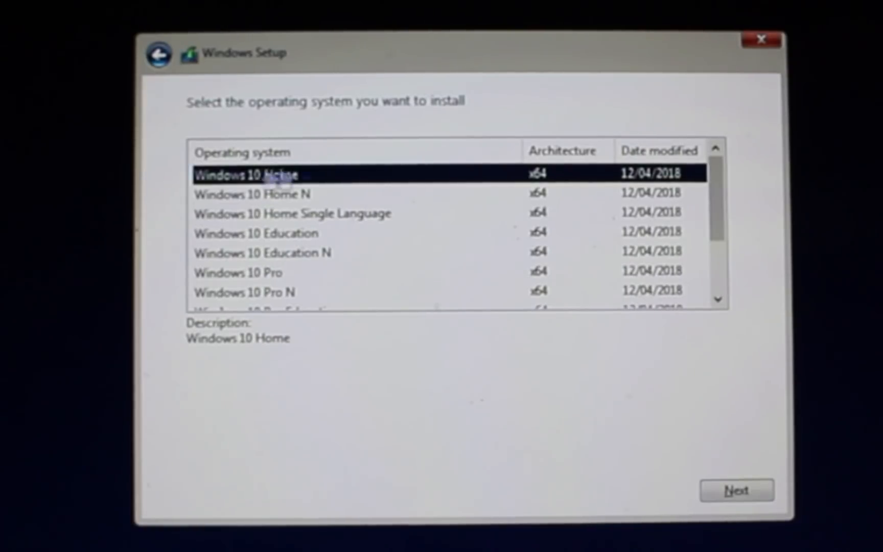
mouse_move(537, 276)
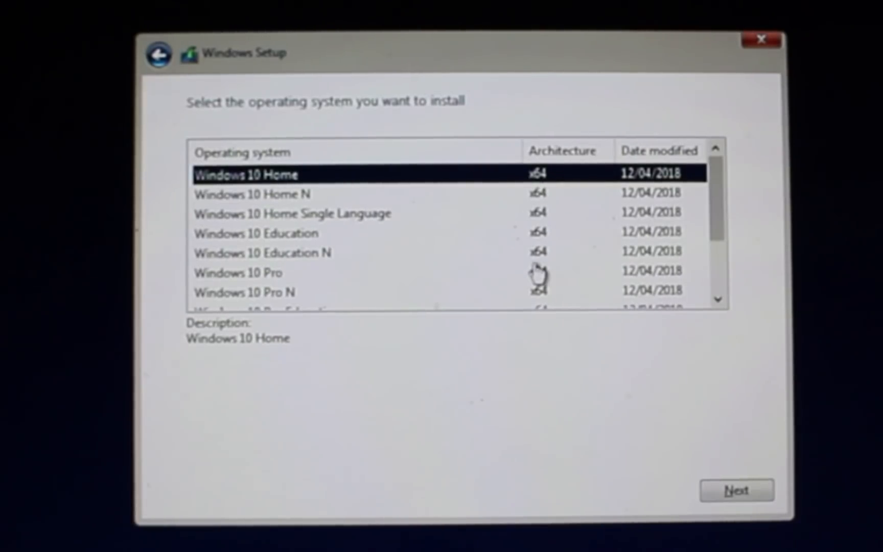
mouse_move(664, 468)
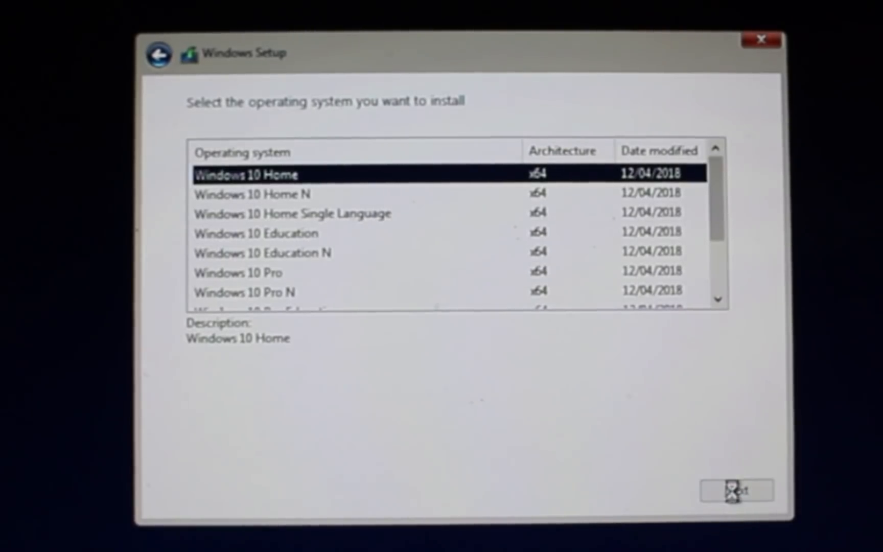
Confirm Windows 10 Home, tick 'I accept the licence terms', and proceed to partition selection
left_click(735, 489)
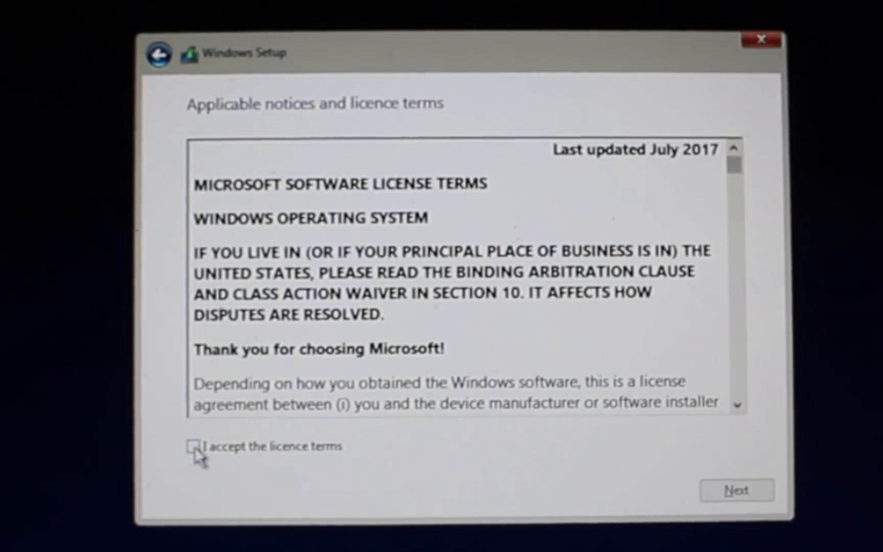
left_click(193, 446)
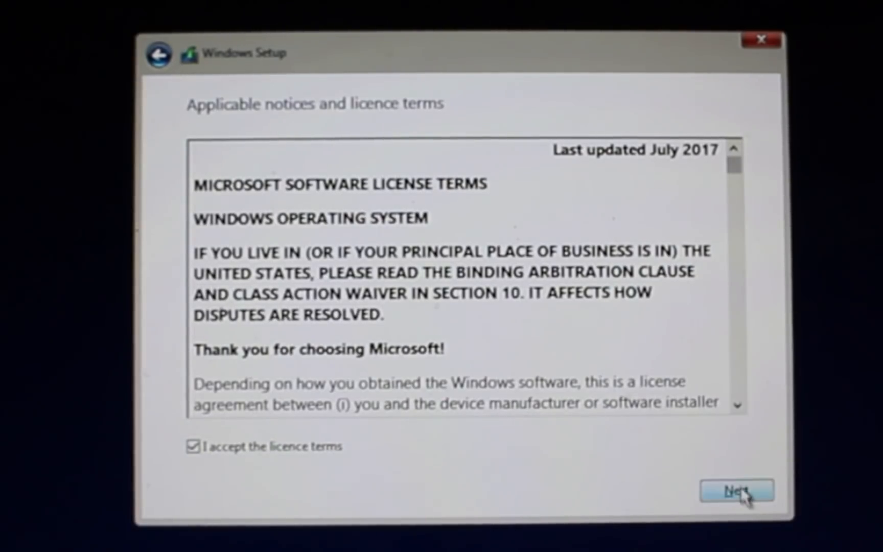
left_click(735, 490)
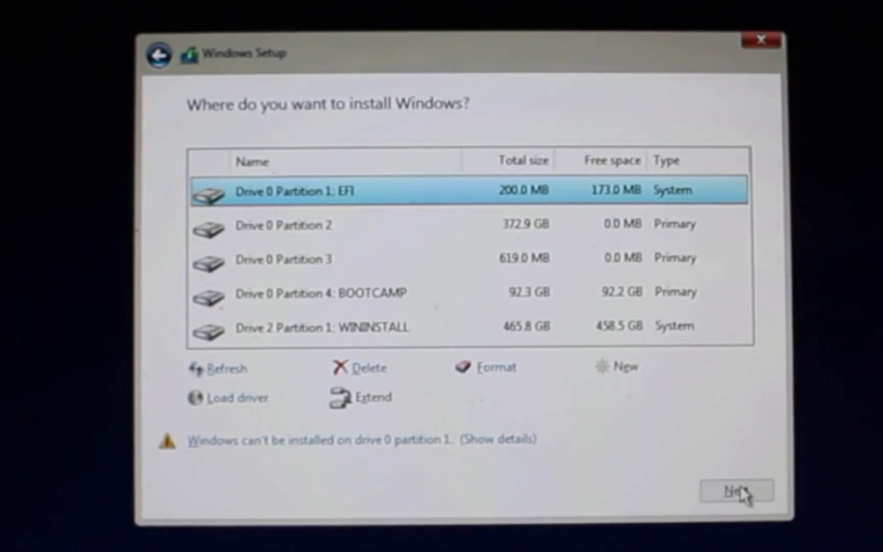
mouse_move(572, 388)
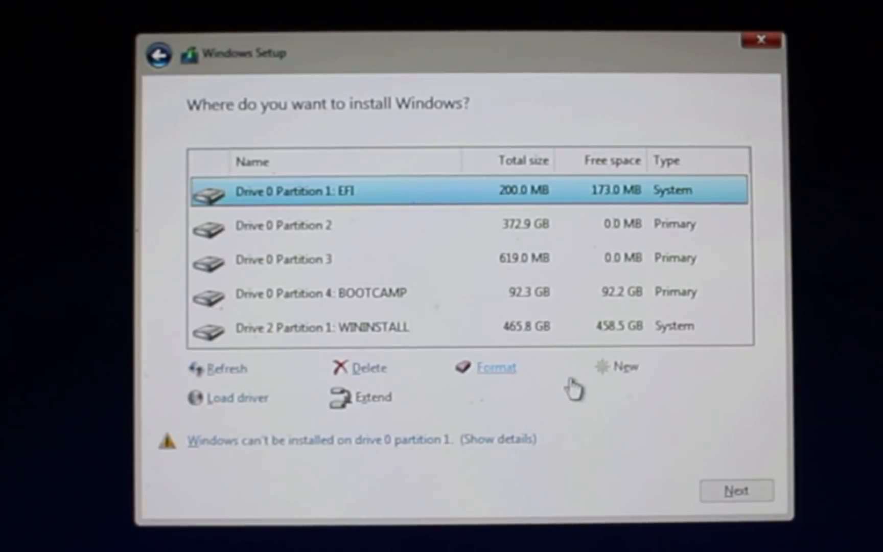
mouse_move(420, 307)
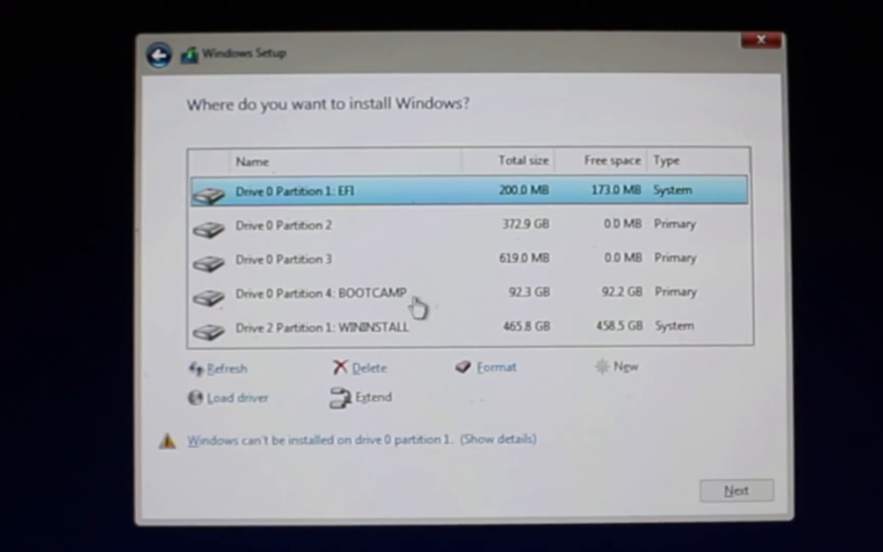
mouse_move(383, 301)
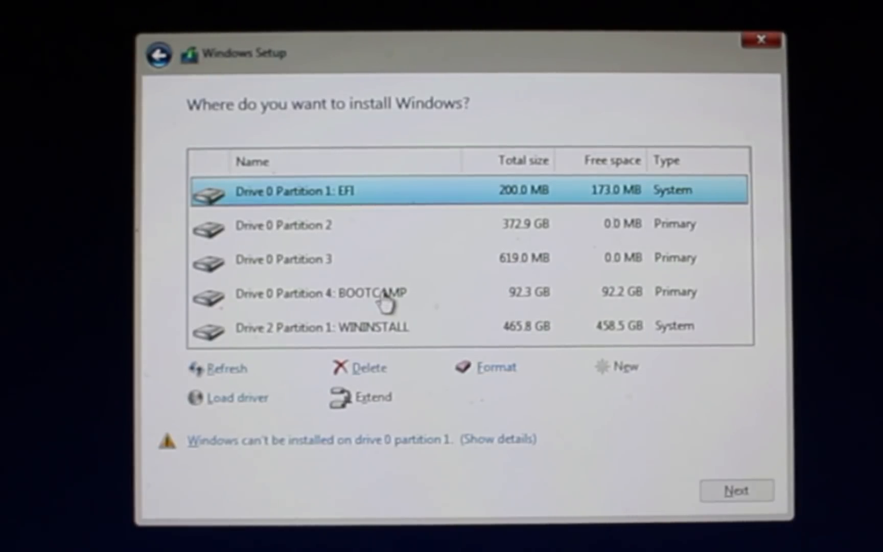
mouse_move(442, 300)
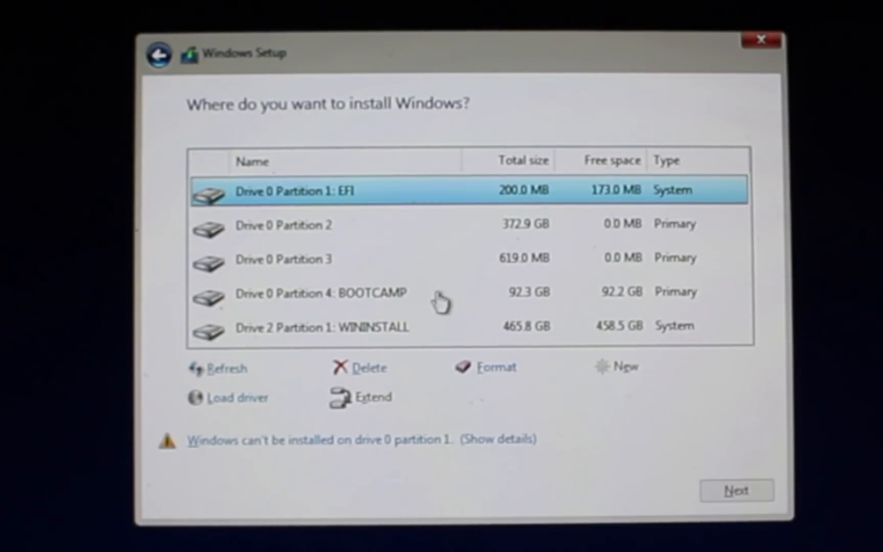
mouse_move(498, 304)
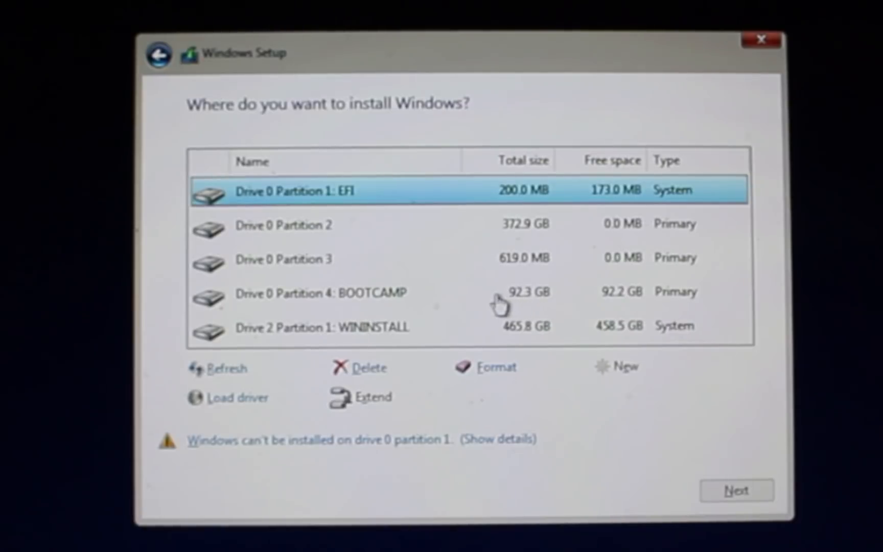
mouse_move(532, 301)
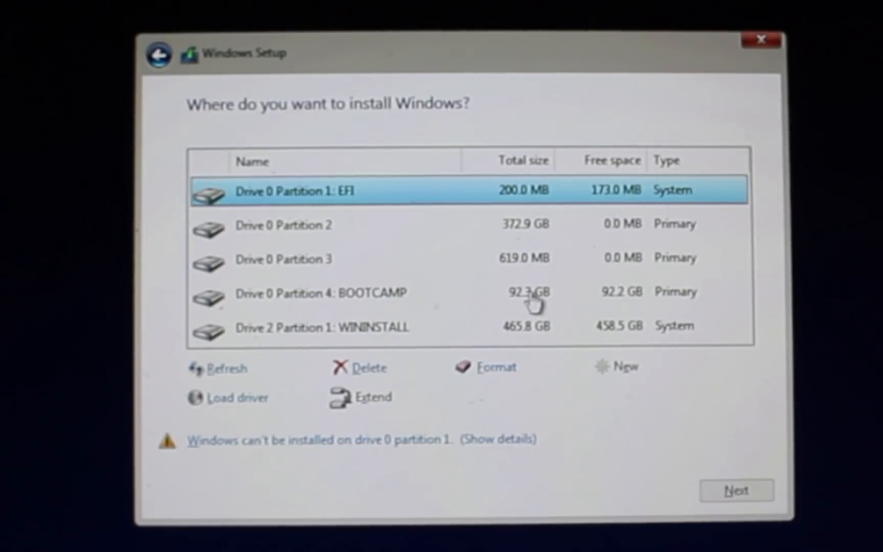
mouse_move(517, 211)
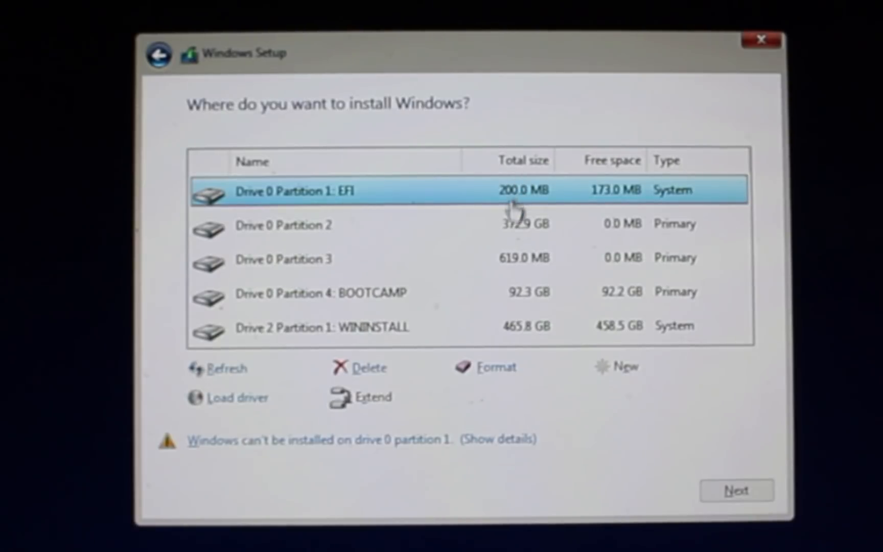
mouse_move(521, 256)
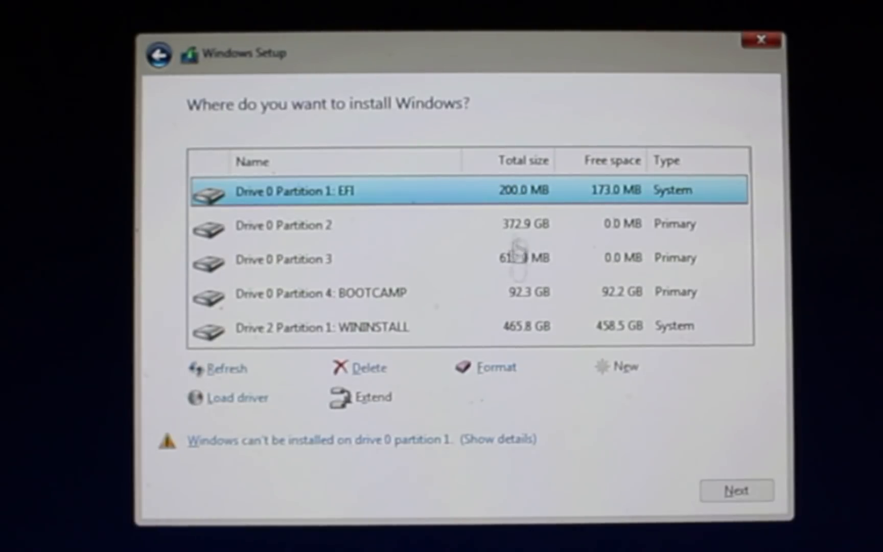
mouse_move(477, 332)
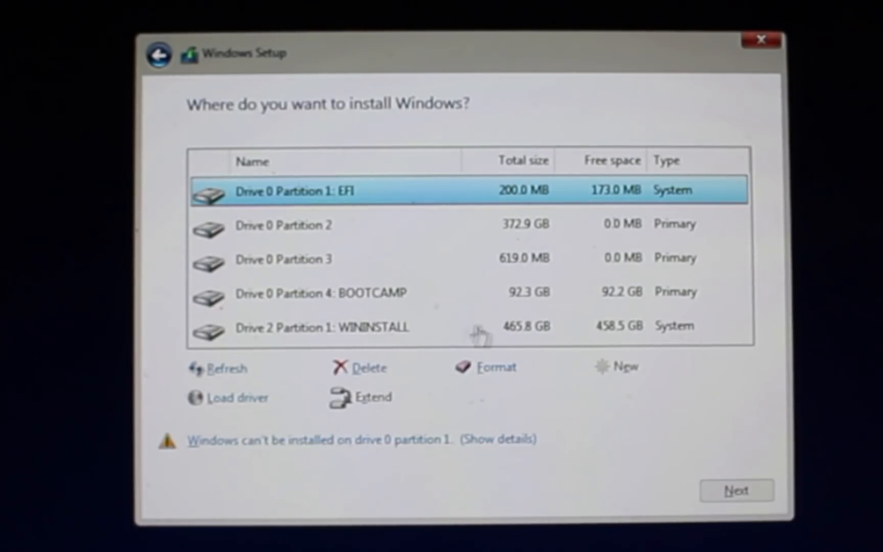
mouse_move(388, 331)
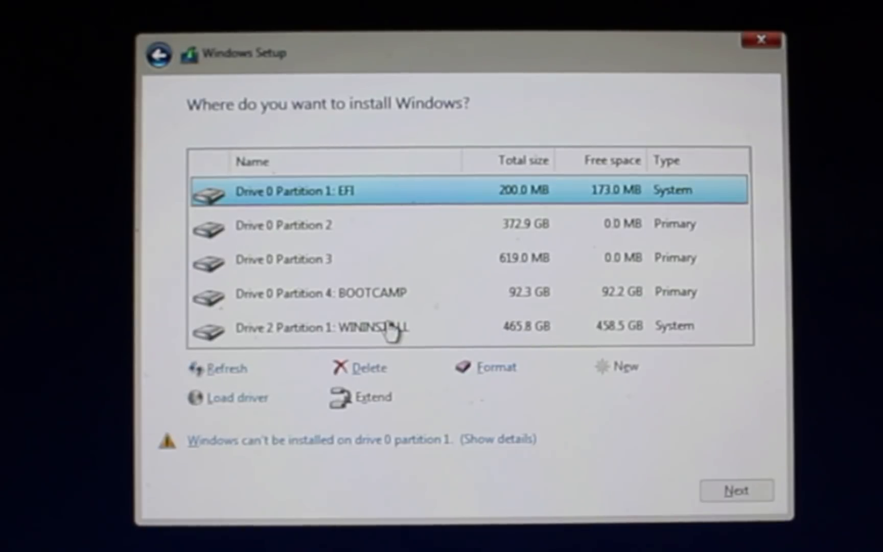
mouse_move(388, 320)
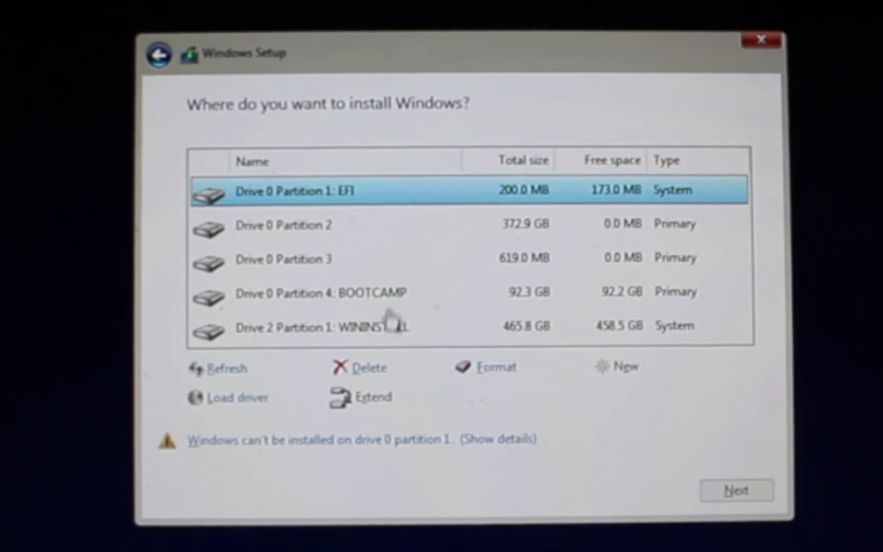
mouse_move(388, 301)
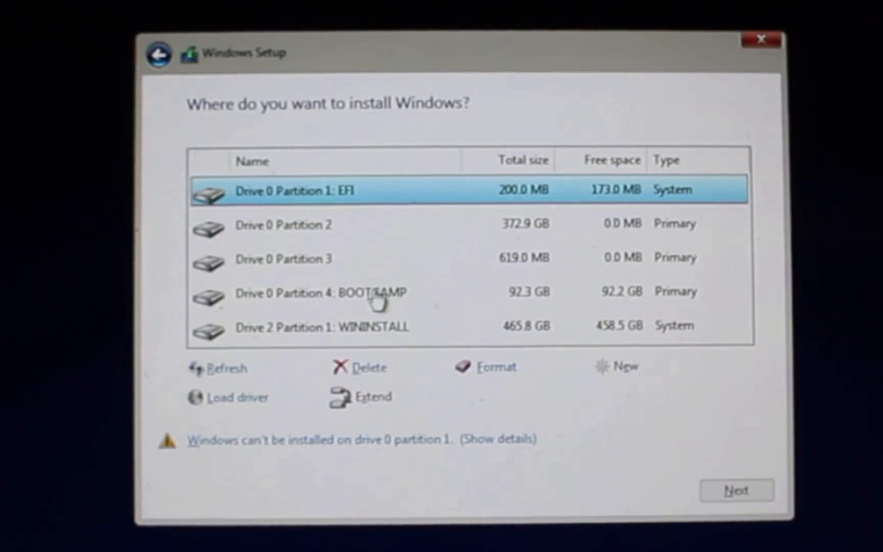
Format Partition 4: BOOTCAMP, confirm the erase warning, and select Drive 0 Partition 4
left_click(377, 292)
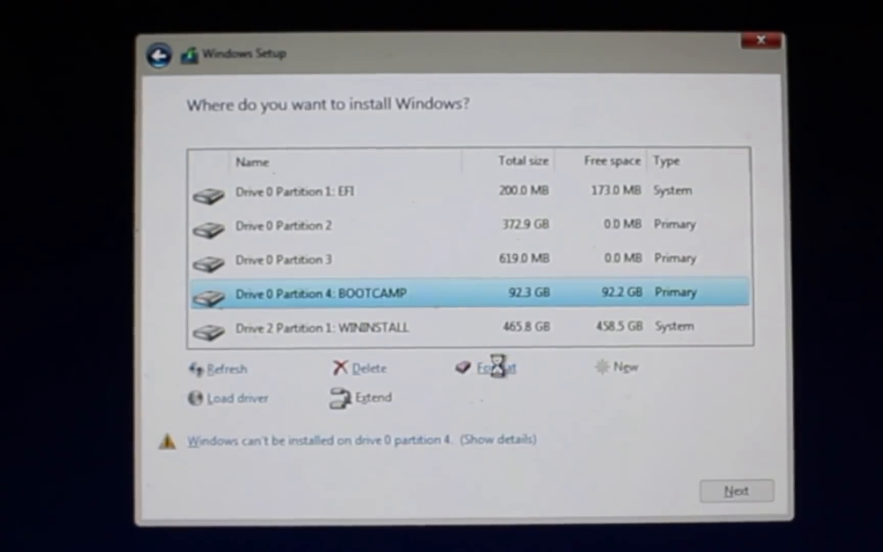
left_click(494, 367)
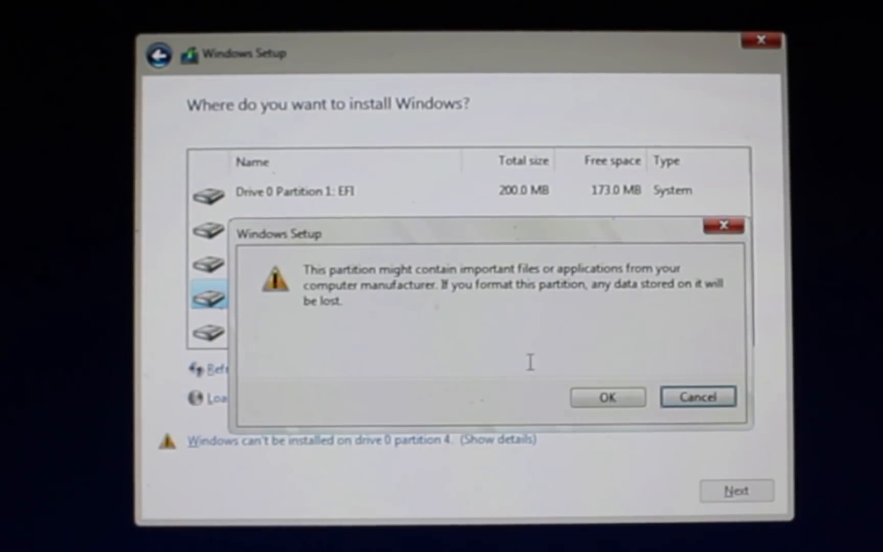
mouse_move(549, 368)
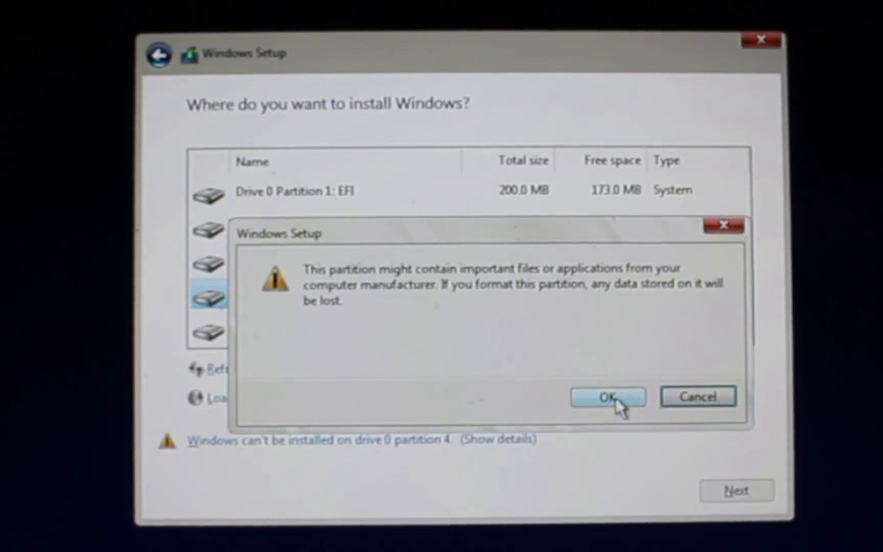
left_click(607, 397)
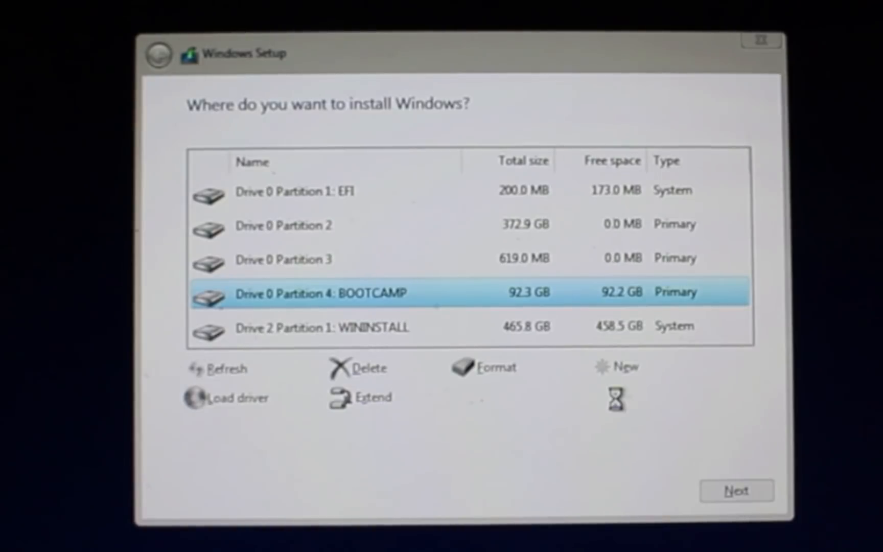
left_click(494, 367)
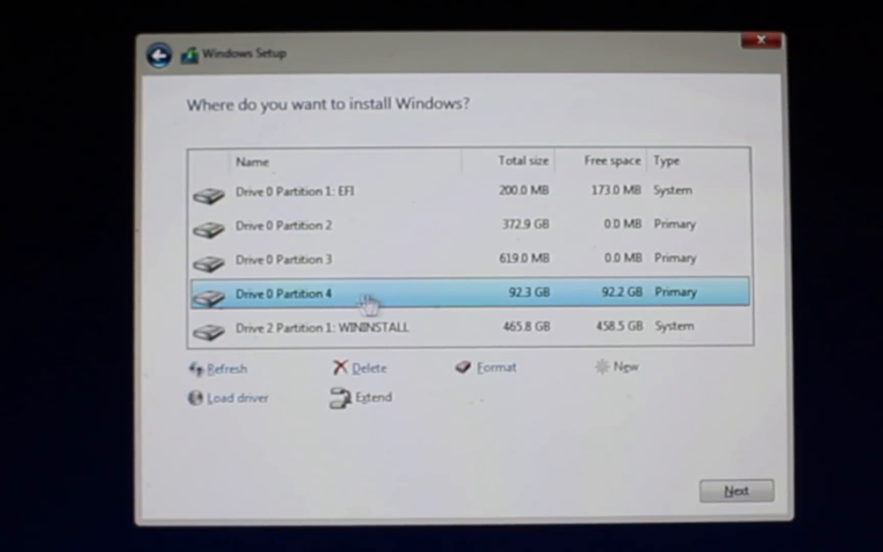
mouse_move(543, 301)
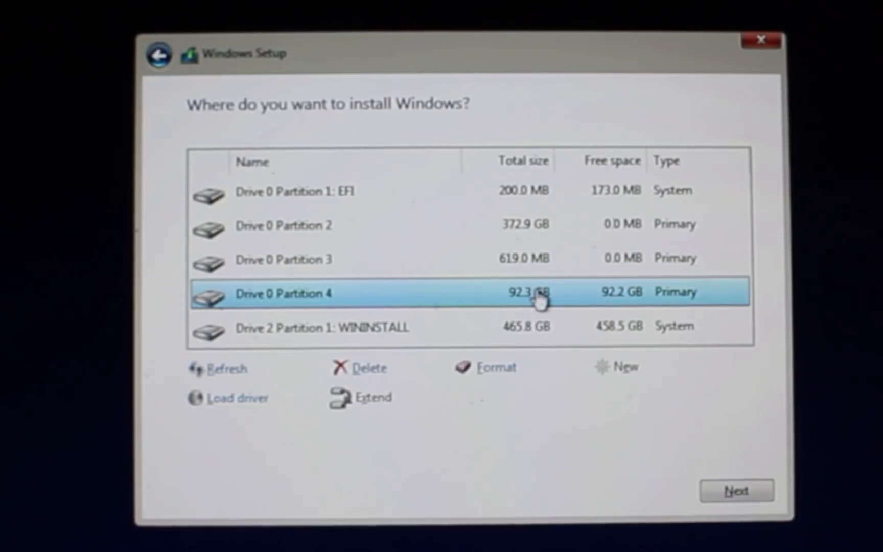
mouse_move(735, 490)
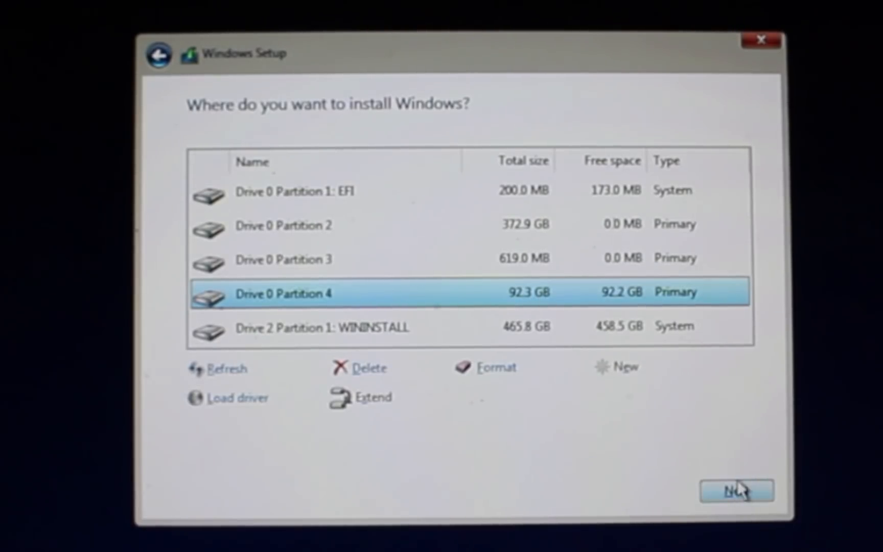
Begin copying Windows files onto Drive 0 Partition 4 (92.3 GB)
left_click(735, 490)
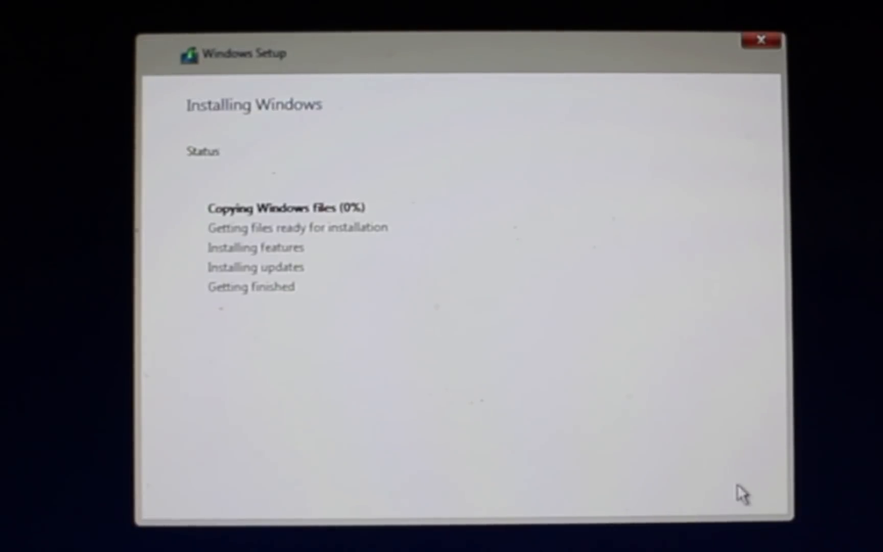
mouse_move(584, 424)
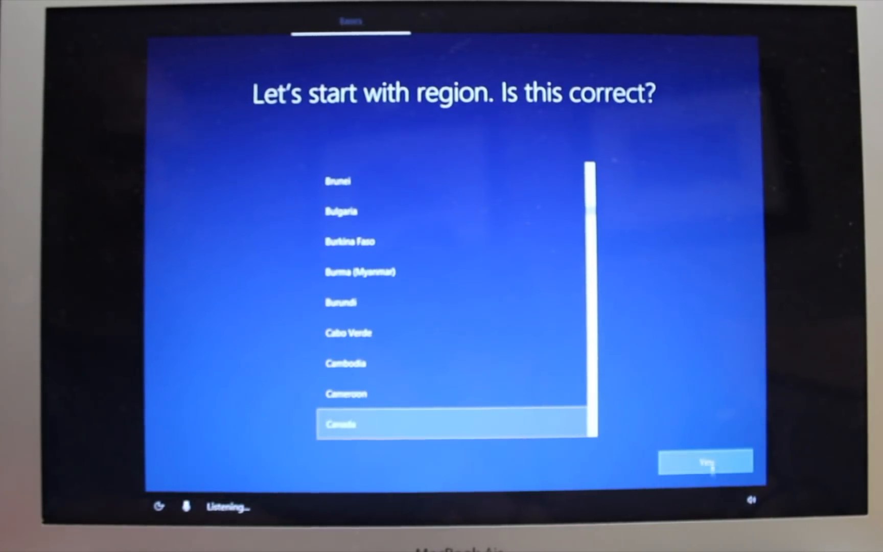
Confirm Canada as the region and scroll the keyboard layout list
left_click(705, 461)
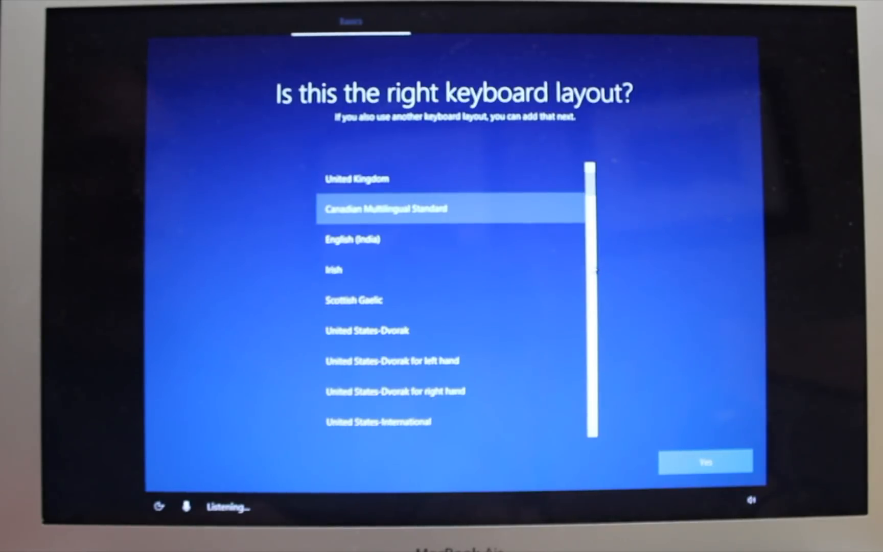
scroll("down", 3)
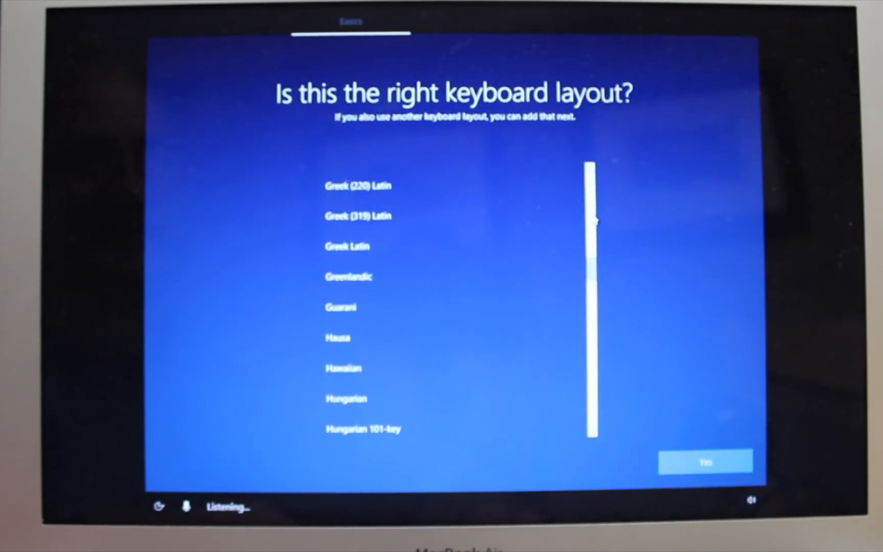
scroll("up", 3)
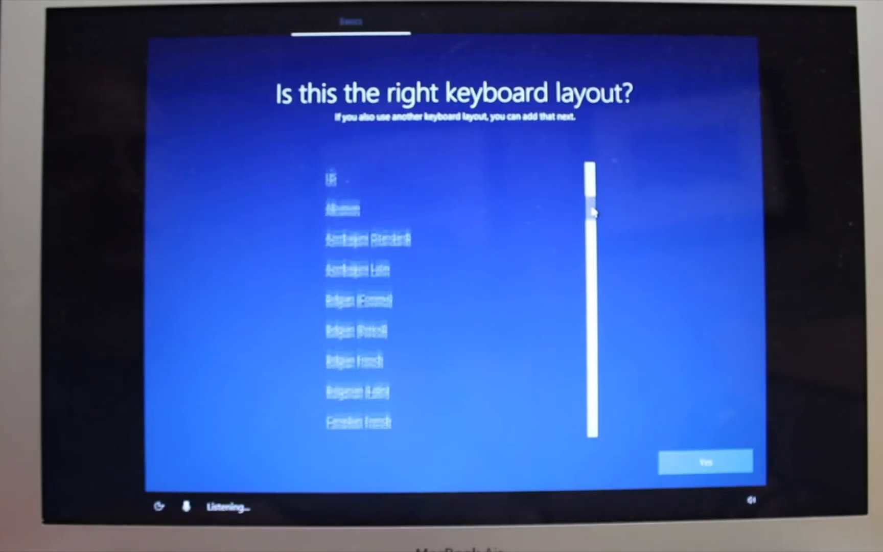
scroll("up", 3)
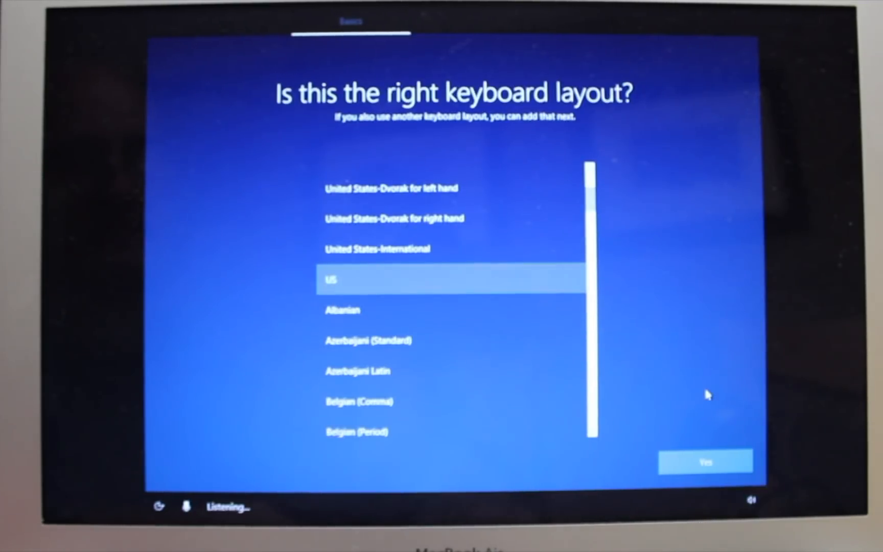
Choose the US keyboard layout, skip a second layout, and skip network setup
left_click(706, 461)
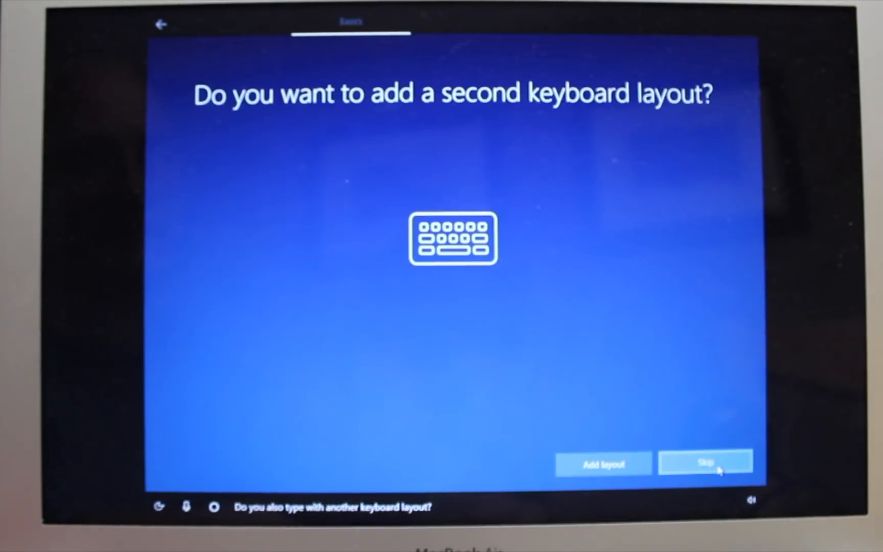
left_click(704, 464)
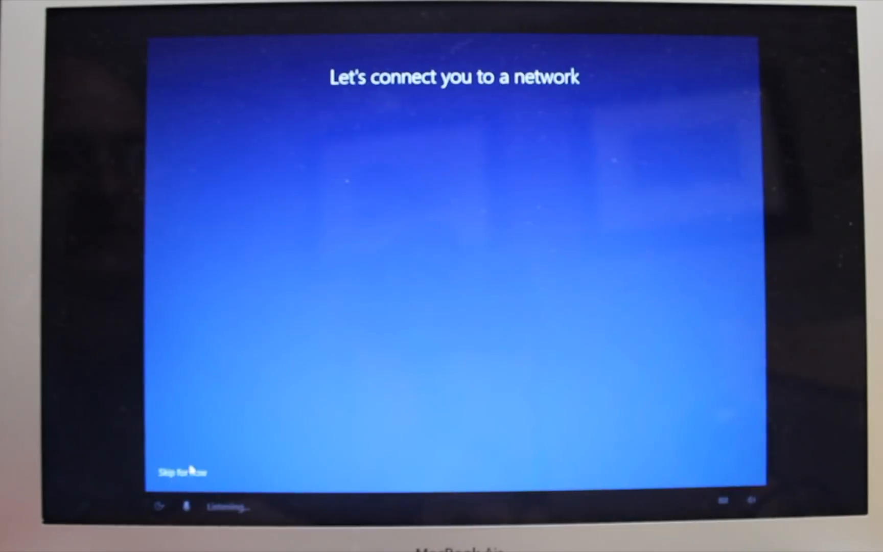
left_click(180, 472)
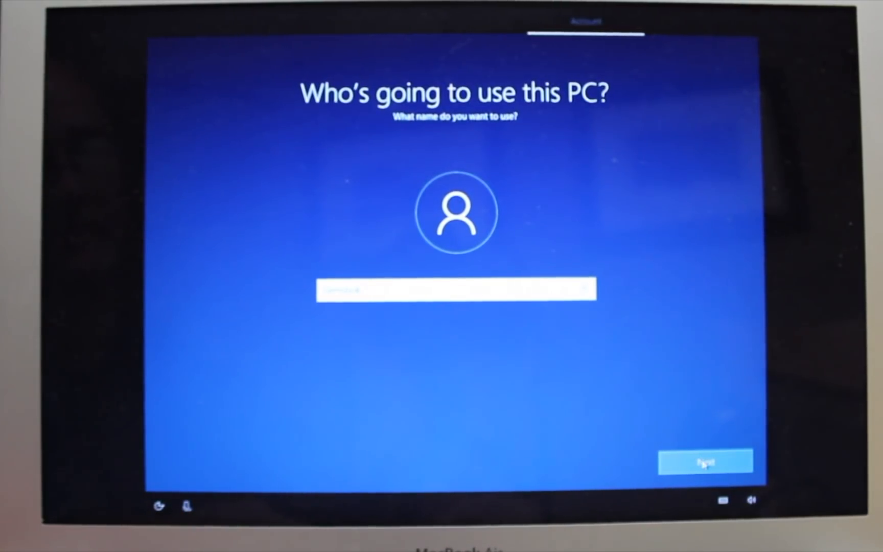
left_click(705, 460)
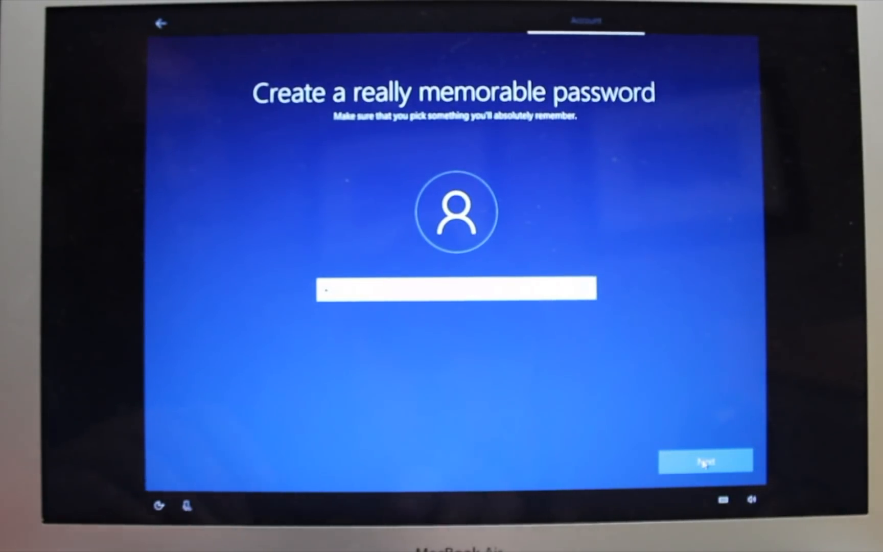
type("password")
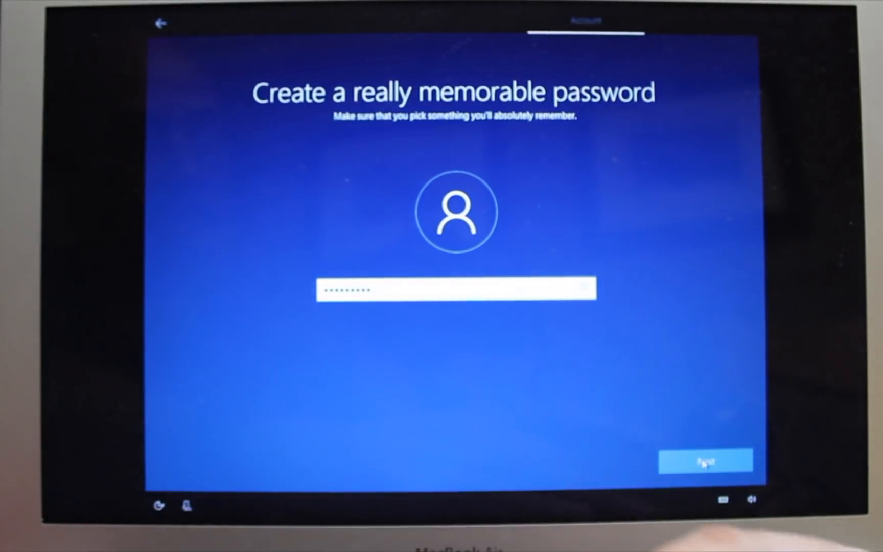
left_click(704, 460)
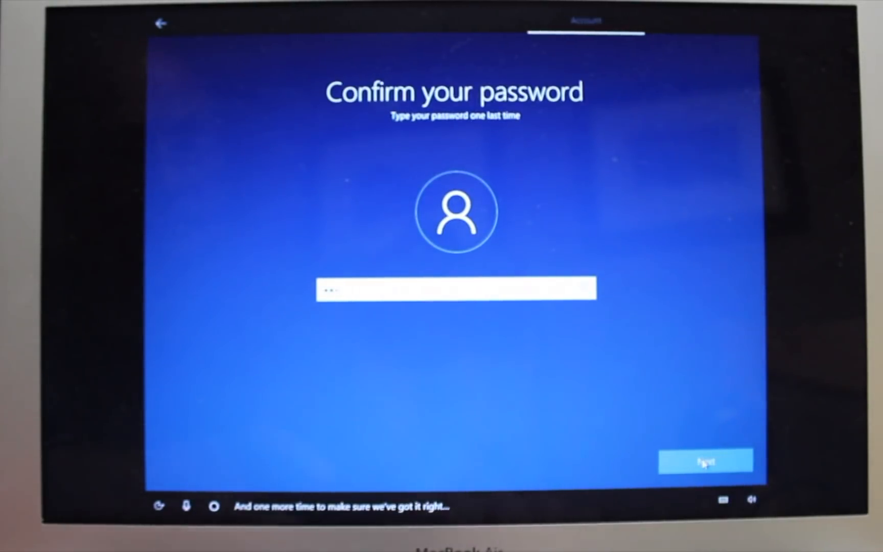
Re-enter 'password' to confirm it and choose the first pet's name security question
type("password")
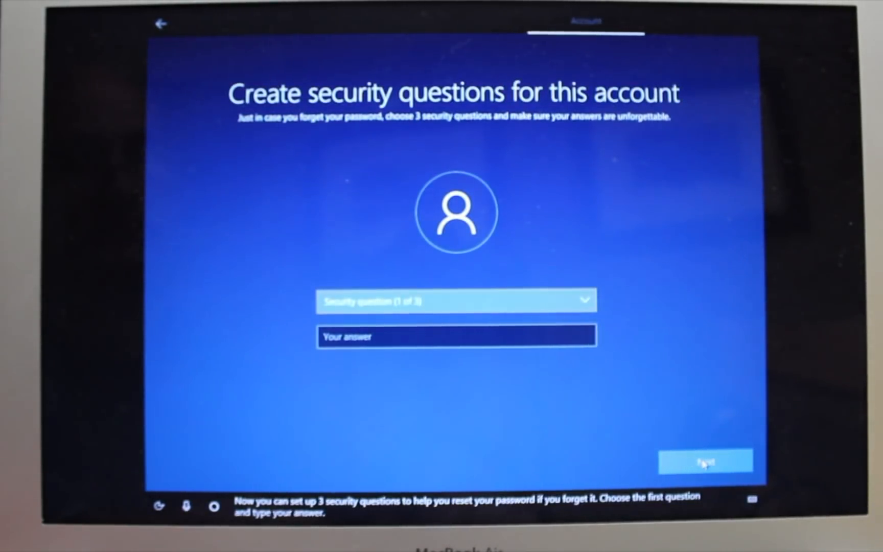
mouse_move(545, 373)
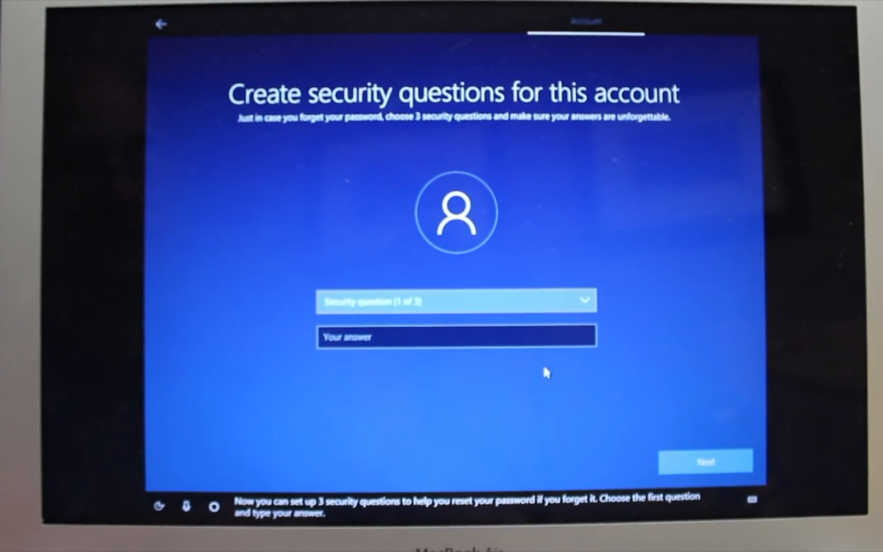
left_click(456, 300)
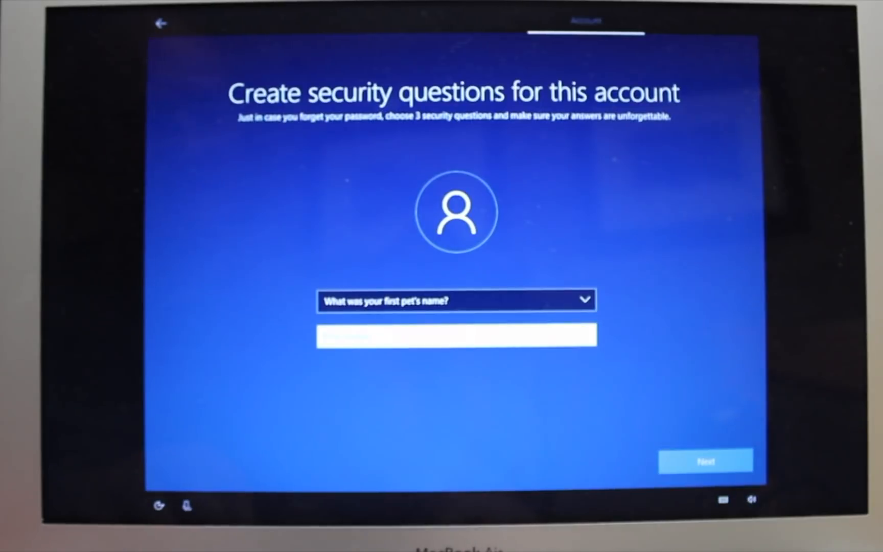
left_click(705, 460)
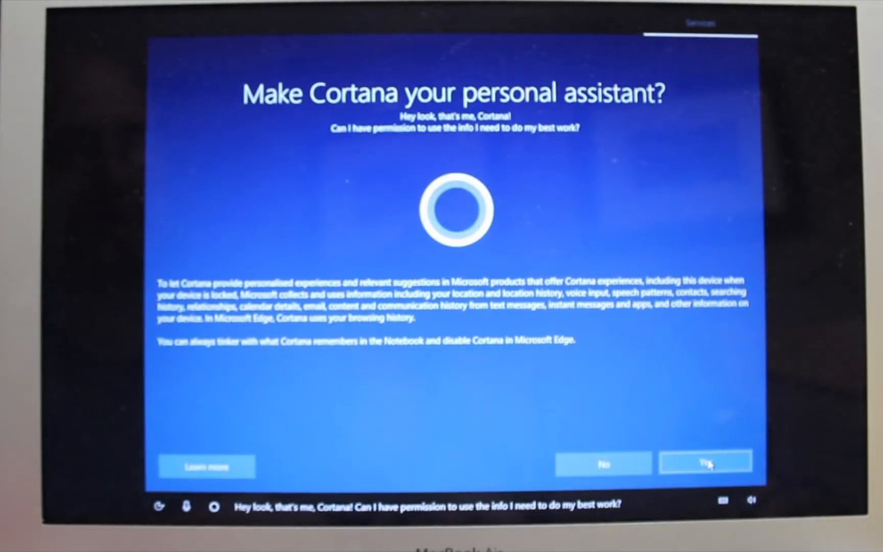
mouse_move(678, 398)
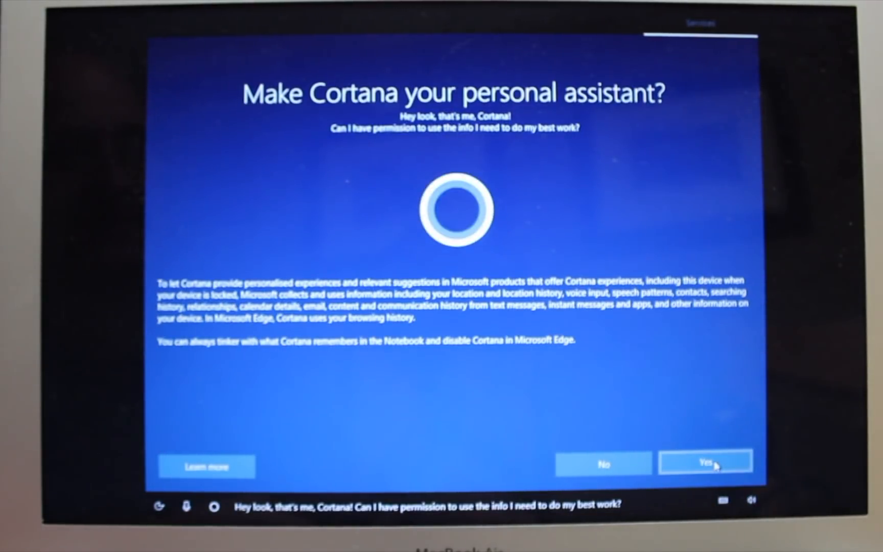
Answer Yes to Cortana as personal assistant and accept the recommended privacy settings
left_click(705, 462)
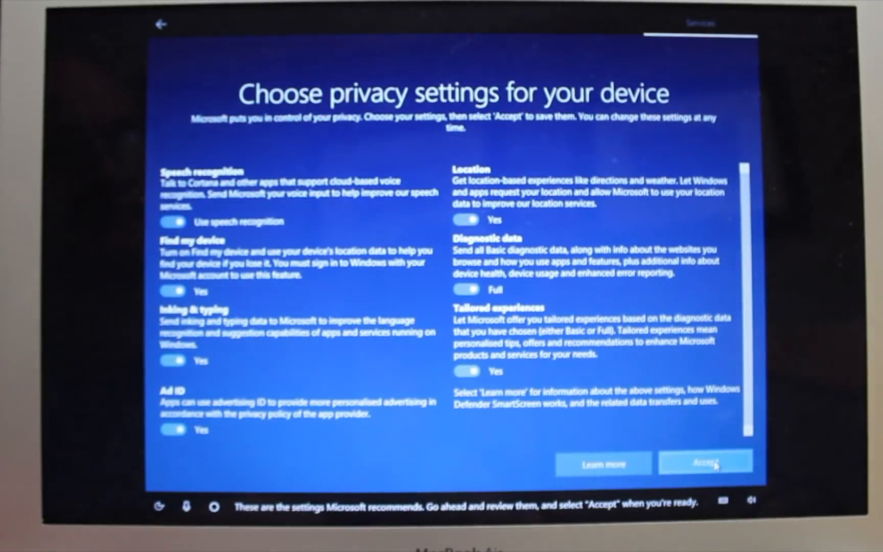
mouse_move(397, 308)
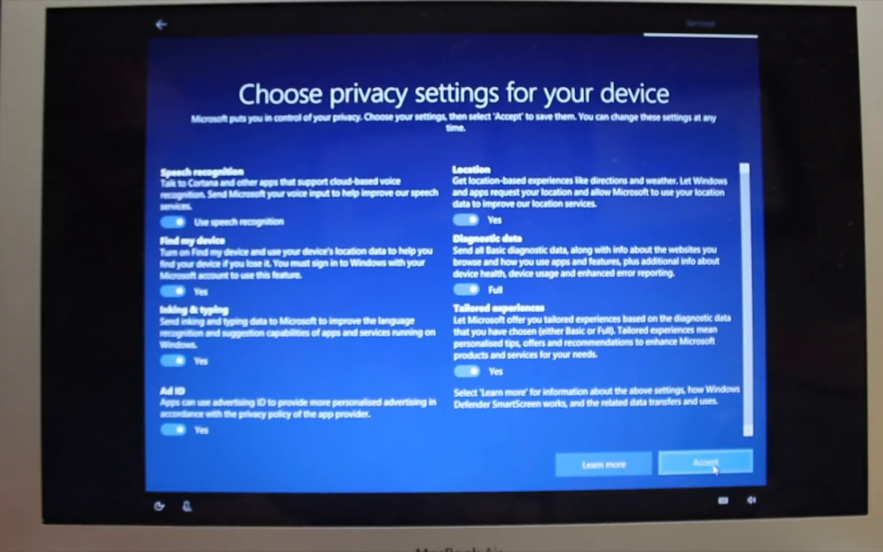
left_click(704, 463)
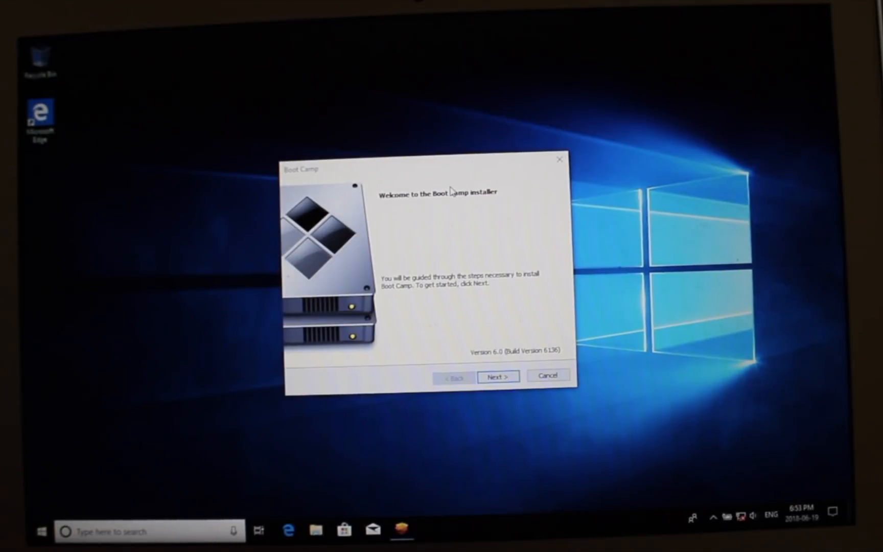
mouse_move(468, 304)
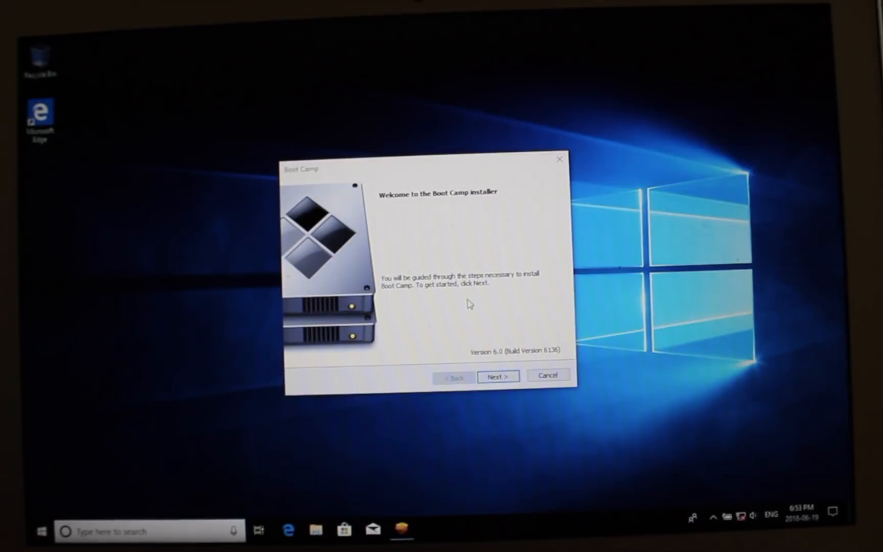
mouse_move(462, 216)
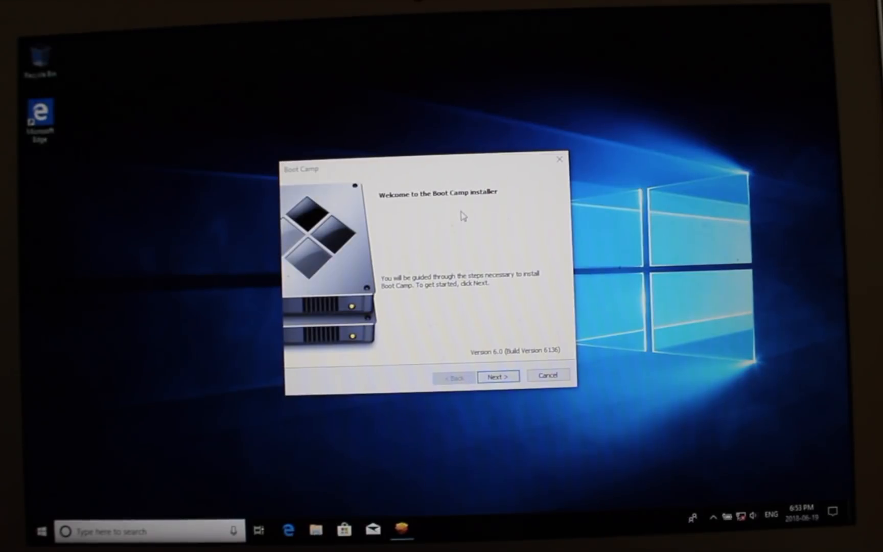
mouse_move(434, 167)
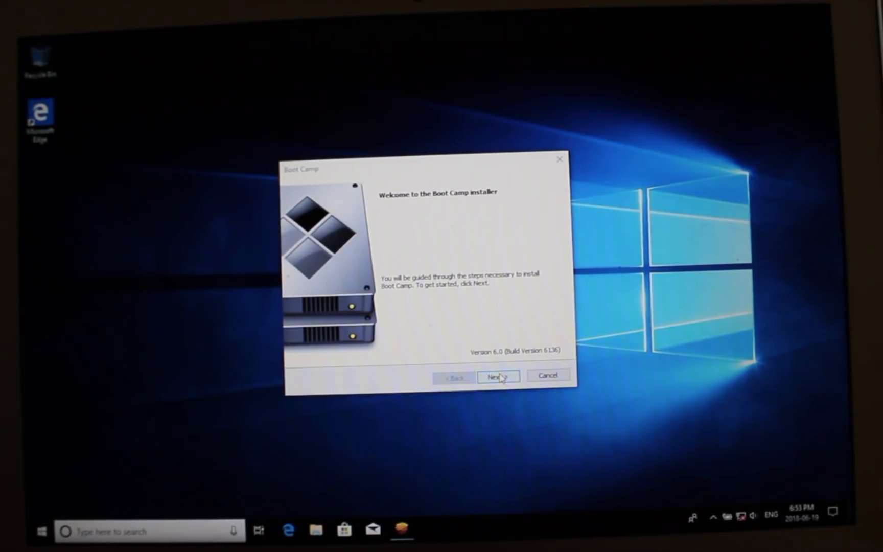
Pass the welcome page, accept the Boot Camp licence terms, install, and click Finish
left_click(498, 375)
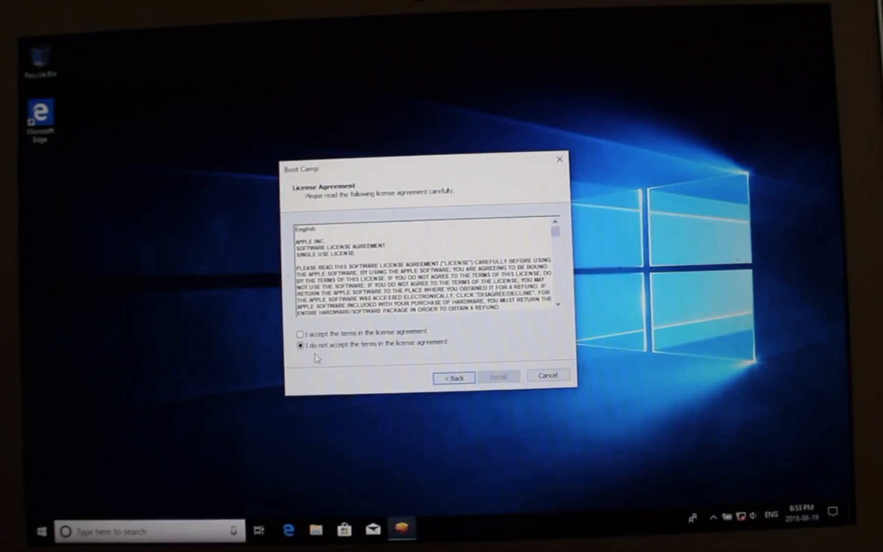
left_click(300, 332)
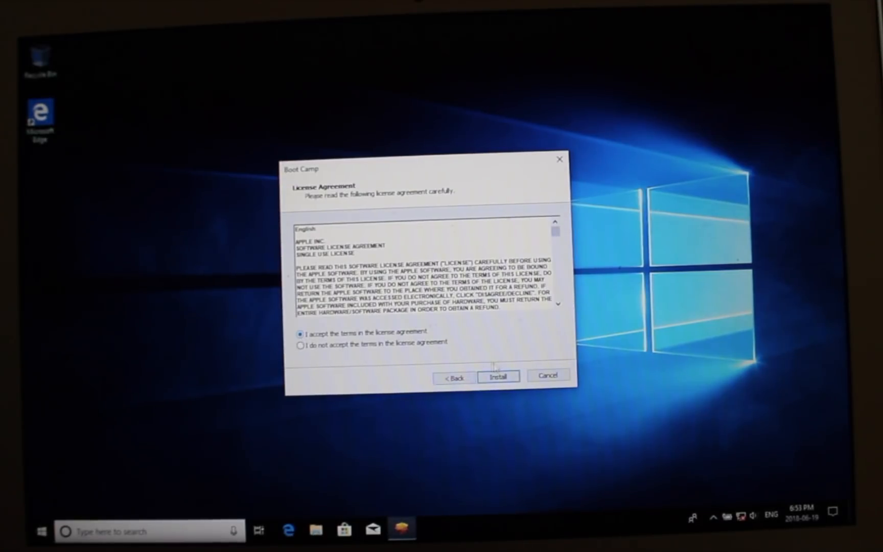
left_click(498, 376)
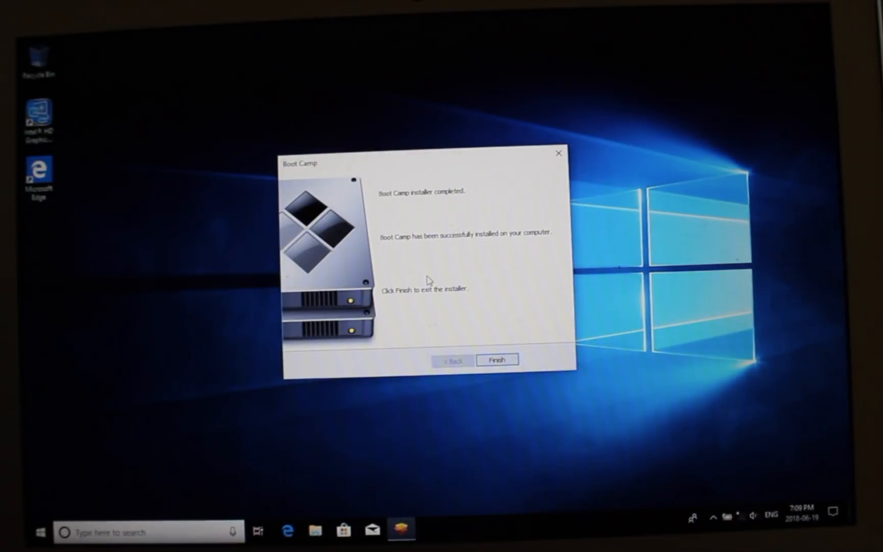
mouse_move(587, 338)
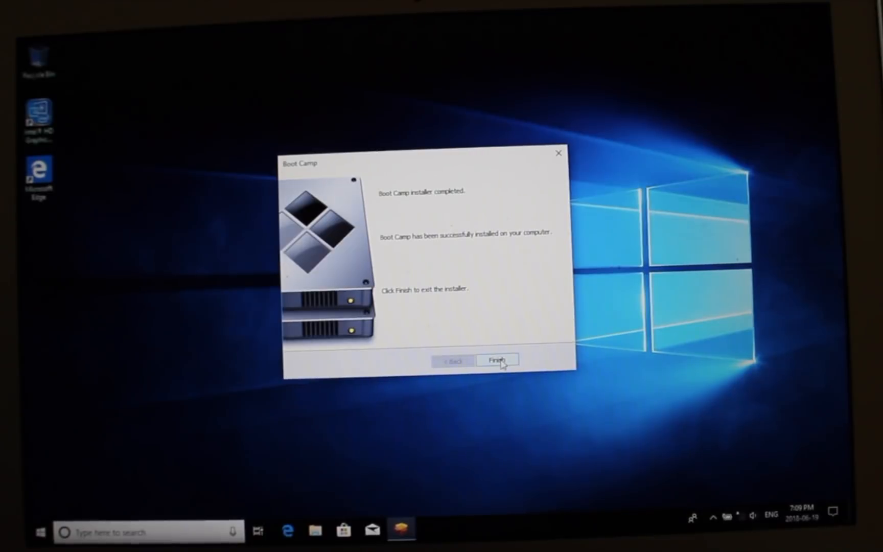
left_click(496, 359)
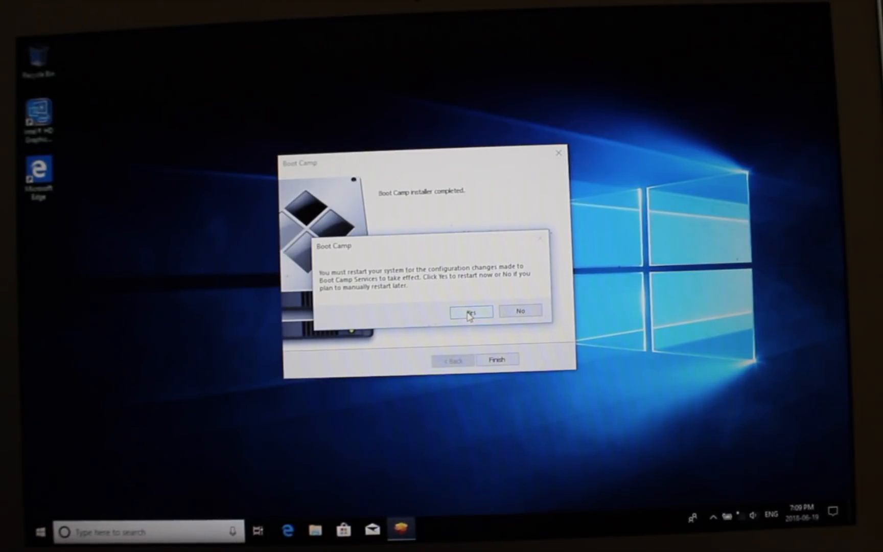
left_click(470, 310)
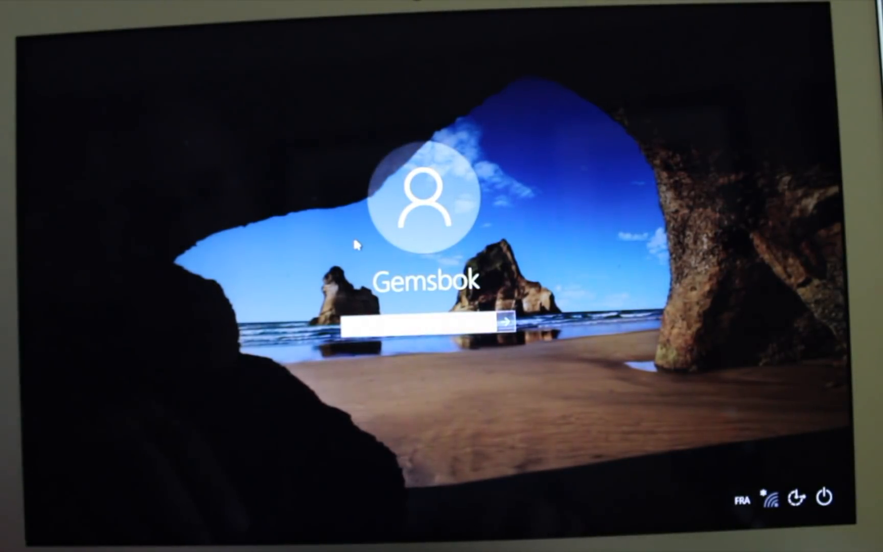
type("password")
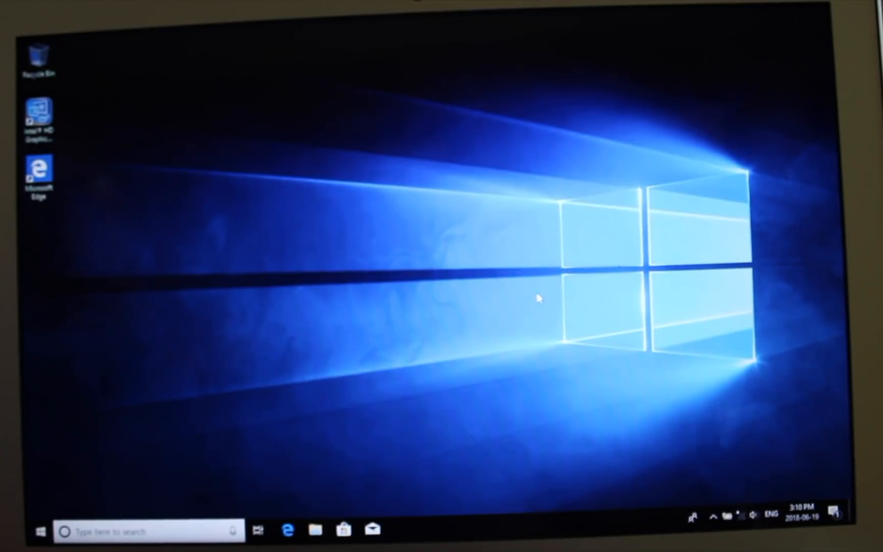
mouse_move(689, 437)
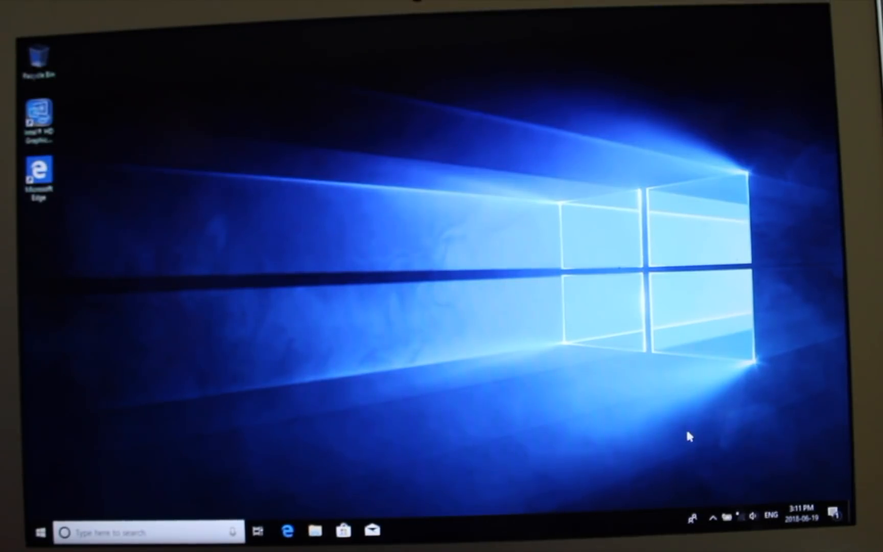
mouse_move(745, 521)
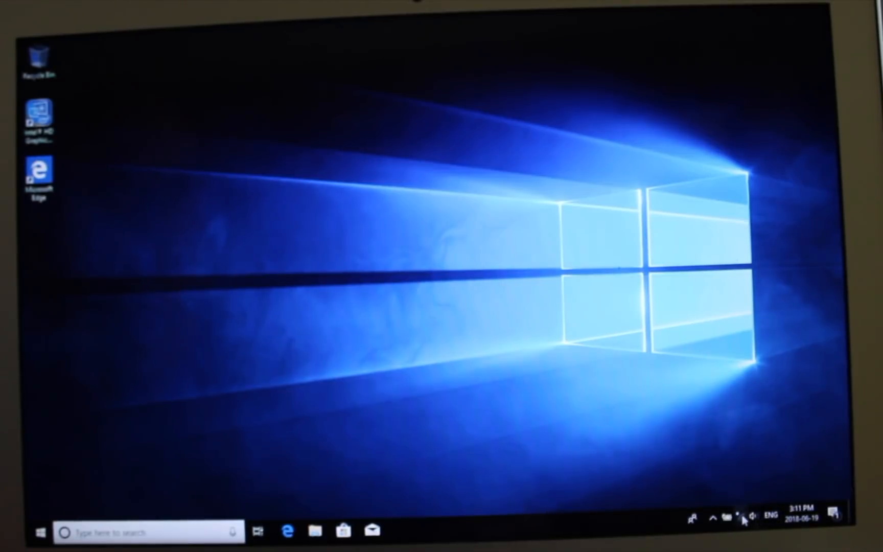
Reveal the hidden system tray icons to expose the Boot Camp diamond icon
left_click(729, 518)
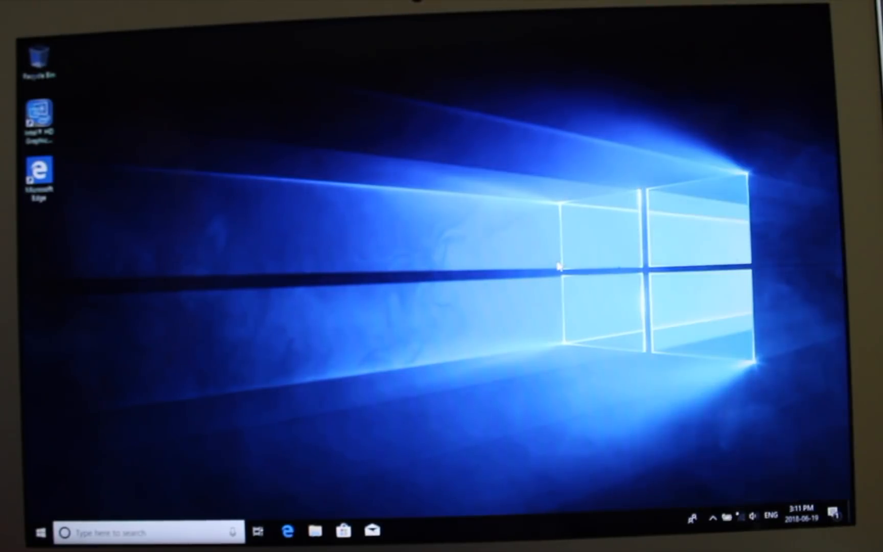
mouse_move(720, 458)
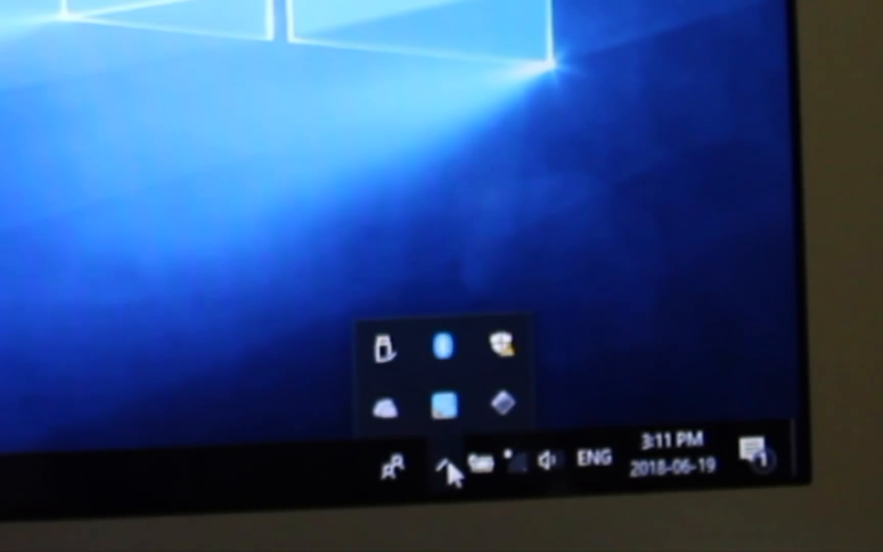
mouse_move(504, 411)
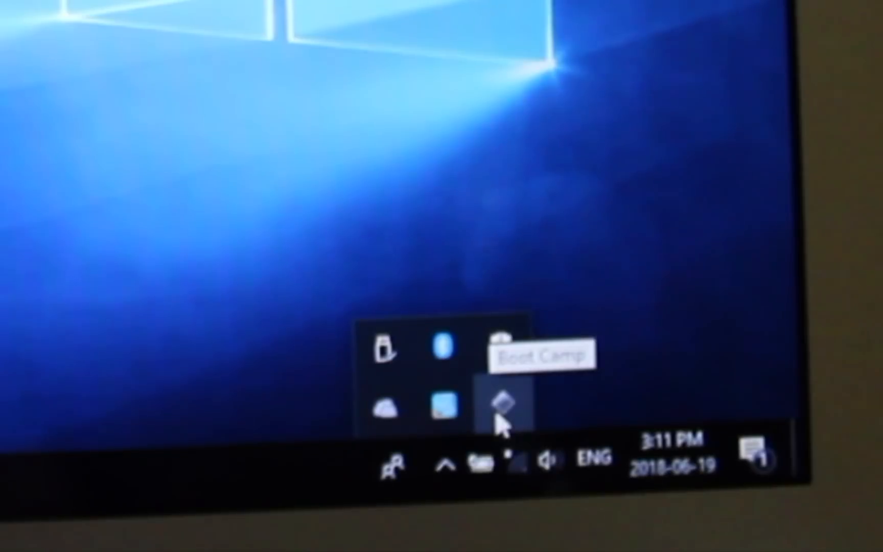
Launch Boot Camp Control Panel from the Boot Camp tray icon's context menu
right_click(503, 405)
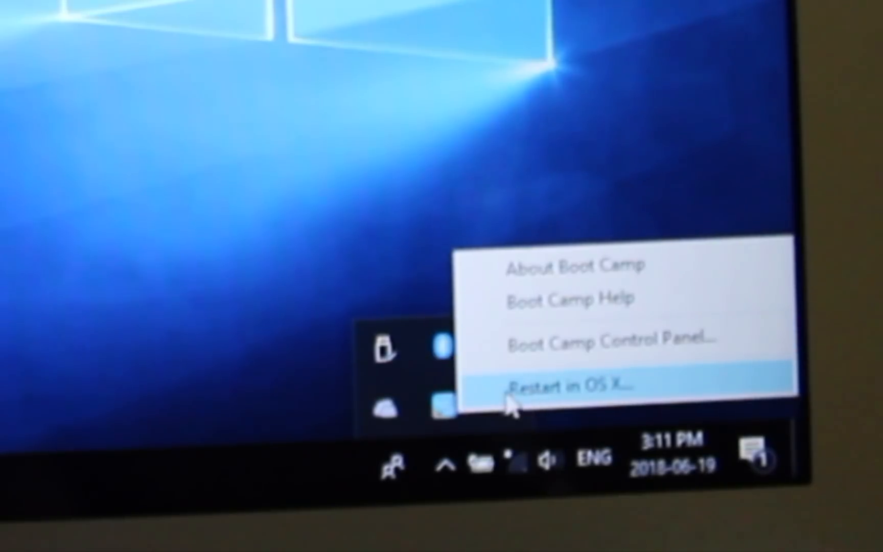
mouse_move(574, 391)
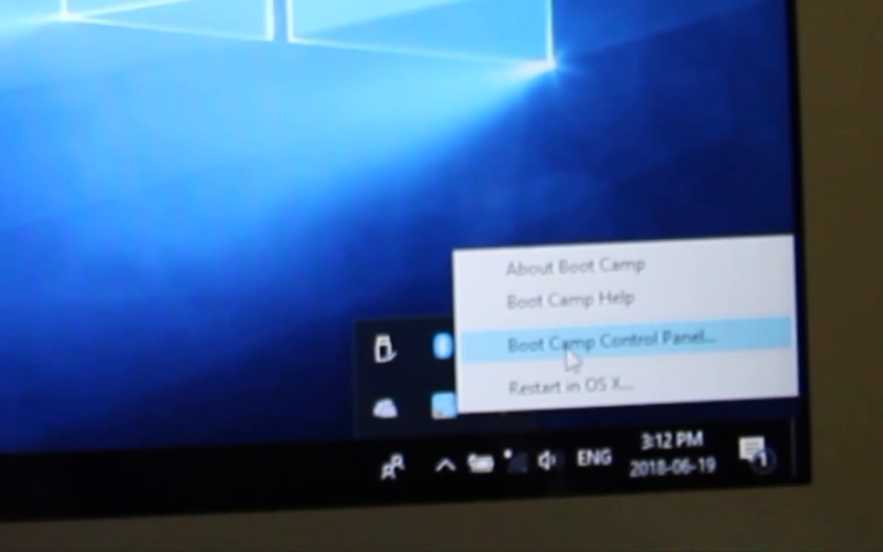
mouse_move(569, 388)
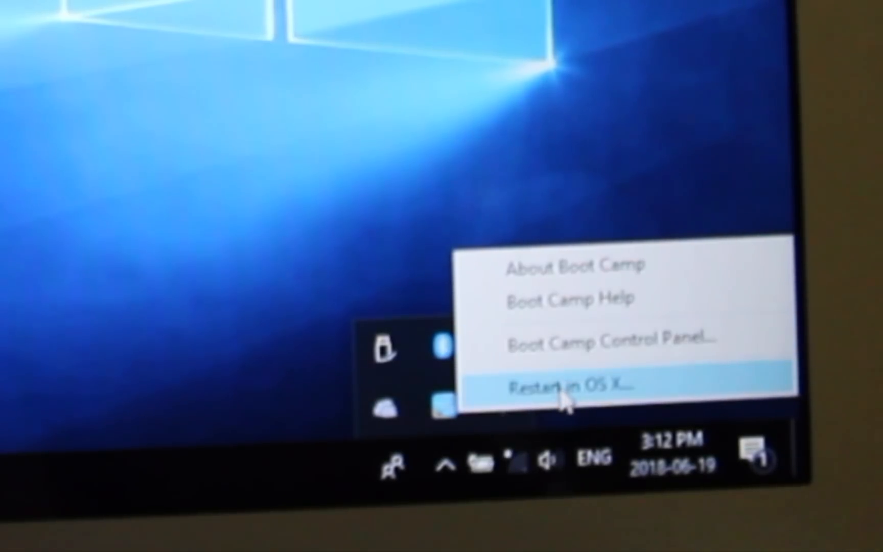
left_click(569, 386)
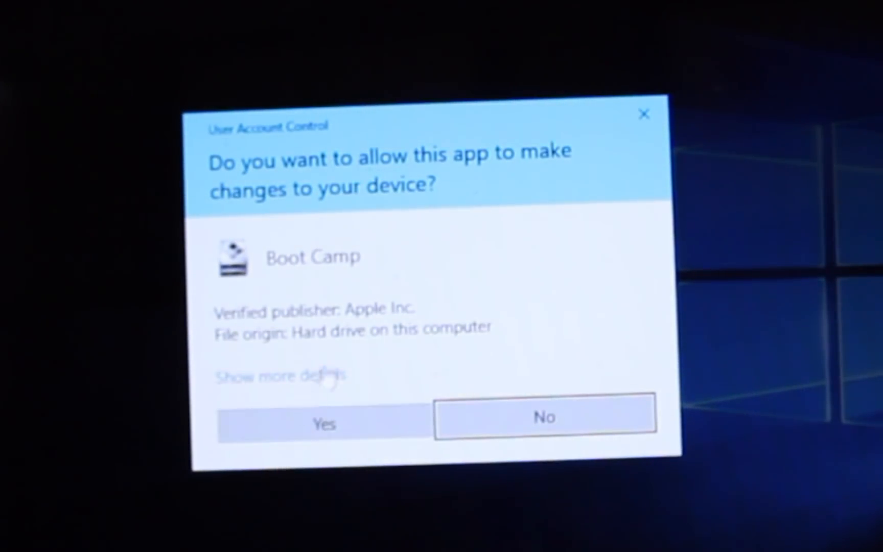
Allow Boot Camp's changes, review the Keyboard and Trackpad tabs, then return to Startup Disk
left_click(323, 423)
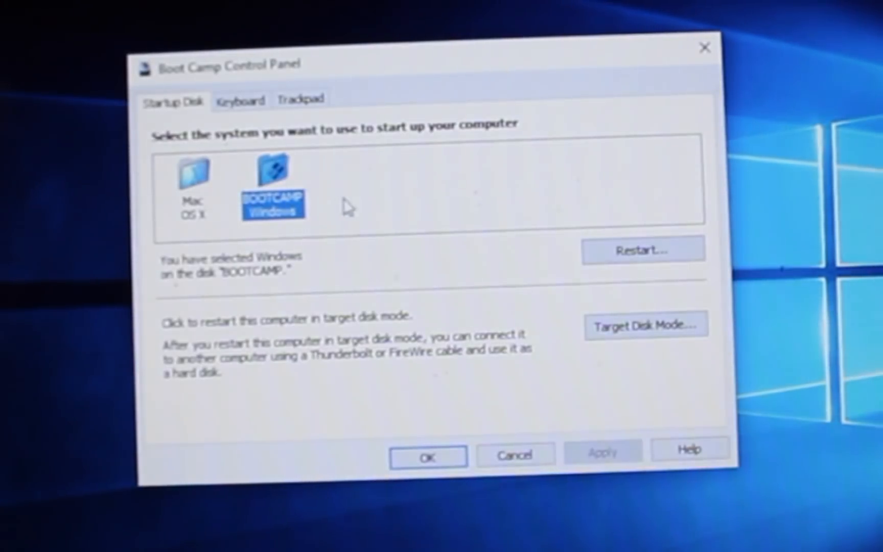
mouse_move(231, 197)
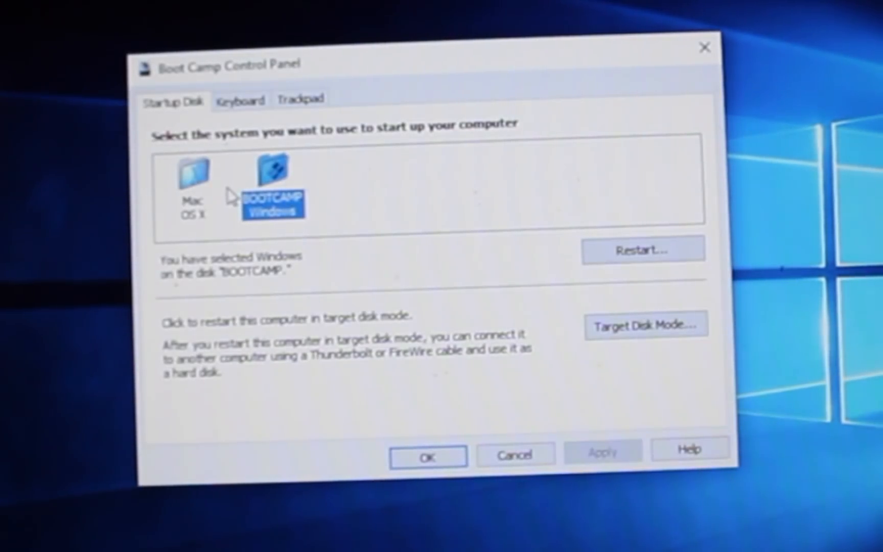
mouse_move(282, 196)
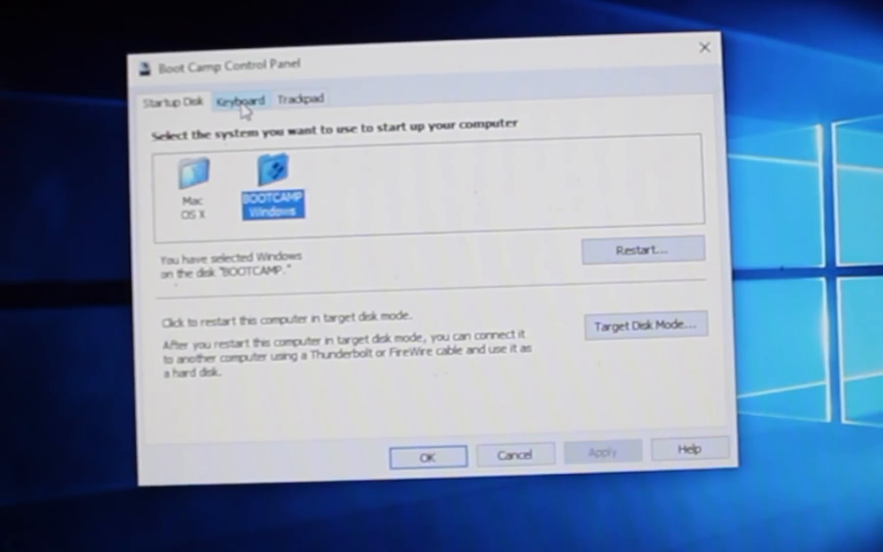
left_click(241, 99)
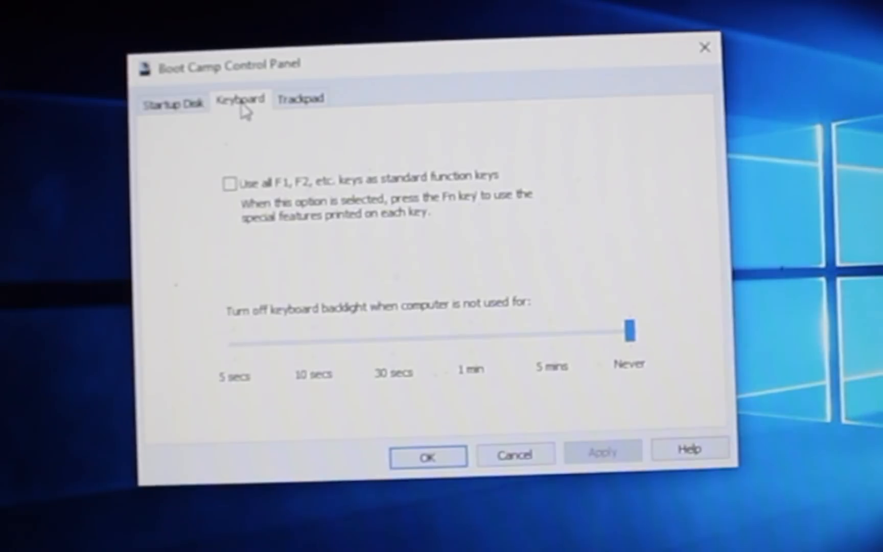
left_click(301, 99)
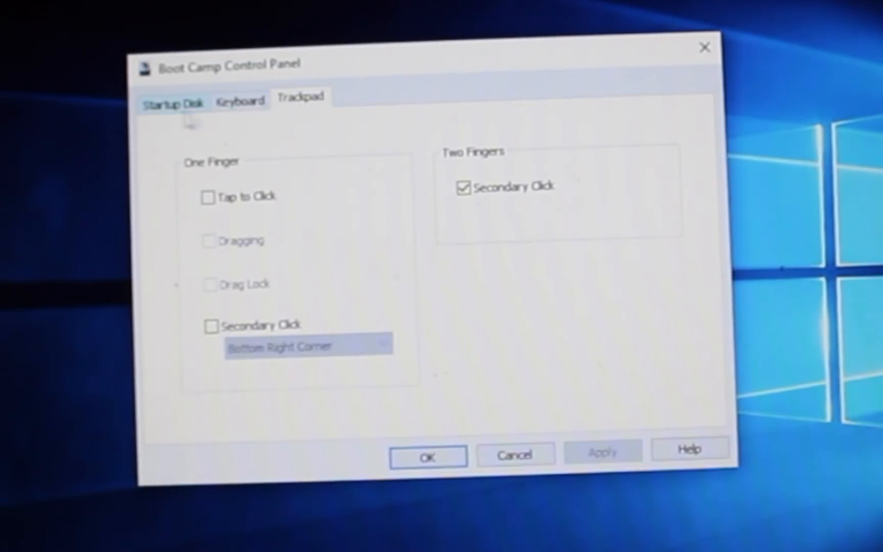
left_click(172, 100)
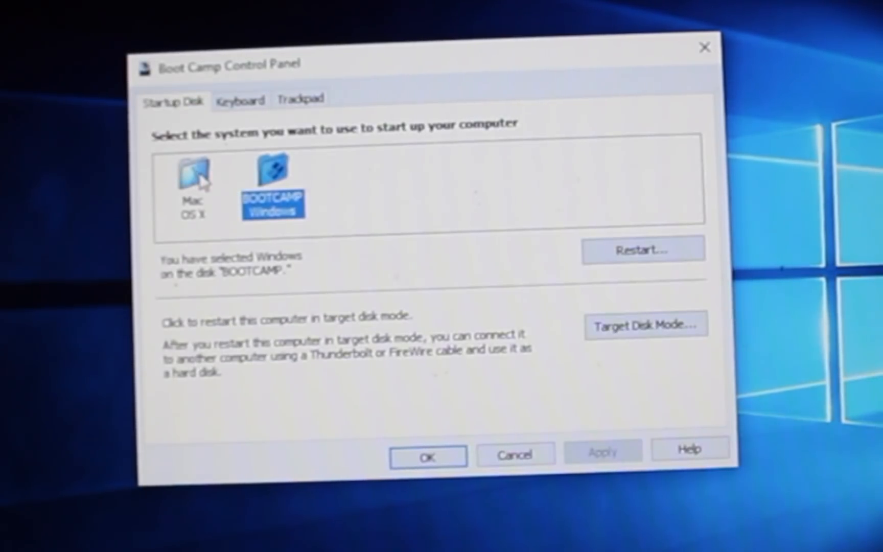
Try Mac OS X as startup disk, then select BOOTCAMP Windows instead
left_click(194, 186)
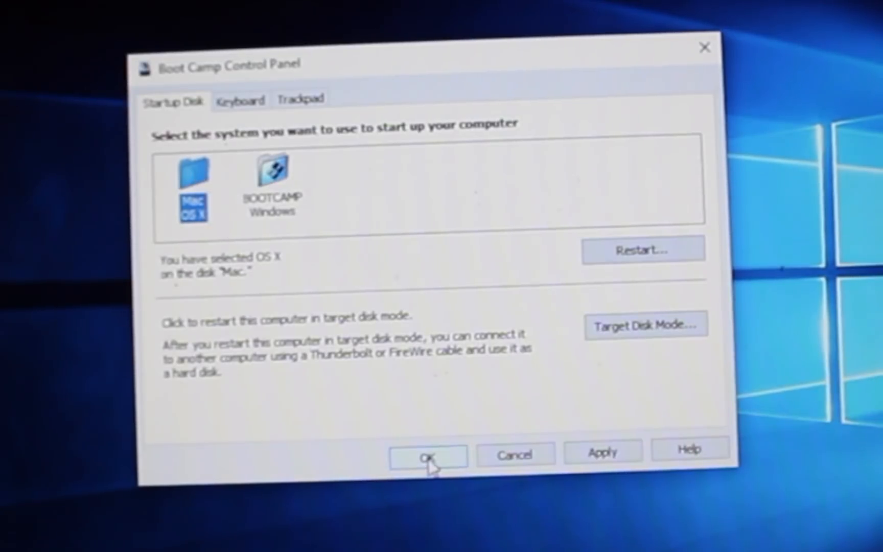
left_click(428, 454)
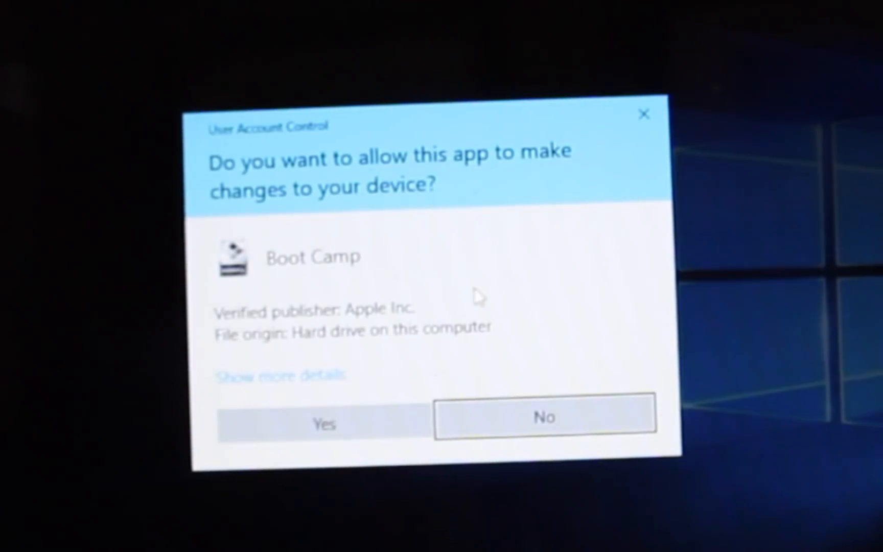
left_click(324, 423)
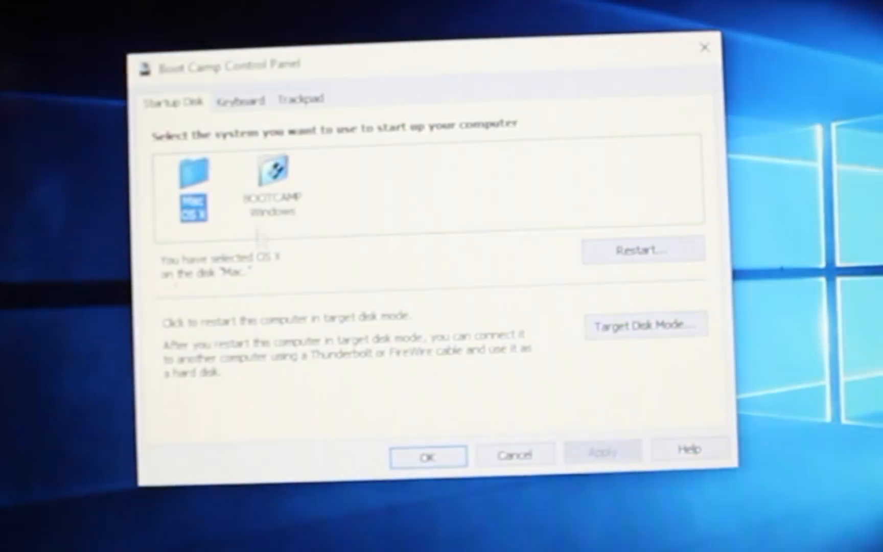
left_click(273, 183)
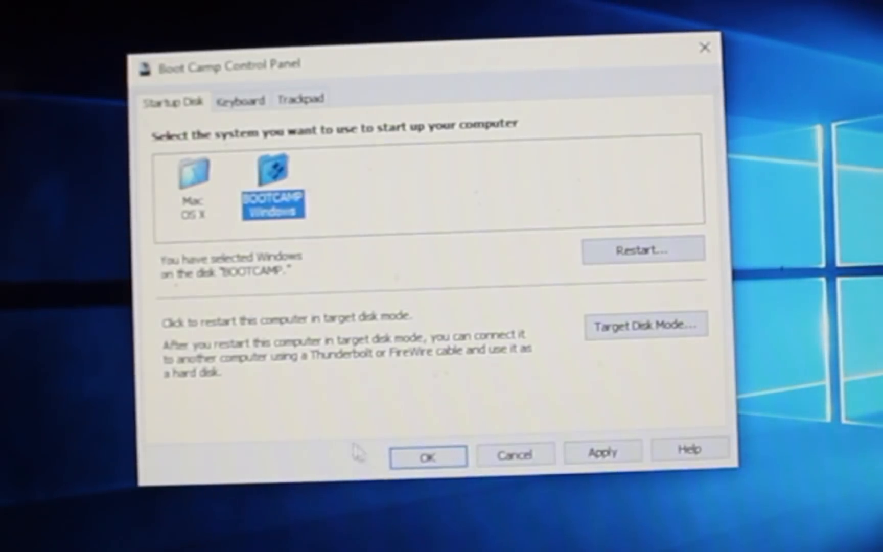